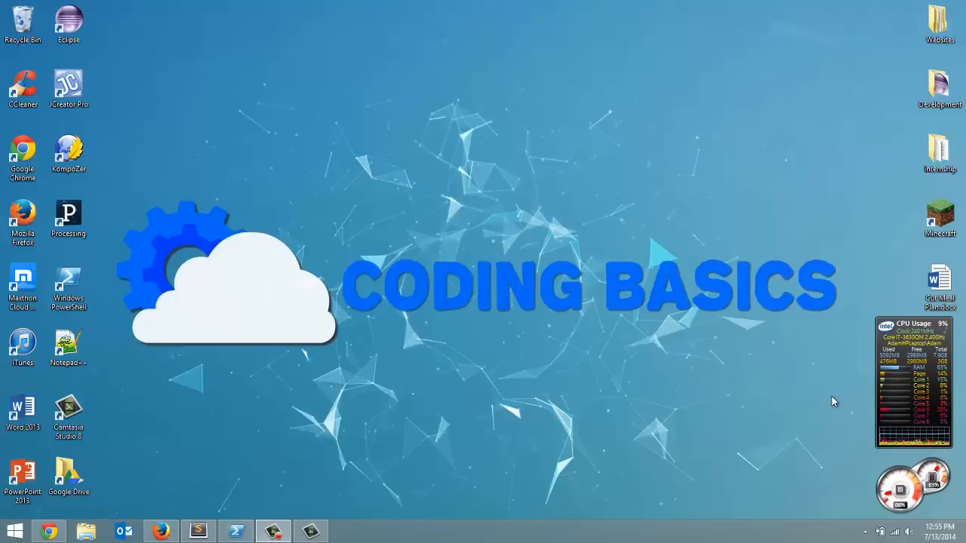
{"action": "mouse_move", "coordinate": [809, 404]}
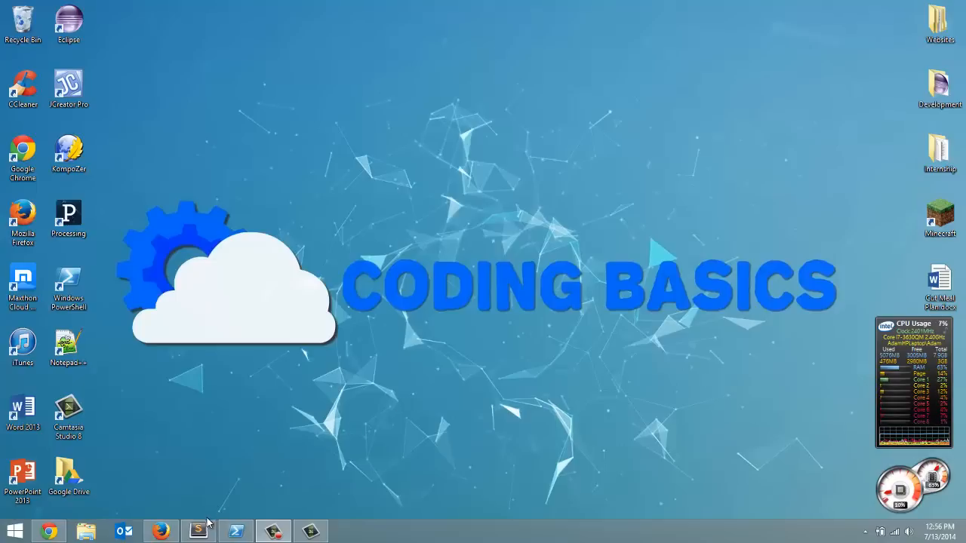
Wrap the on_frame frame-summary print block in """ triple quotes to disable it
{"action": "left_click", "coordinate": [198, 531]}
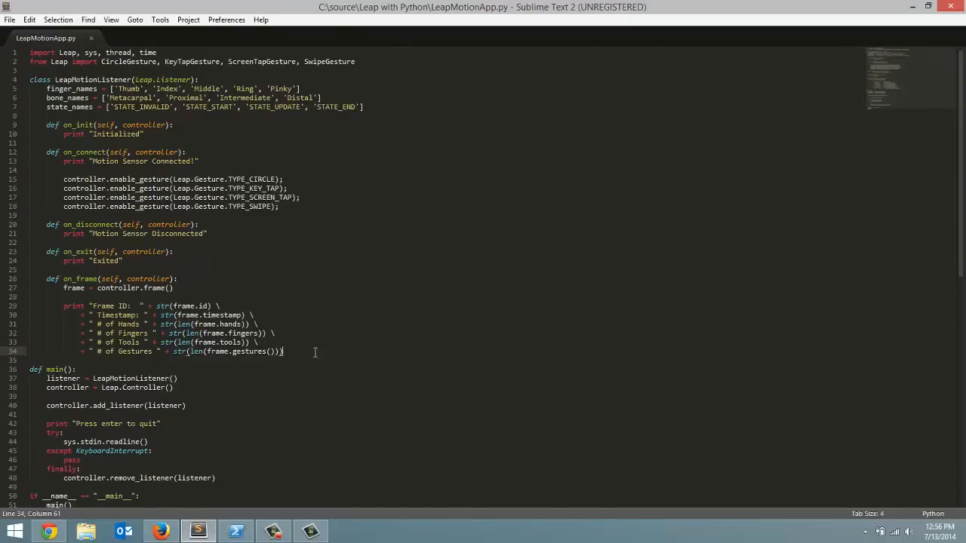
{"action": "mouse_move", "coordinate": [60, 294]}
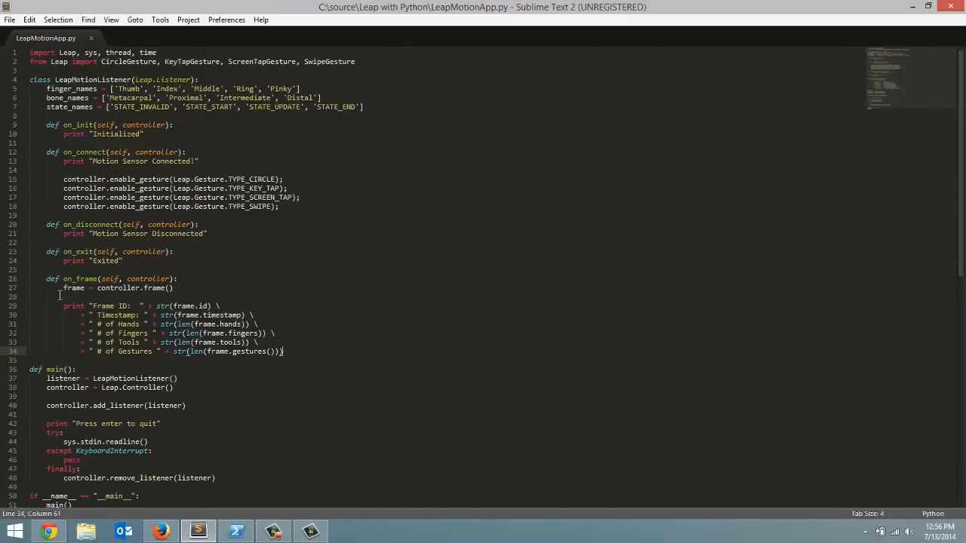
{"action": "left_click", "coordinate": [64, 305]}
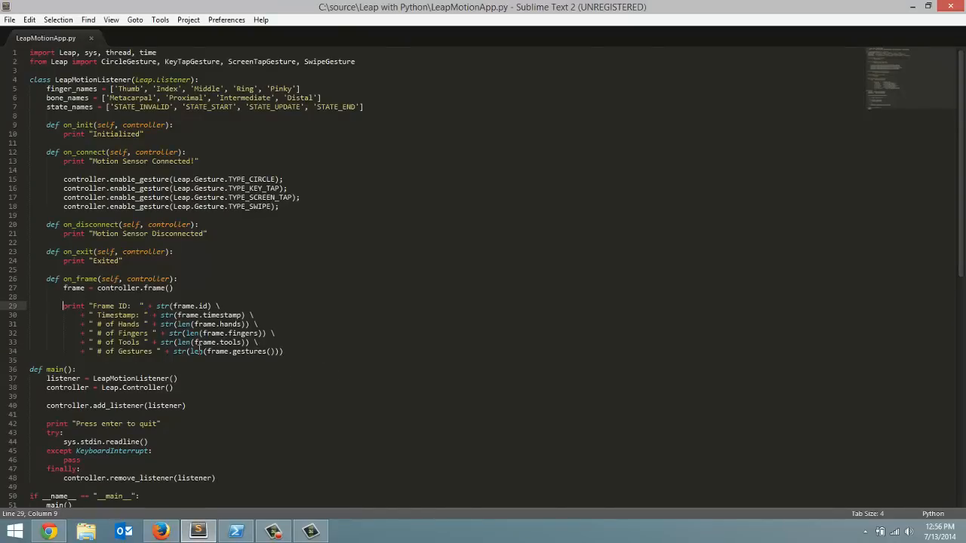
{"action": "type", "text": "\""}
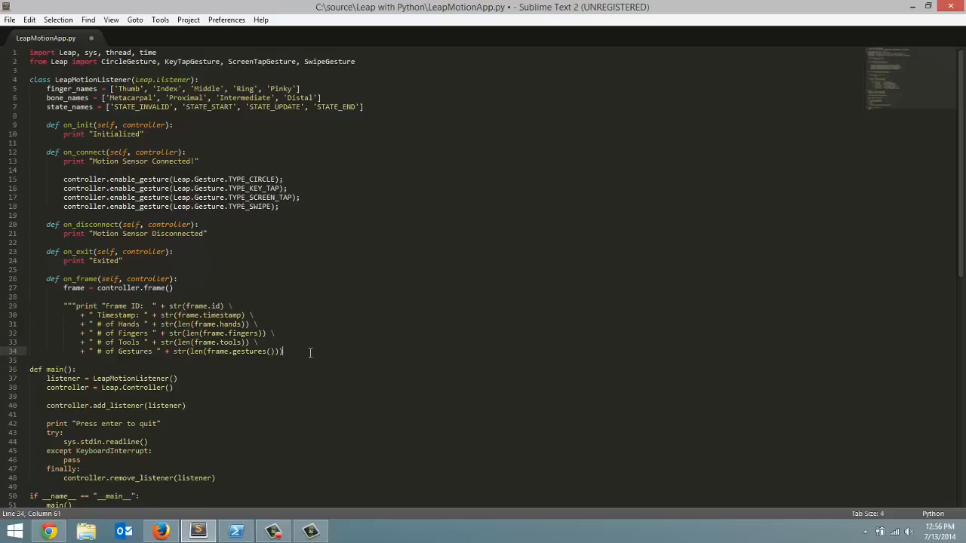
{"action": "type", "text": "\"\"\""}
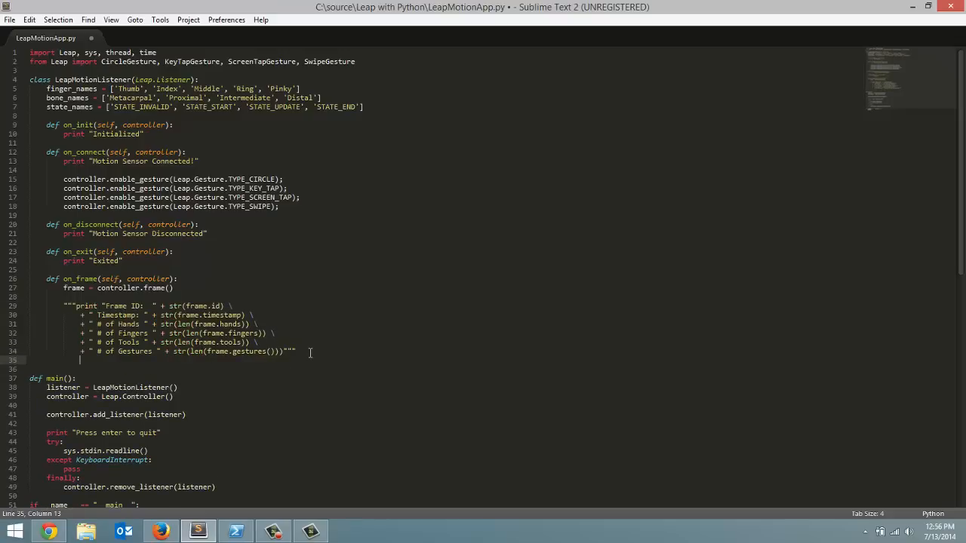
{"action": "key", "text": "enter"}
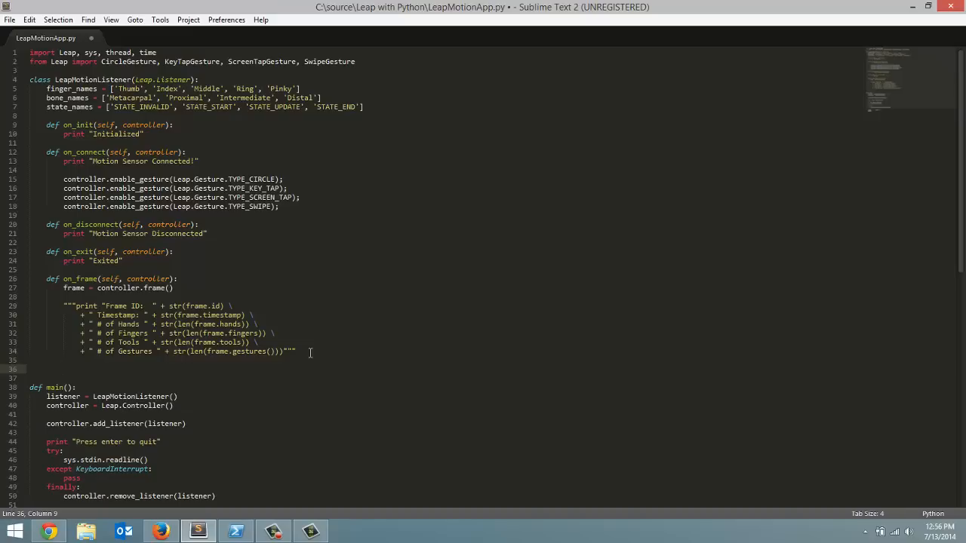
Add a for hand in frame.hands: loop inside on_frame
{"action": "type", "text": "for"}
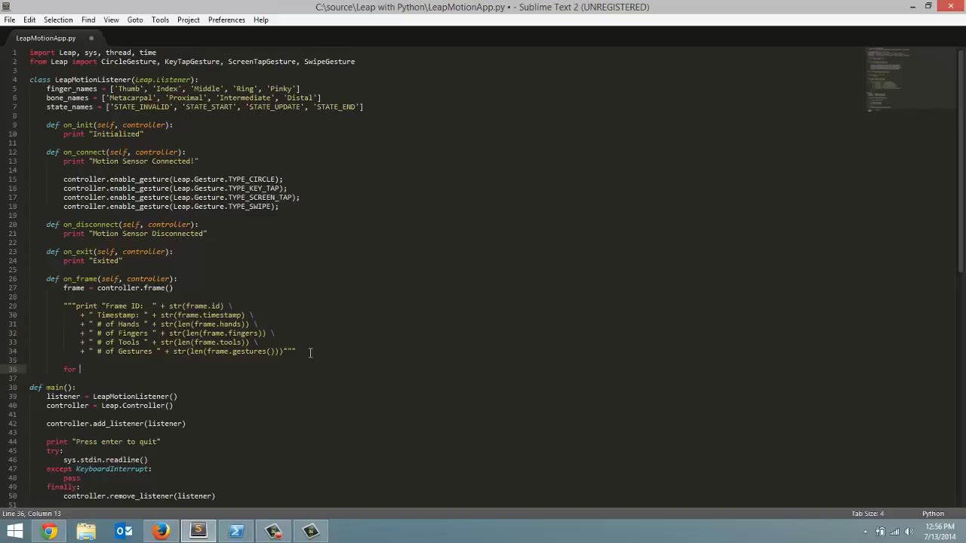
{"action": "type", "text": "hand in"}
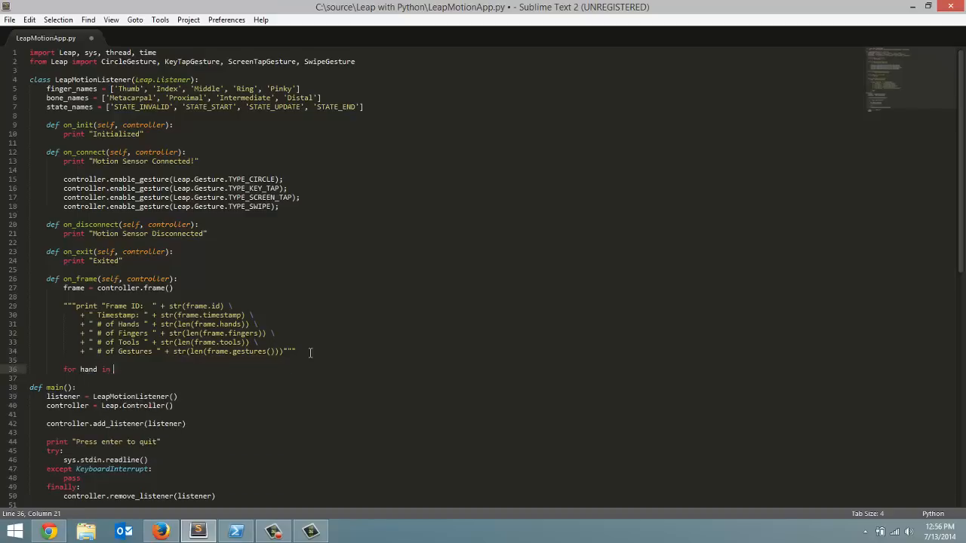
{"action": "type", "text": "frame"}
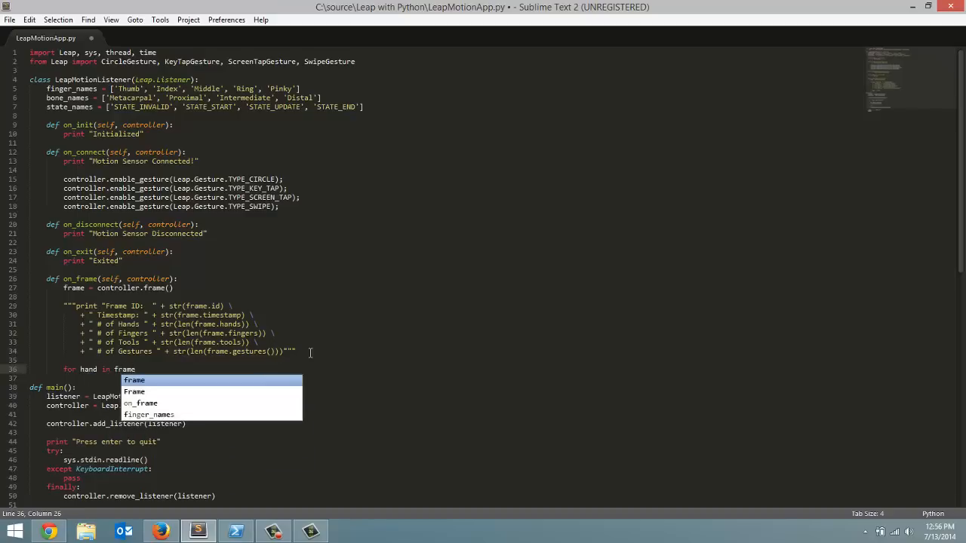
{"action": "type", "text": ".hands:"}
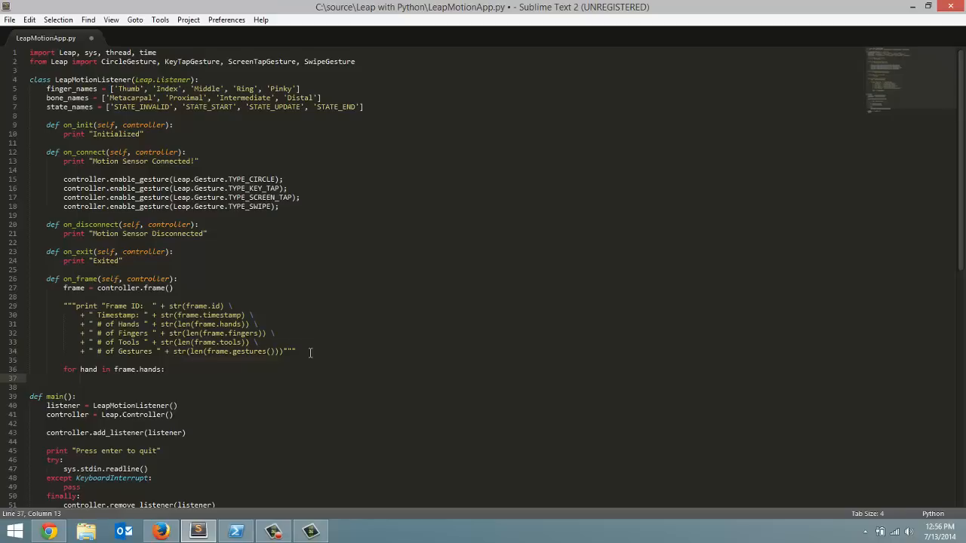
Set handType = "Left Hand" if hand.is_left else "Right Hand" inside the loop
{"action": "type", "text": "hand"}
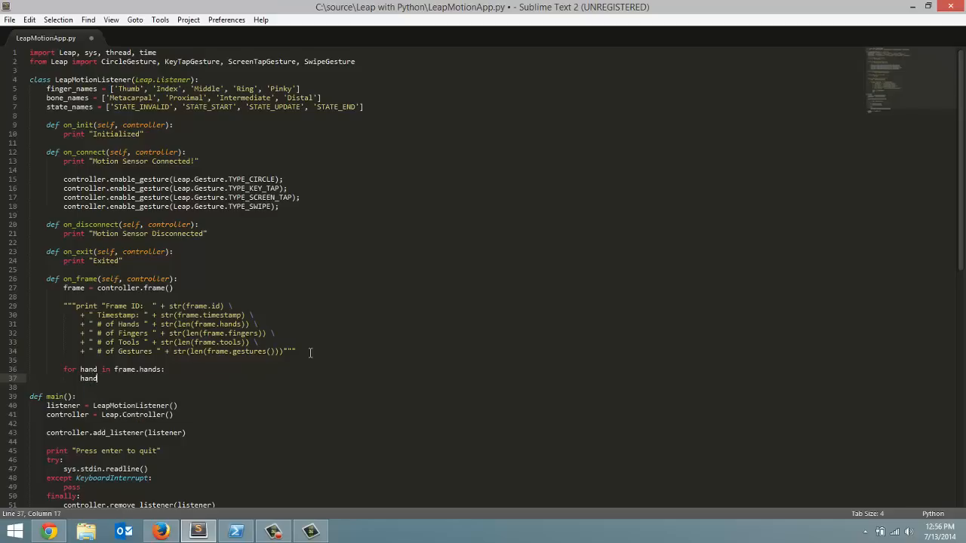
{"action": "type", "text": "Type = \"Left"}
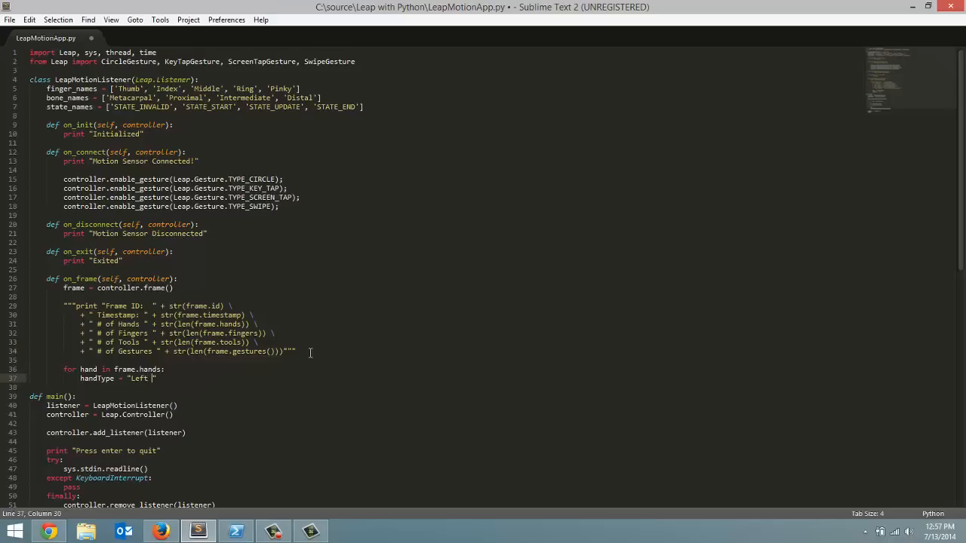
{"action": "type", "text": "Hand"}
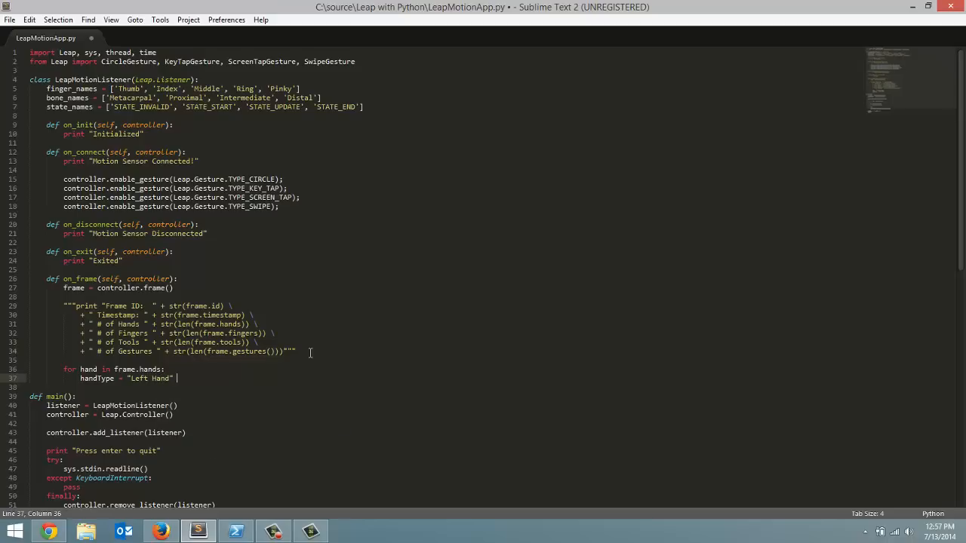
{"action": "type", "text": "if"}
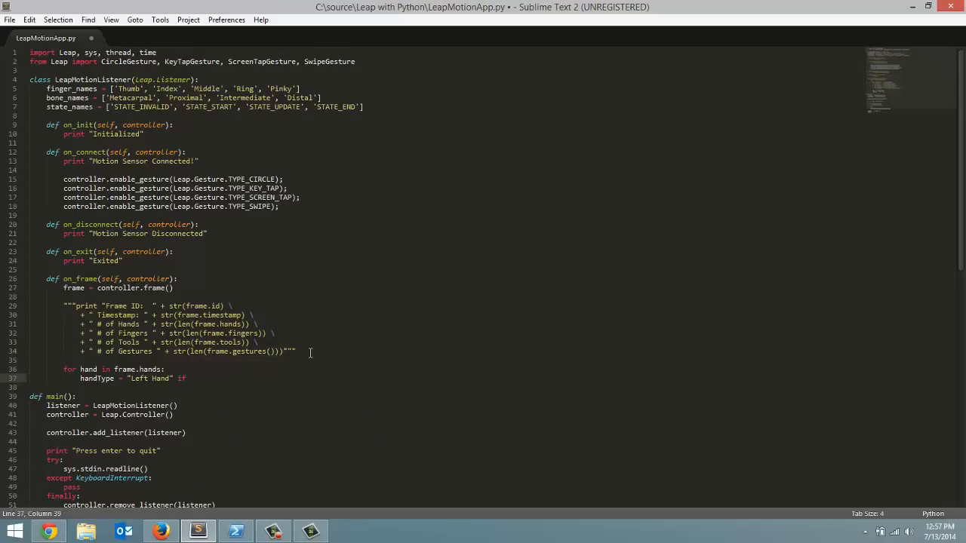
{"action": "type", "text": "hand"}
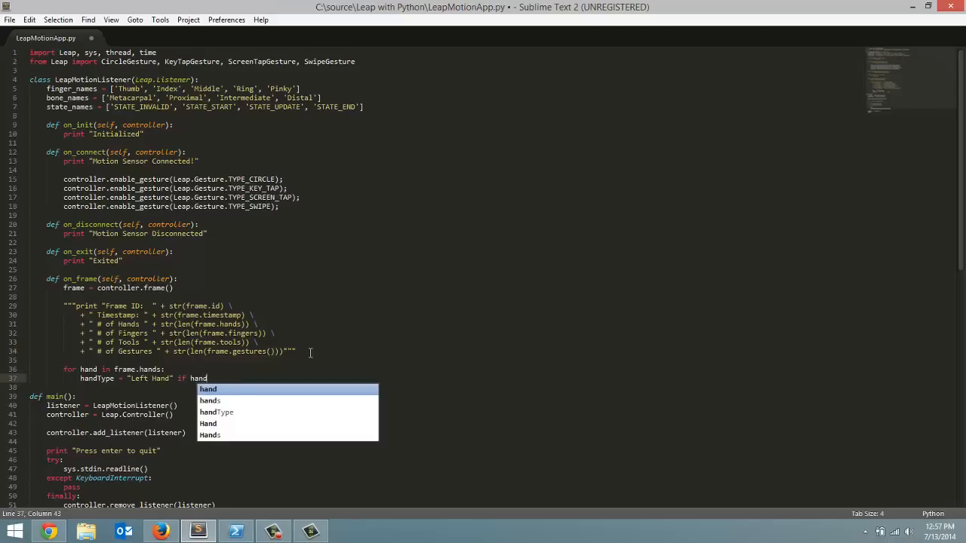
{"action": "type", "text": ".i"}
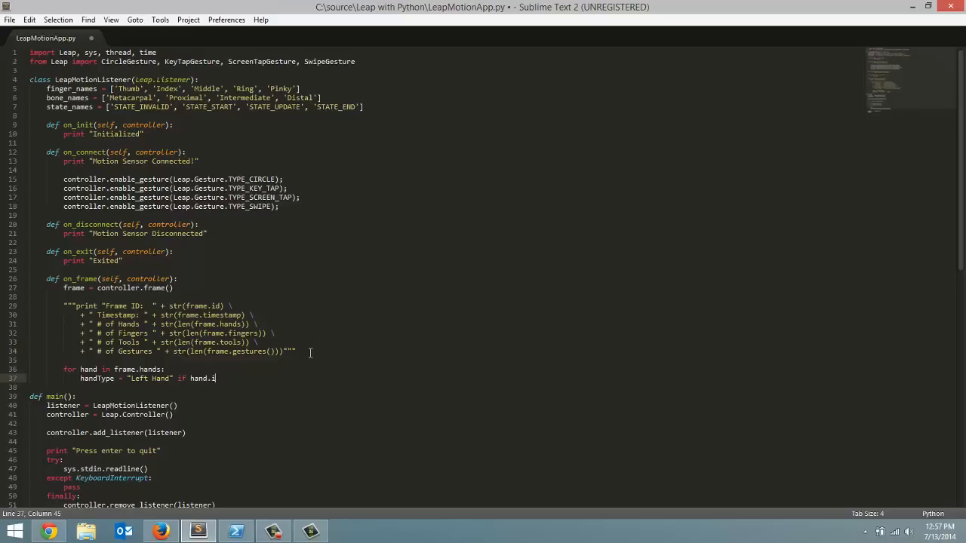
{"action": "type", "text": "s_"}
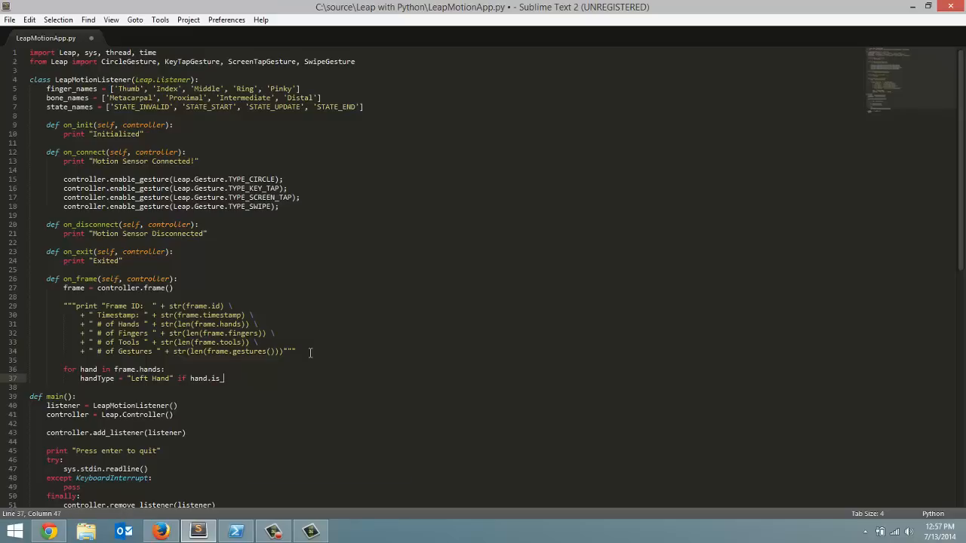
{"action": "type", "text": "l"}
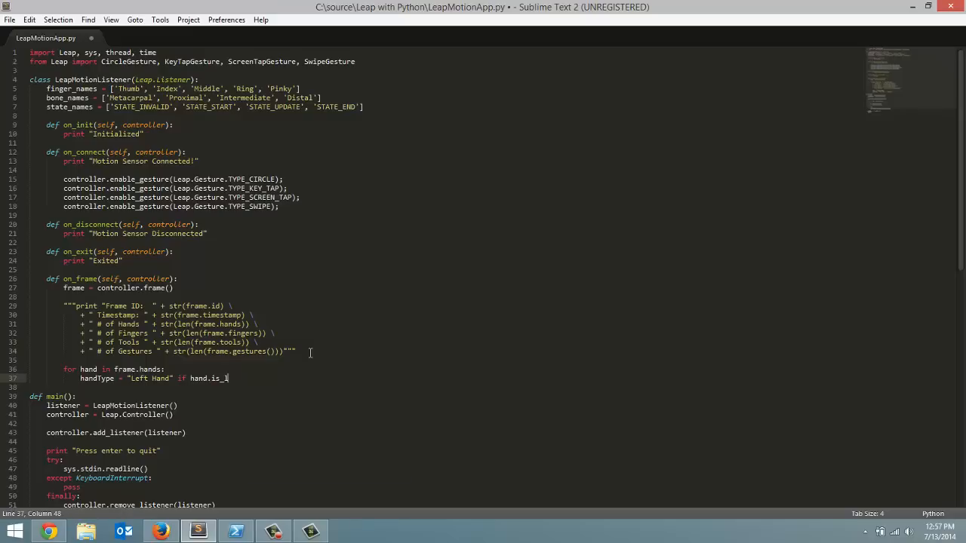
{"action": "type", "text": "eft else"}
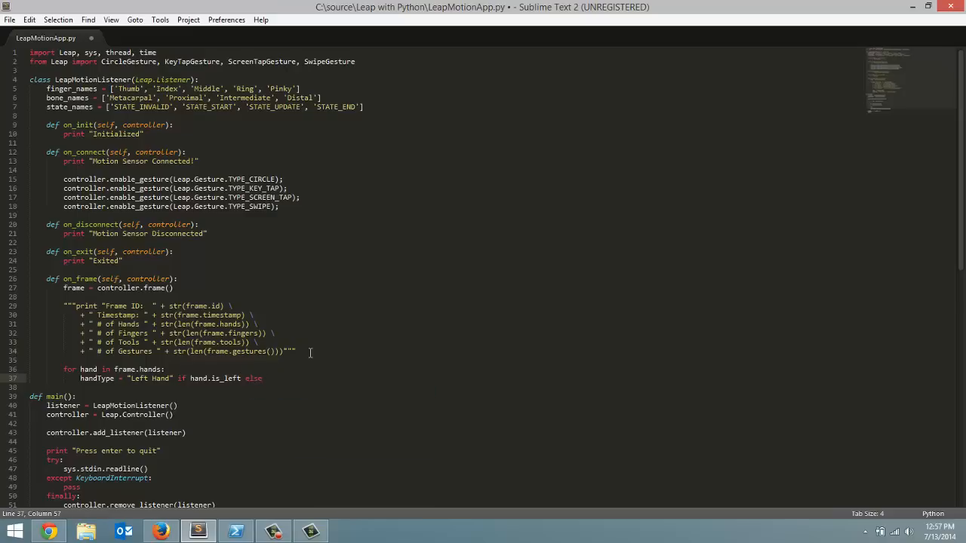
{"action": "type", "text": "Right Hand\""}
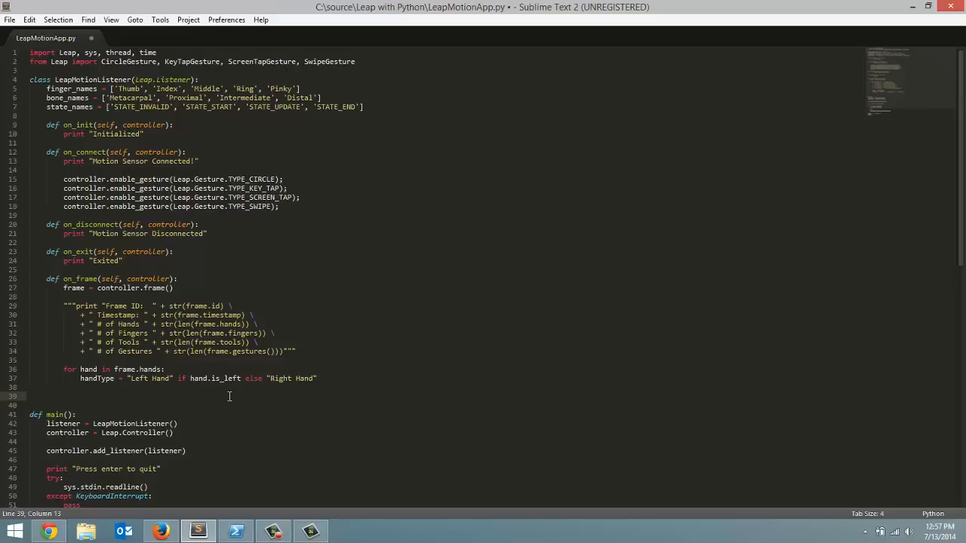
Print handType followed by " Hand ID: " + str(hand.id) for each hand
{"action": "left_click", "coordinate": [81, 395]}
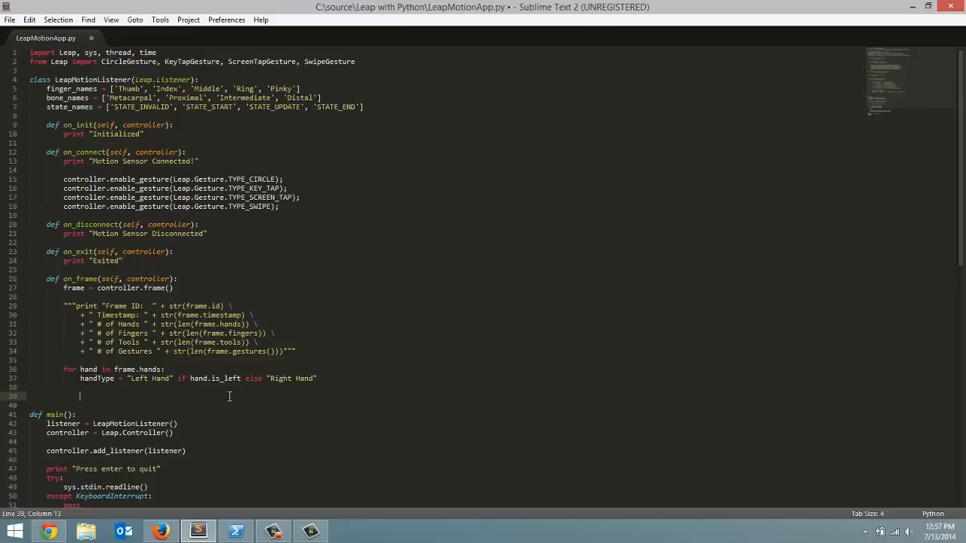
{"action": "type", "text": "print"}
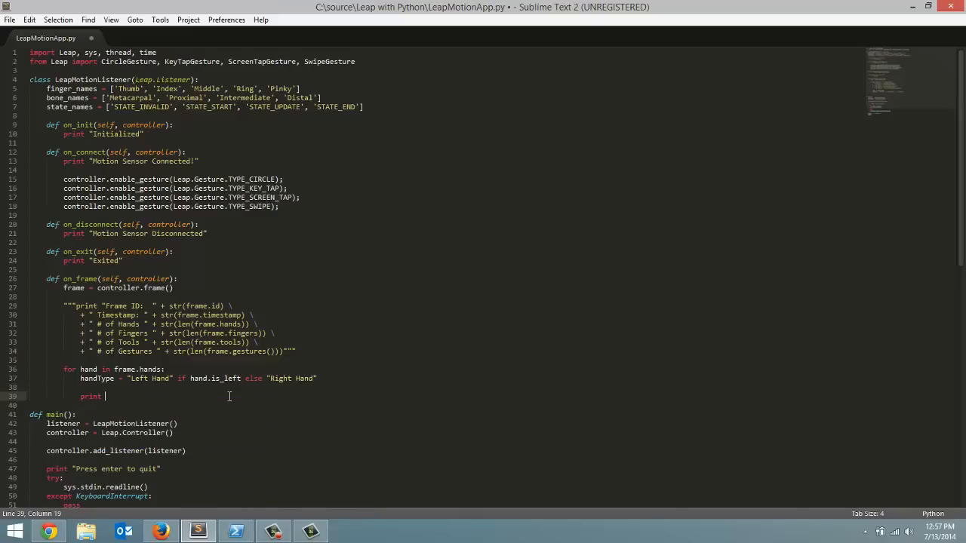
{"action": "type", "text": "handType"}
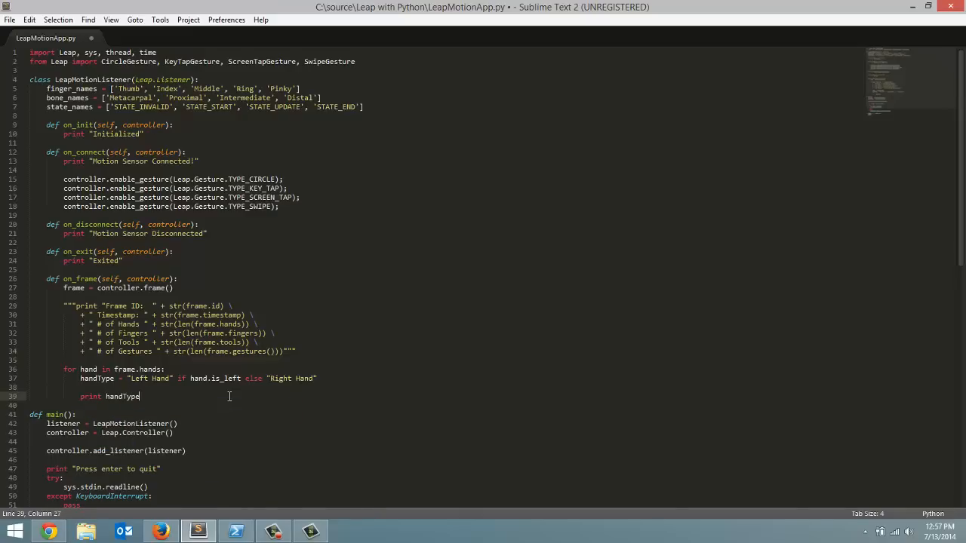
{"action": "type", "text": "+"}
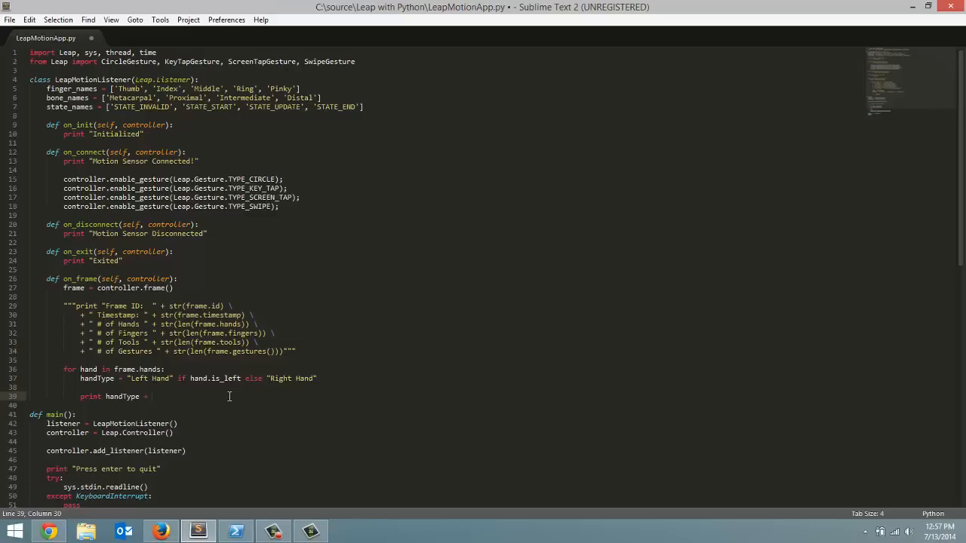
{"action": "type", "text": "\"H"}
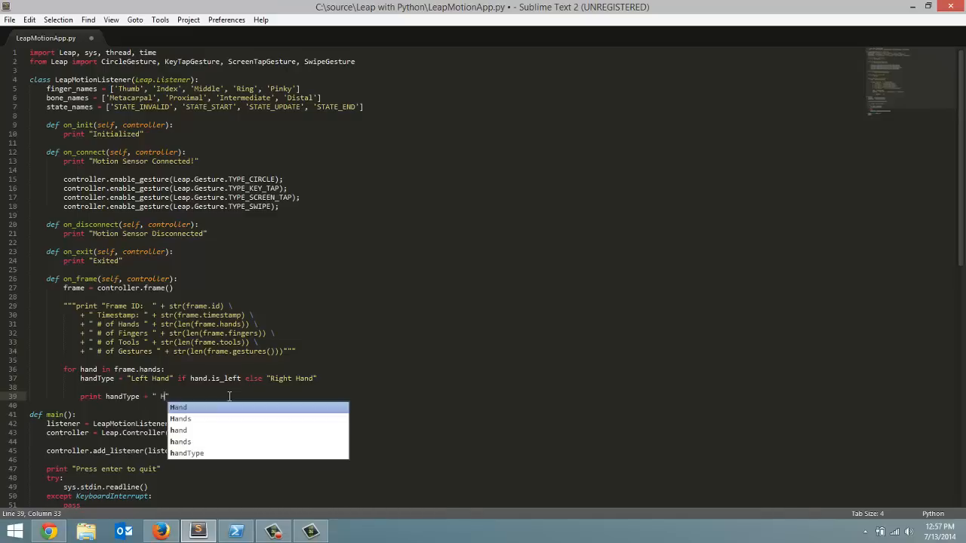
{"action": "type", "text": "and ID:"}
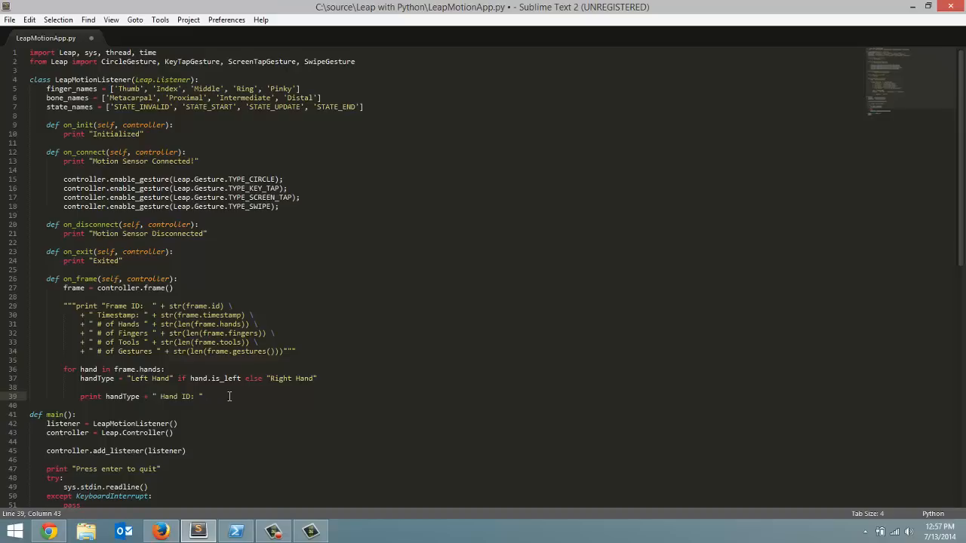
{"action": "type", "text": "+"}
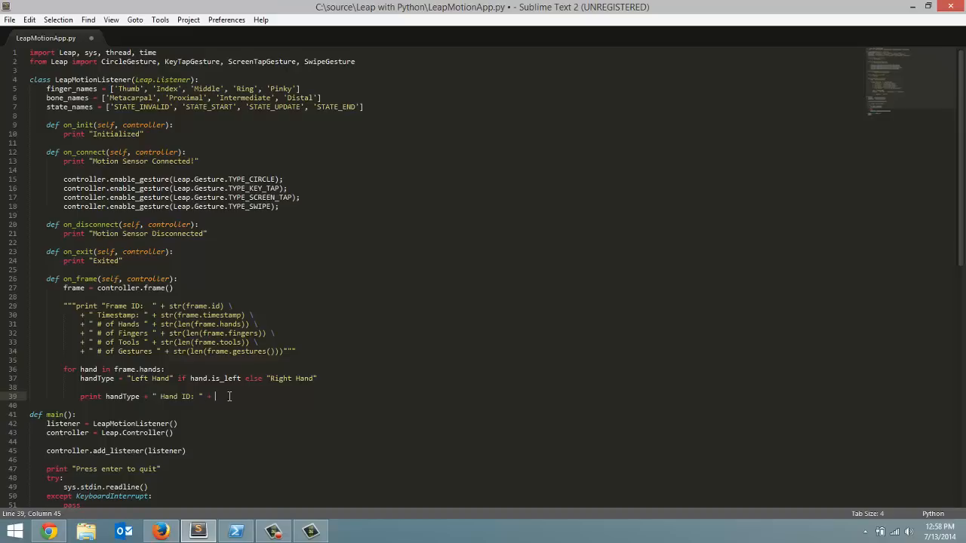
{"action": "type", "text": "hand"}
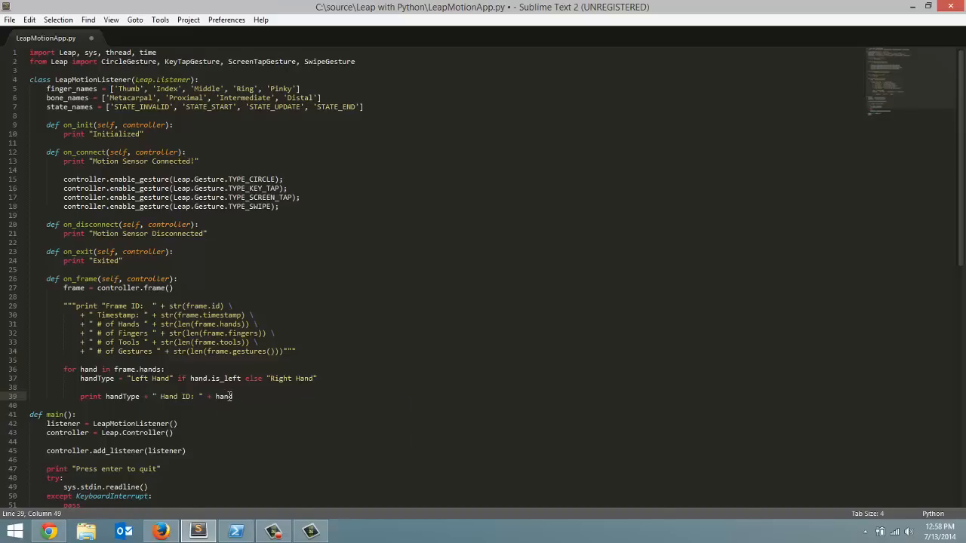
{"action": "type", "text": "."}
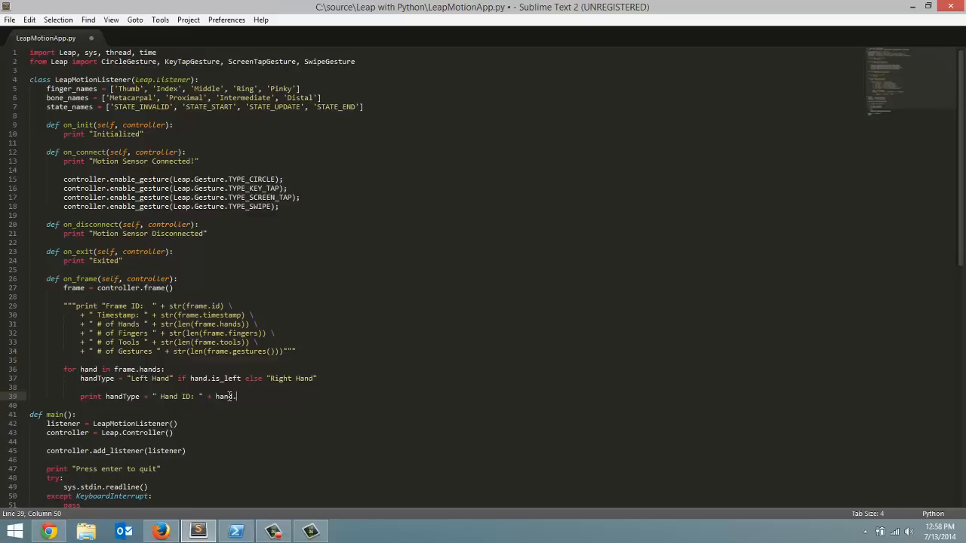
{"action": "type", "text": "id"}
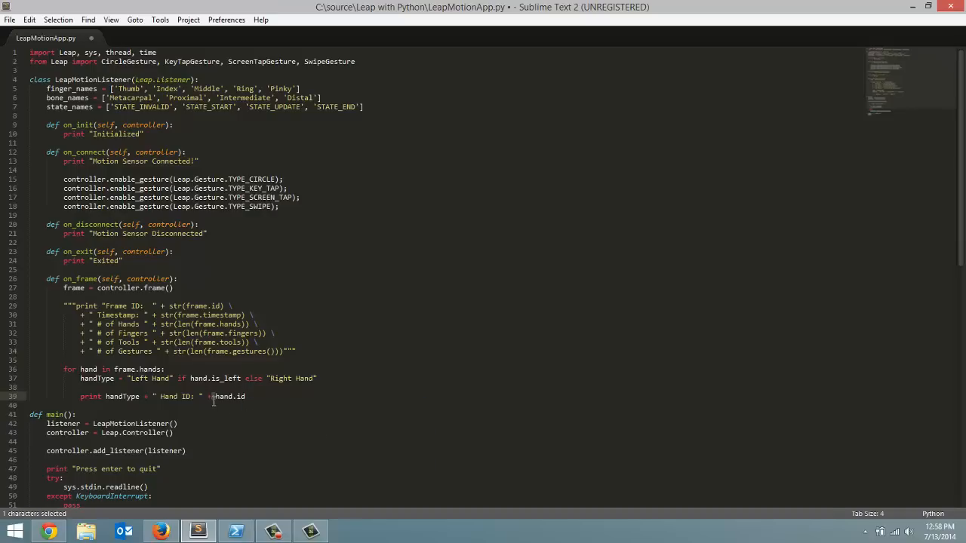
{"action": "type", "text": "str("}
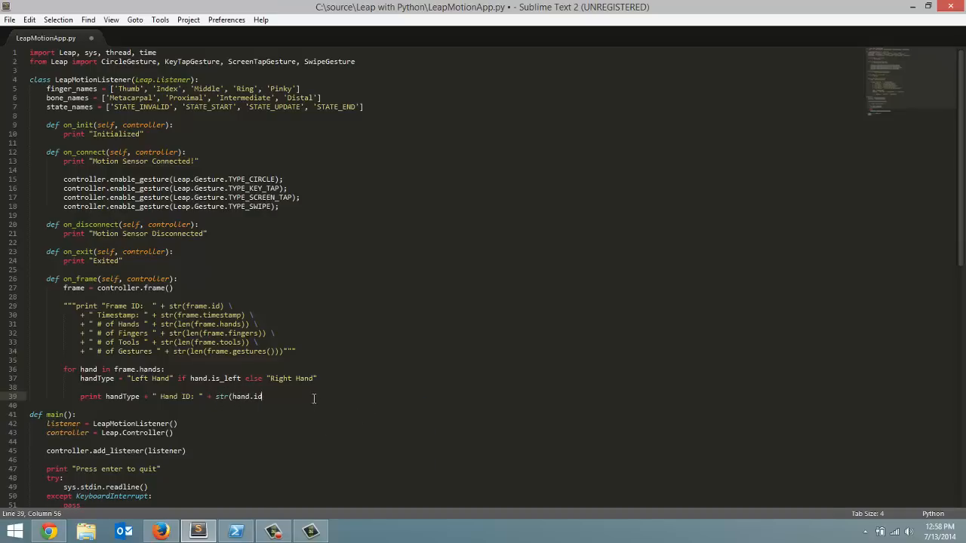
Append " Palm Position: " + str(hand.palm_position) to the print and save the script
{"action": "type", "text": "+ \" \""}
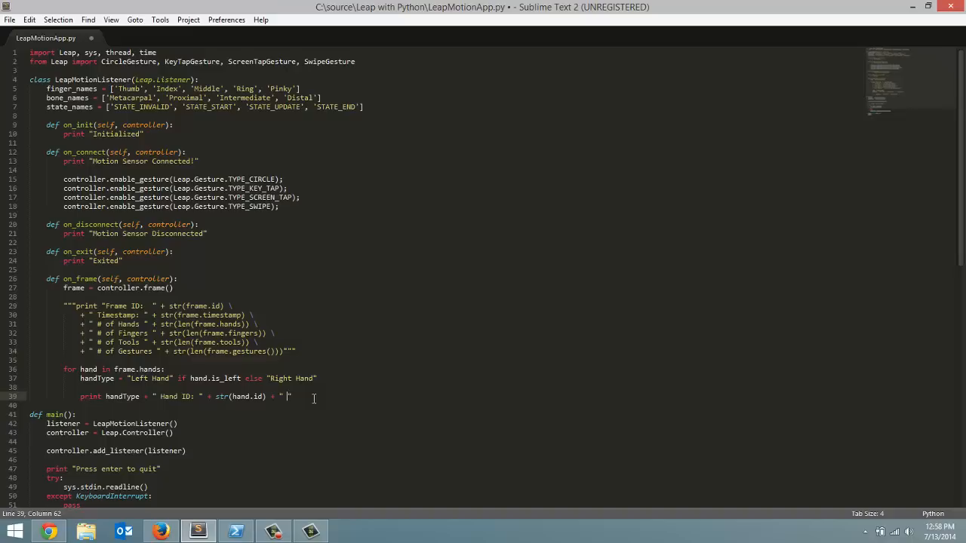
{"action": "type", "text": "Palm Pos"}
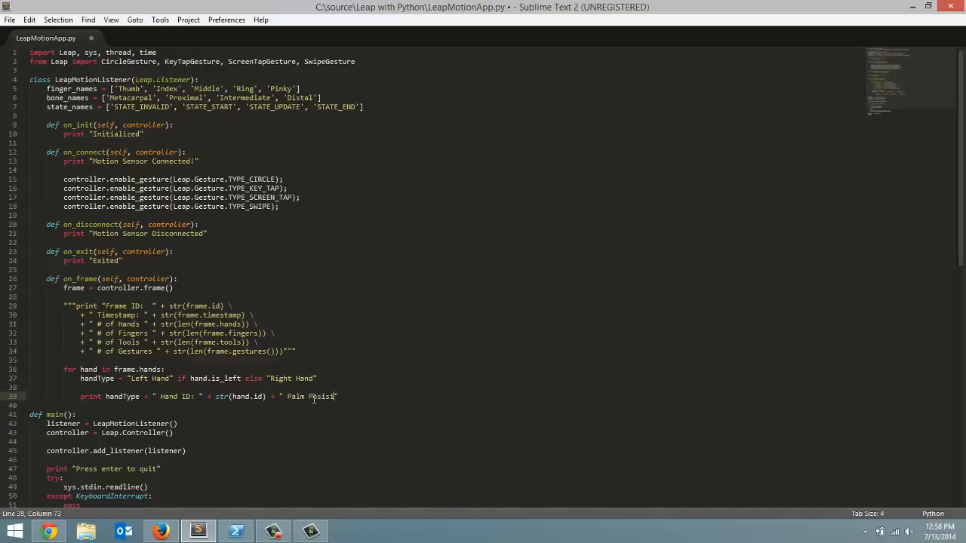
{"action": "type", "text": "ition:"}
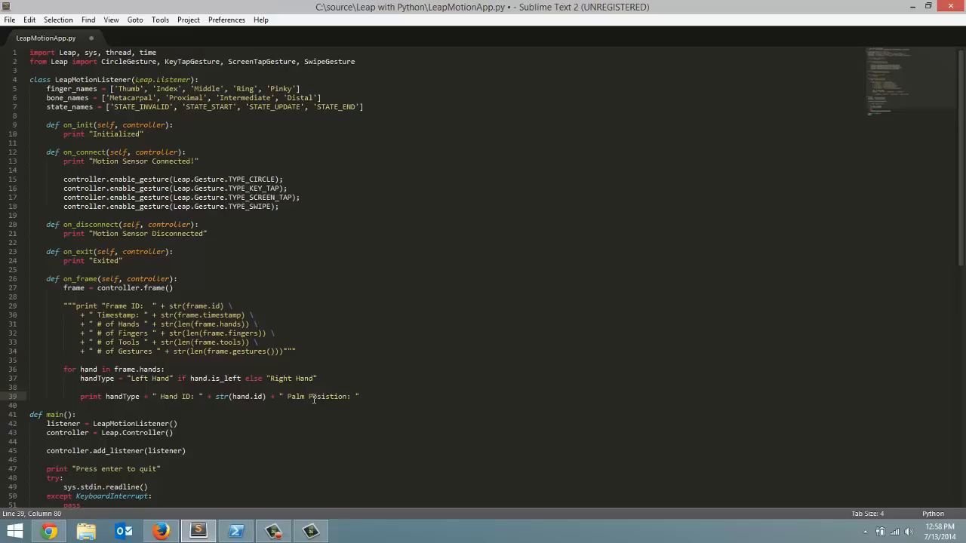
{"action": "type", "text": "+"}
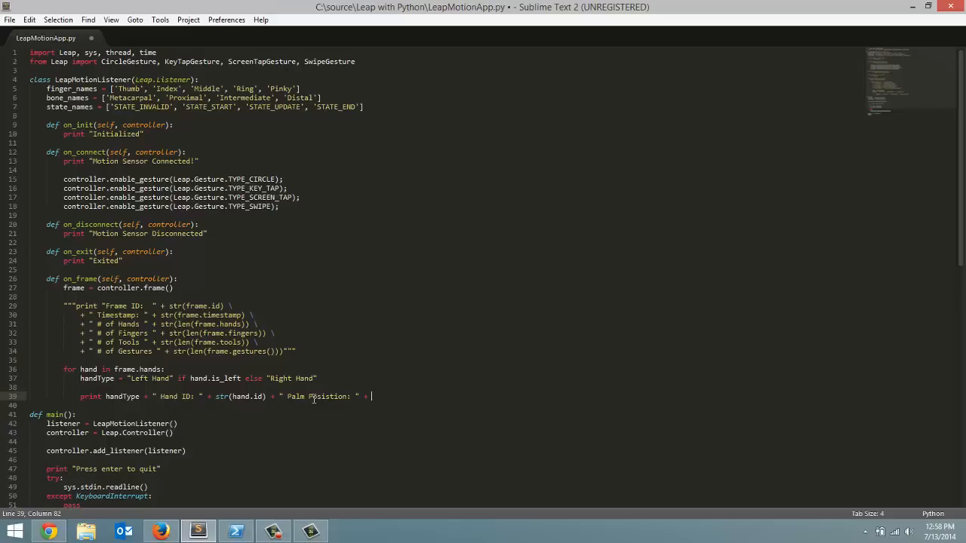
{"action": "type", "text": "str()"}
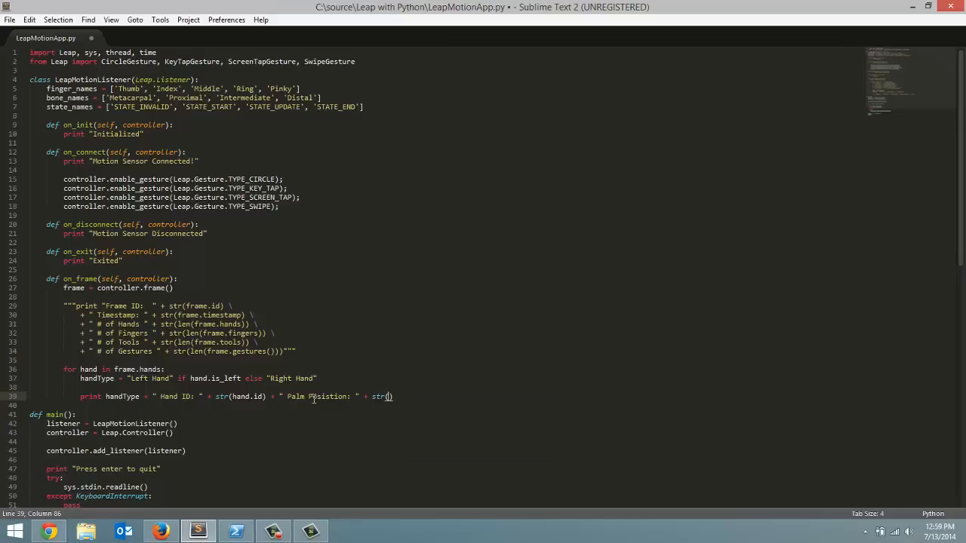
{"action": "type", "text": "han"}
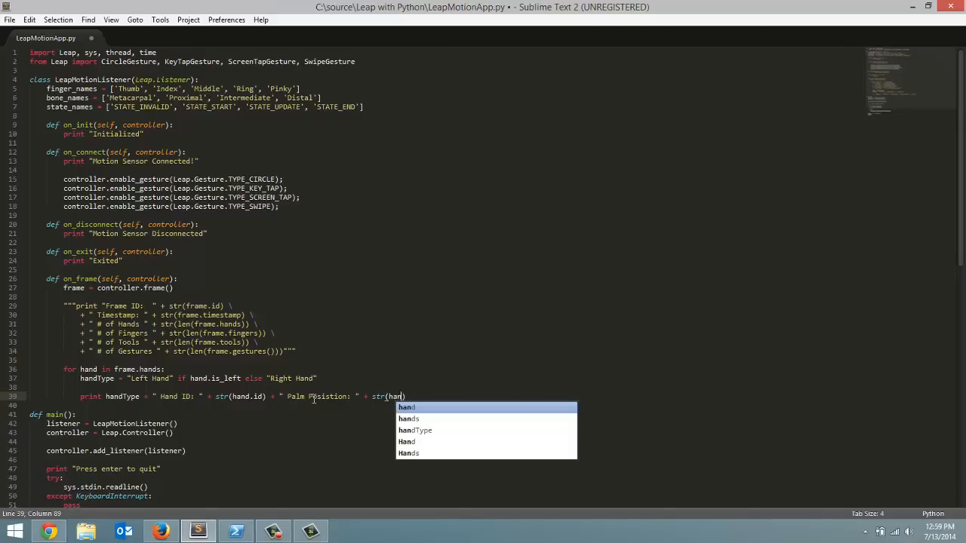
{"action": "type", "text": ".palm_position"}
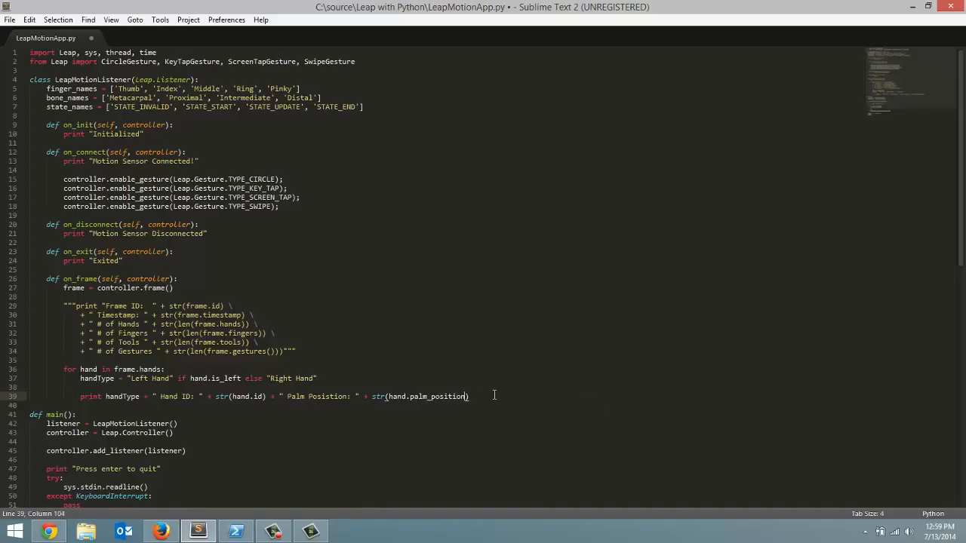
{"action": "key", "text": "ctrl+s"}
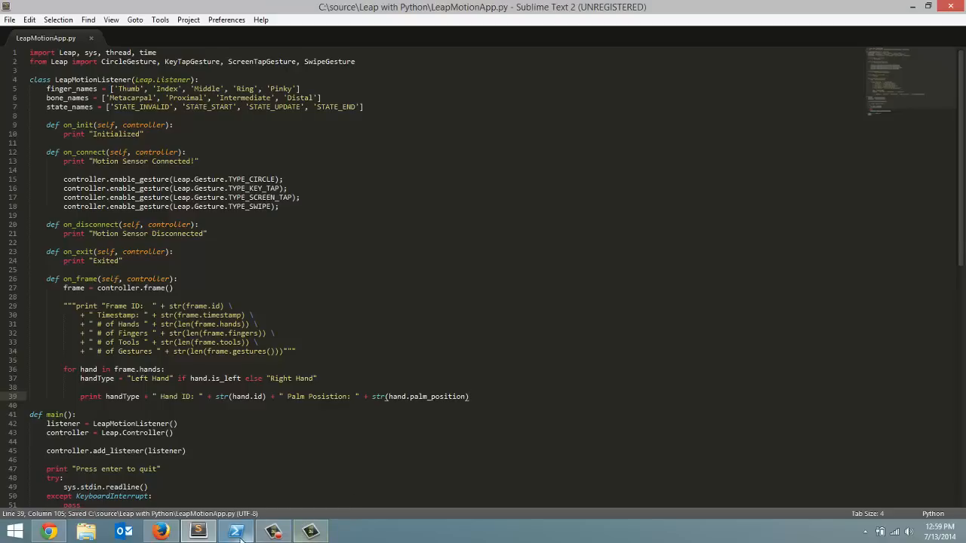
Run python LeapMotionApp.py in PowerShell to stream hand type, ID and palm position
{"action": "left_click", "coordinate": [235, 531]}
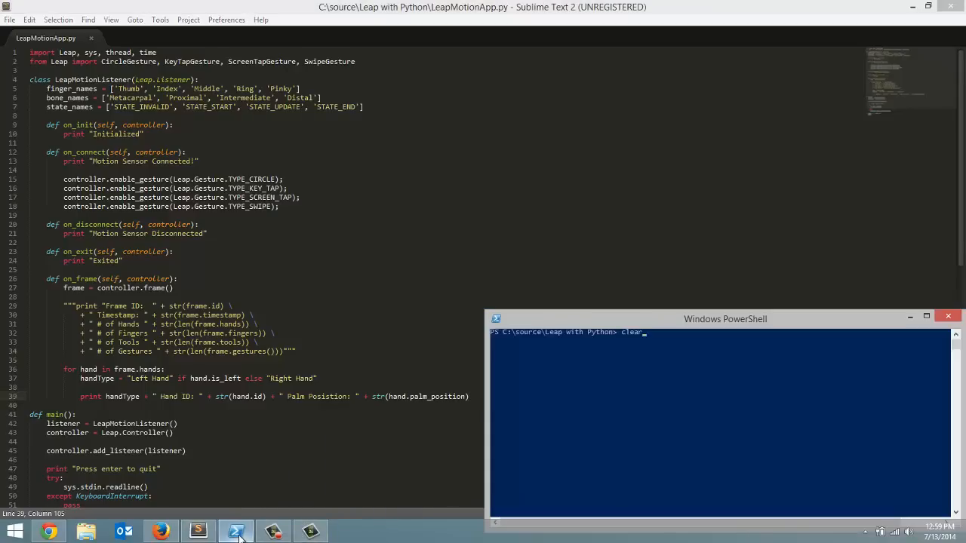
{"action": "type", "text": "python LeapMotionApp.py"}
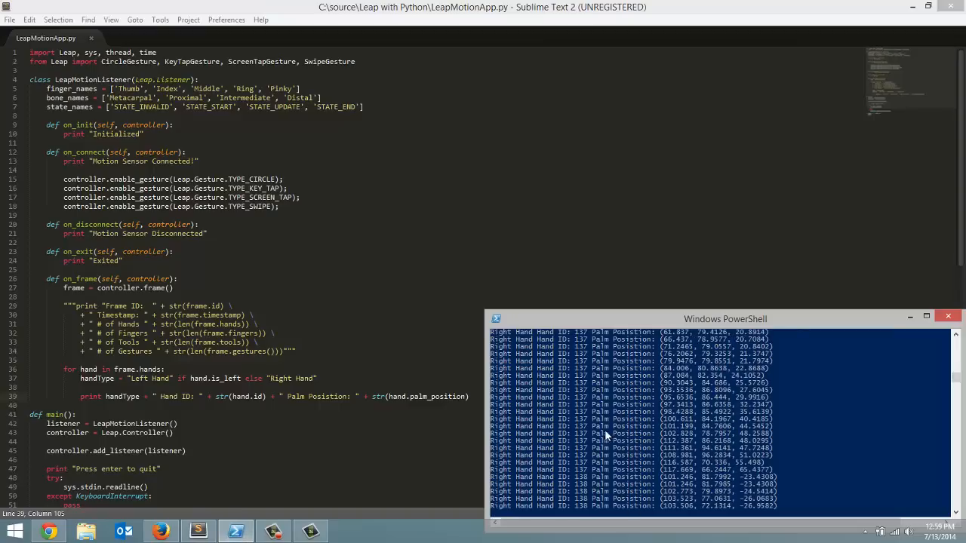
{"action": "mouse_move", "coordinate": [582, 363]}
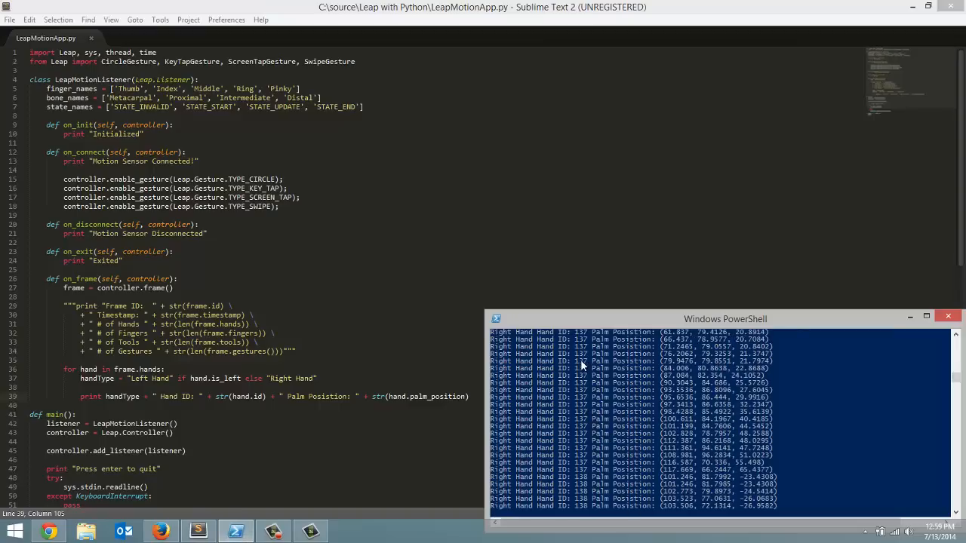
{"action": "mouse_move", "coordinate": [581, 486]}
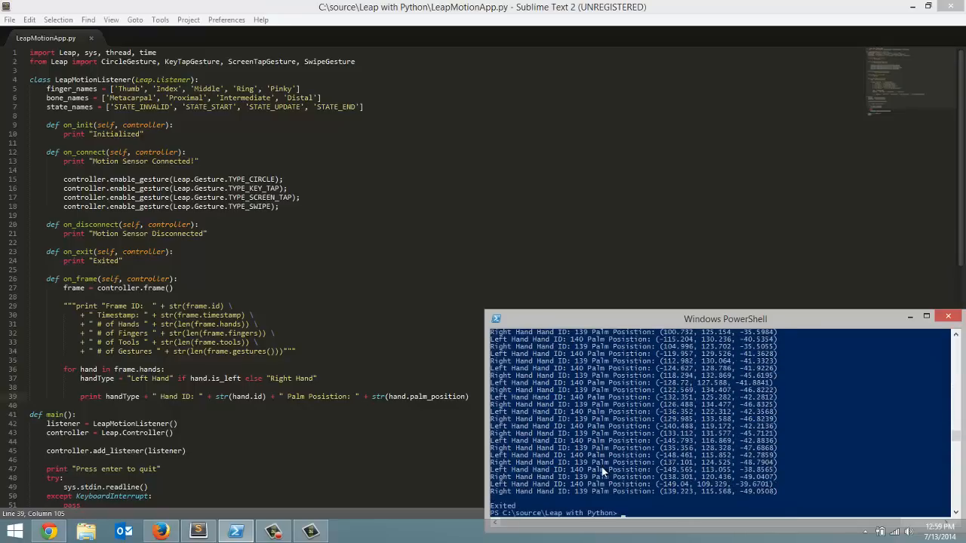
Back in the editor, start a normal variable line for the palm normal
{"action": "left_click", "coordinate": [948, 315]}
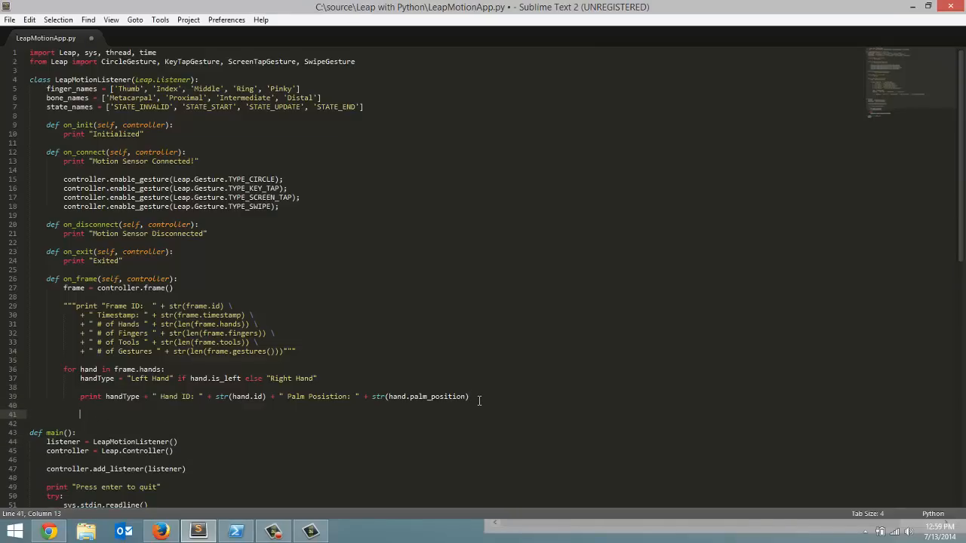
{"action": "type", "text": "r"}
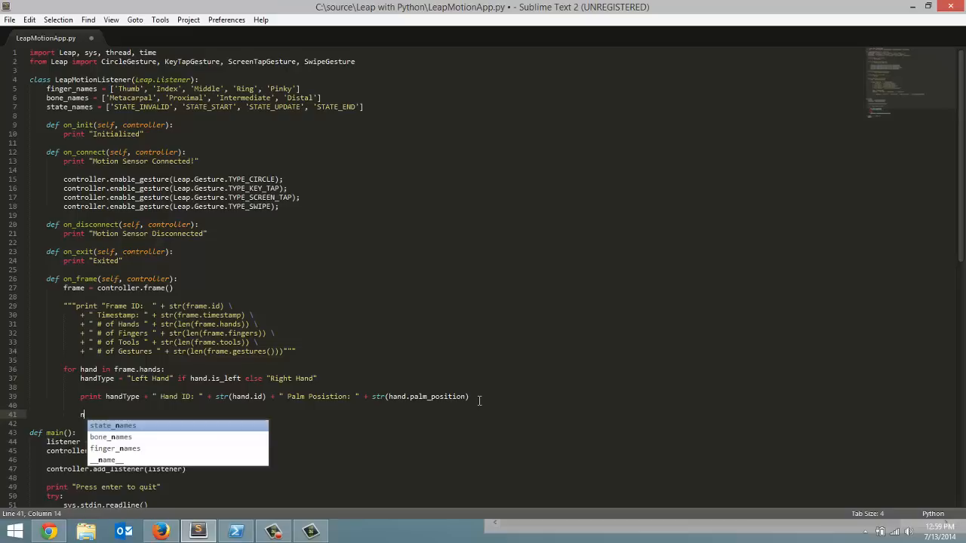
{"action": "type", "text": "normal"}
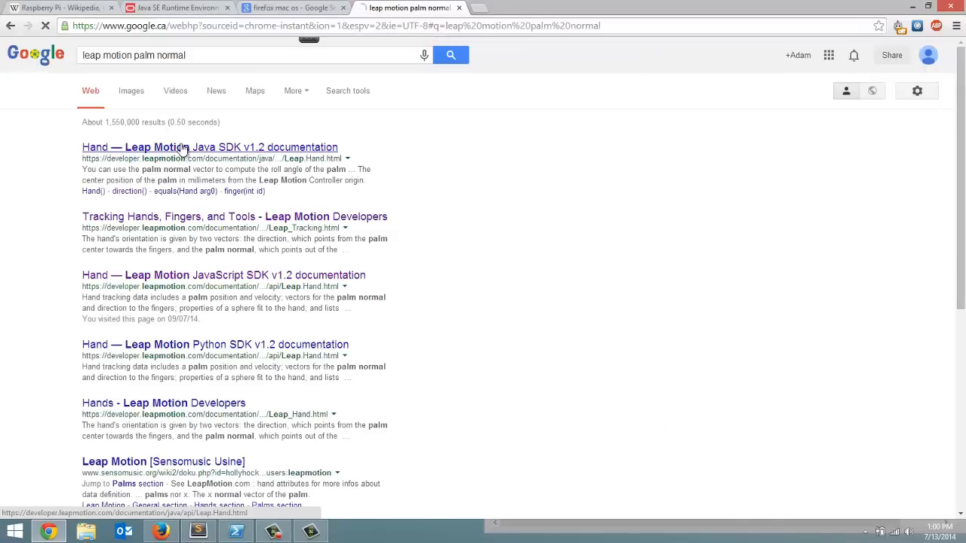
Bring up the Leap Motion Hand docs and jump to the palmNormal() description
{"action": "left_click", "coordinate": [212, 146]}
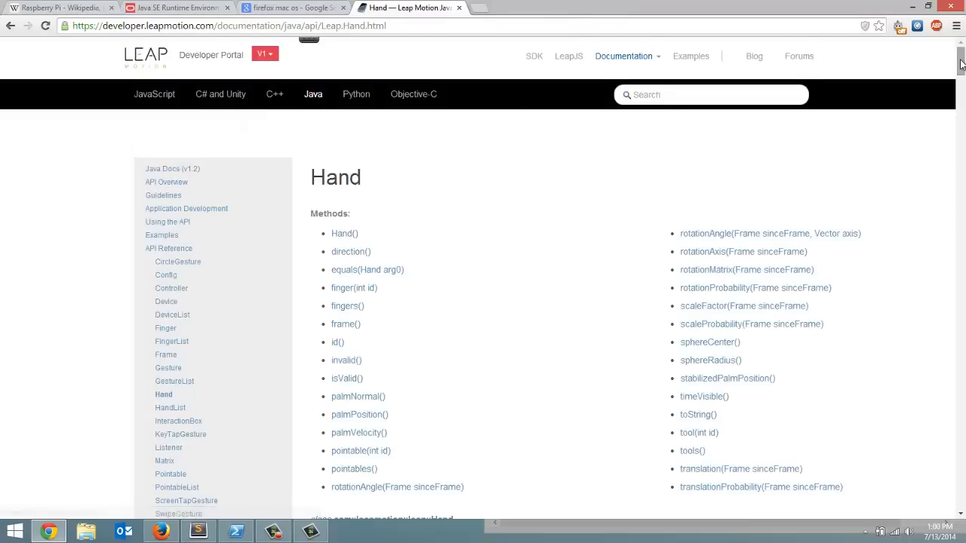
{"action": "scroll", "scroll_direction": "down", "scroll_amount": 3}
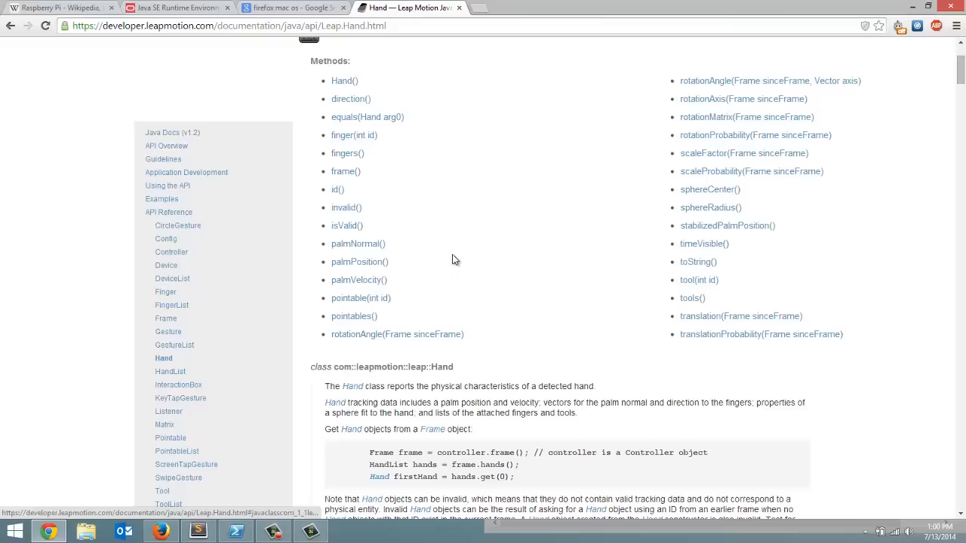
{"action": "mouse_move", "coordinate": [712, 102]}
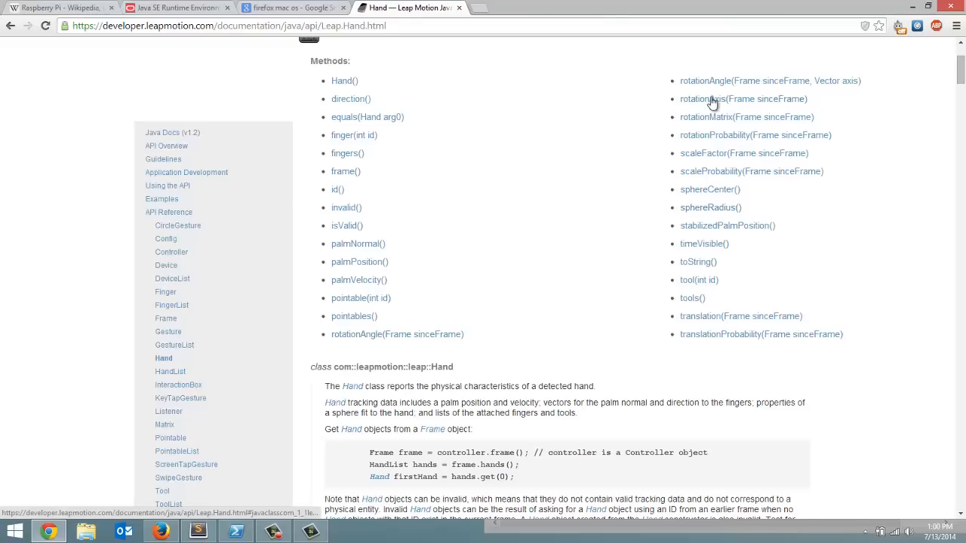
{"action": "mouse_move", "coordinate": [370, 293]}
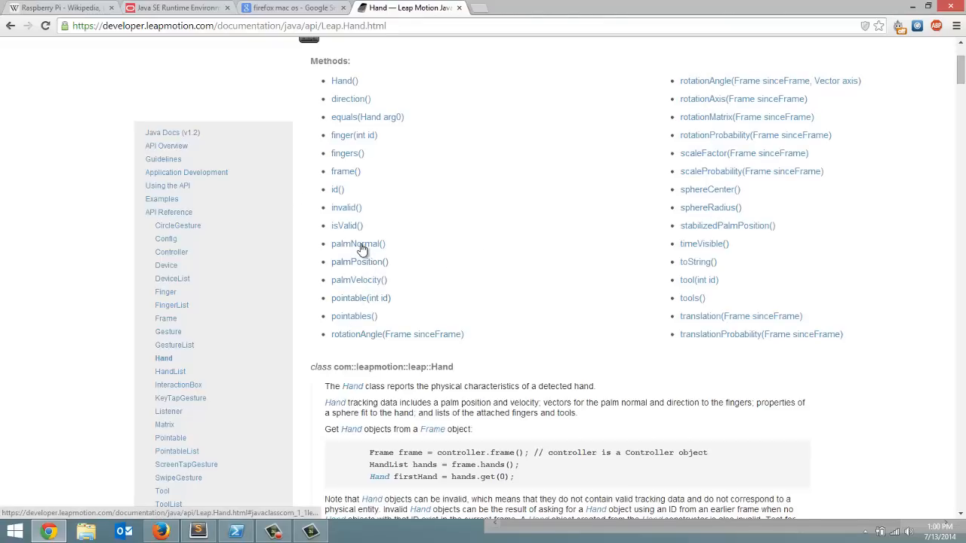
{"action": "left_click", "coordinate": [358, 245]}
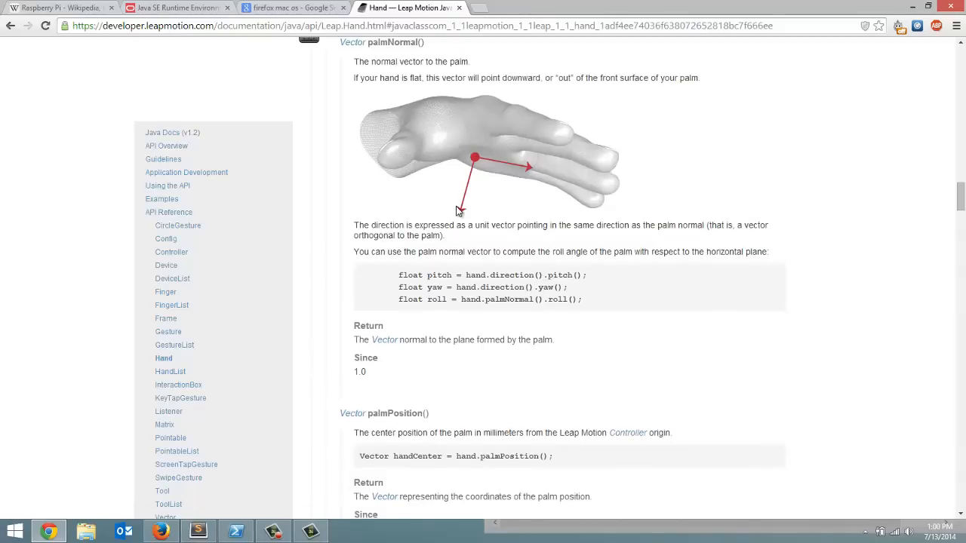
{"action": "mouse_move", "coordinate": [471, 169]}
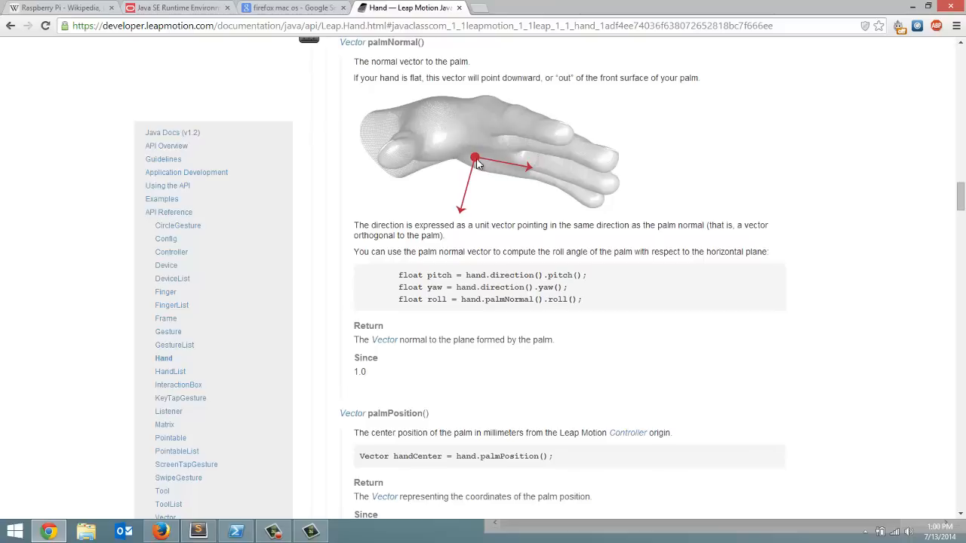
{"action": "mouse_move", "coordinate": [781, 201]}
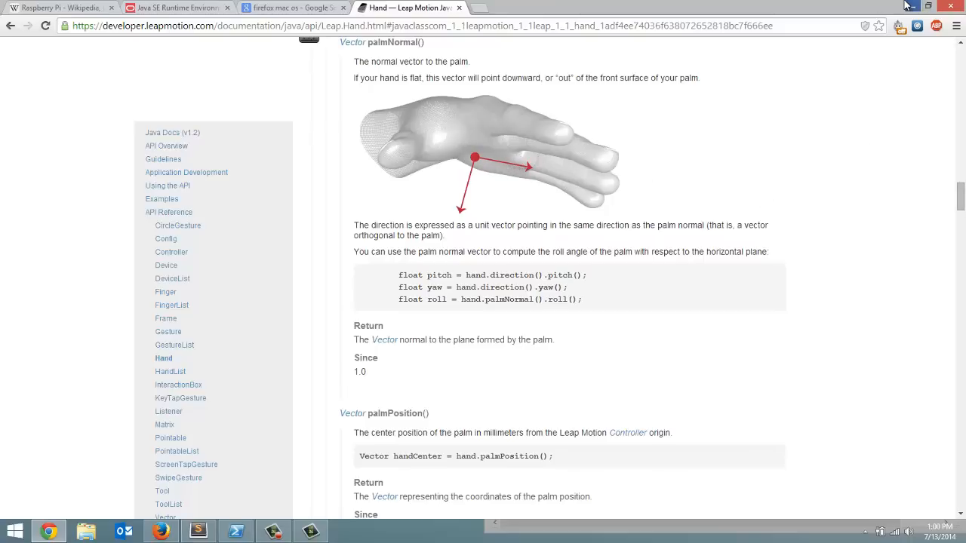
Assign normal = hand.palm_normal inside the hand loop
{"action": "left_click", "coordinate": [198, 531]}
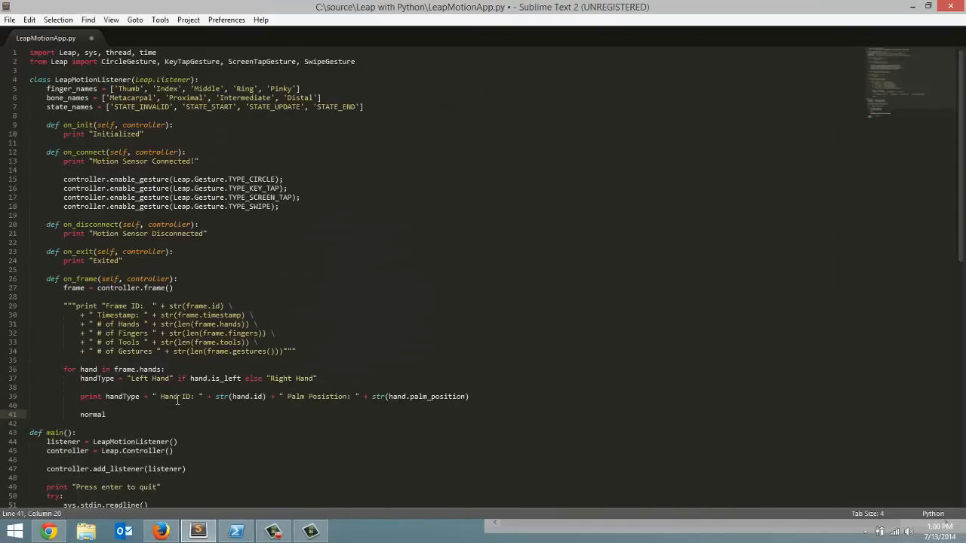
{"action": "type", "text": "="}
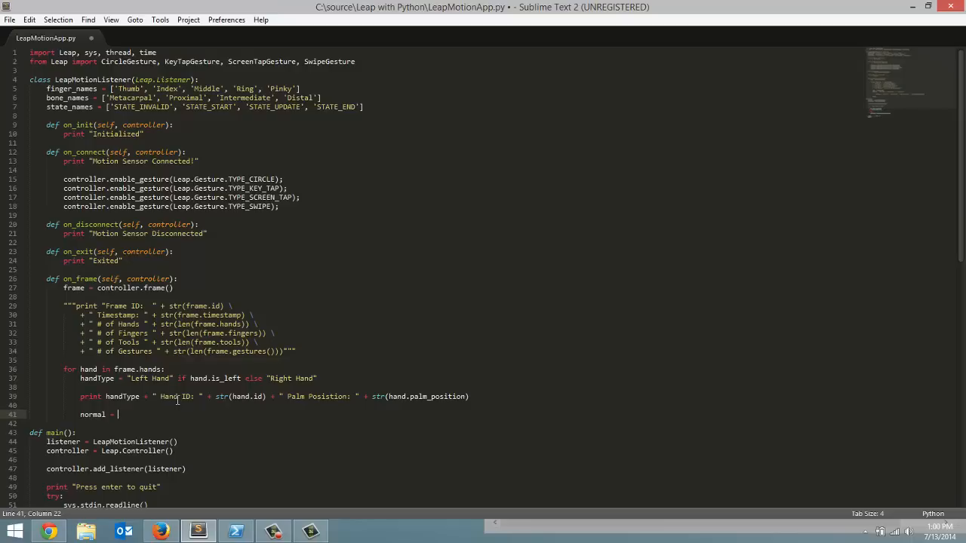
{"action": "type", "text": "han"}
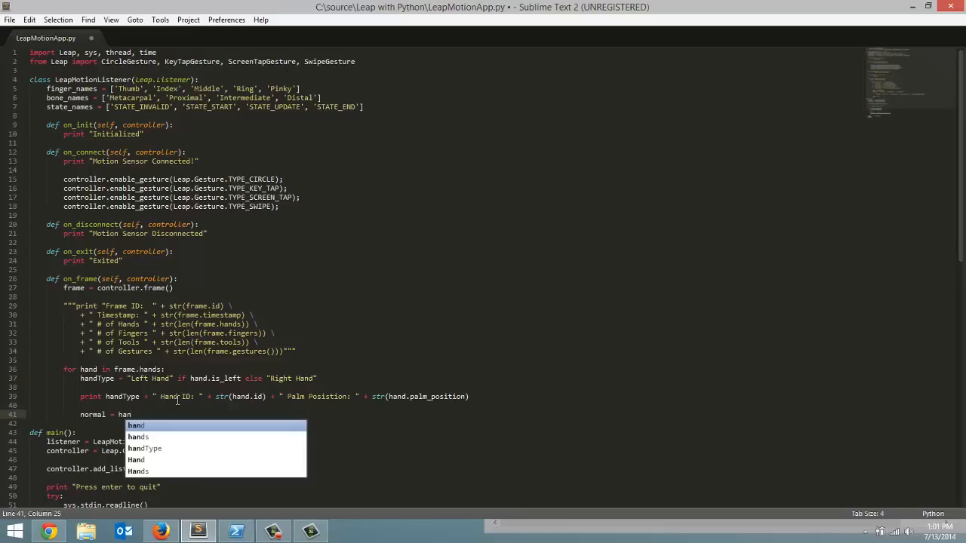
{"action": "type", "text": "d."}
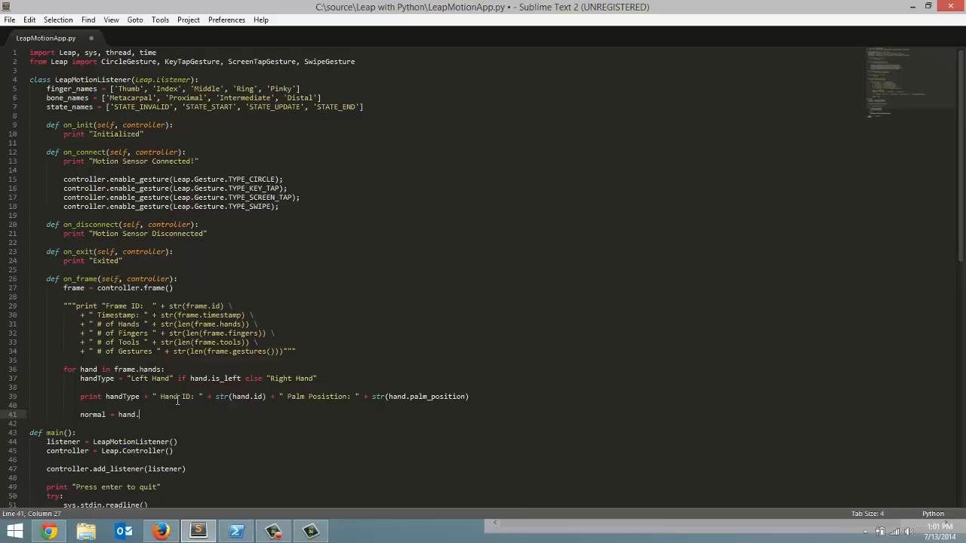
{"action": "type", "text": "palm"}
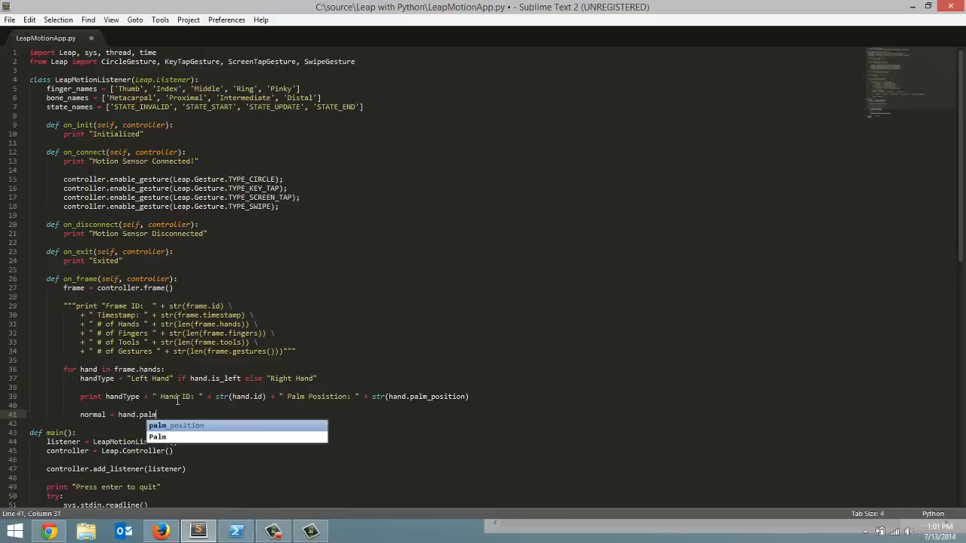
{"action": "type", "text": "_no"}
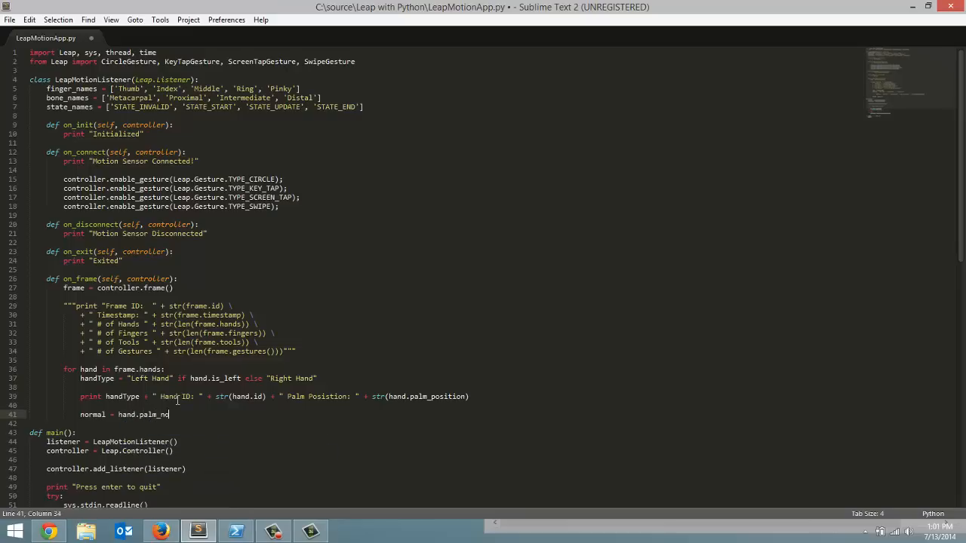
{"action": "type", "text": "rmal"}
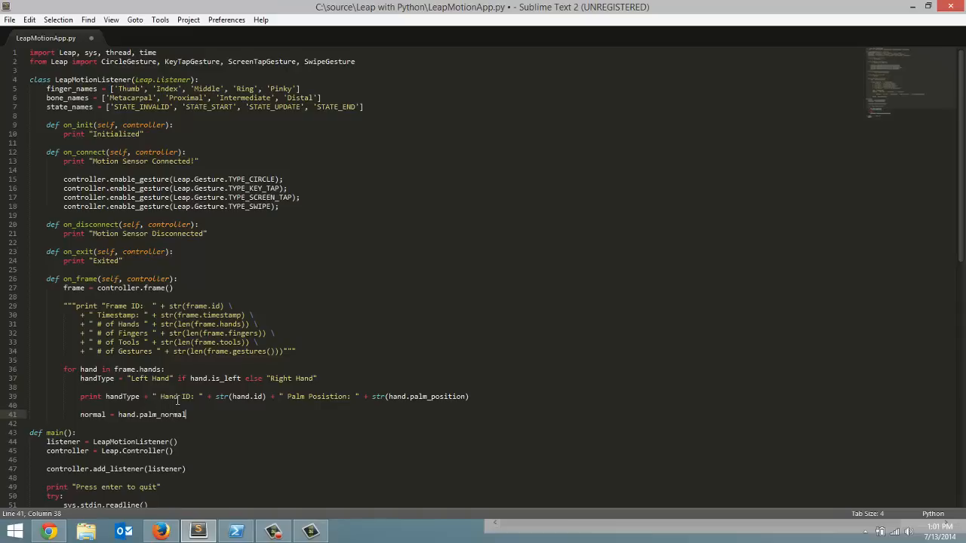
Assign direction = hand.direction on the following line
{"action": "key", "text": "enter"}
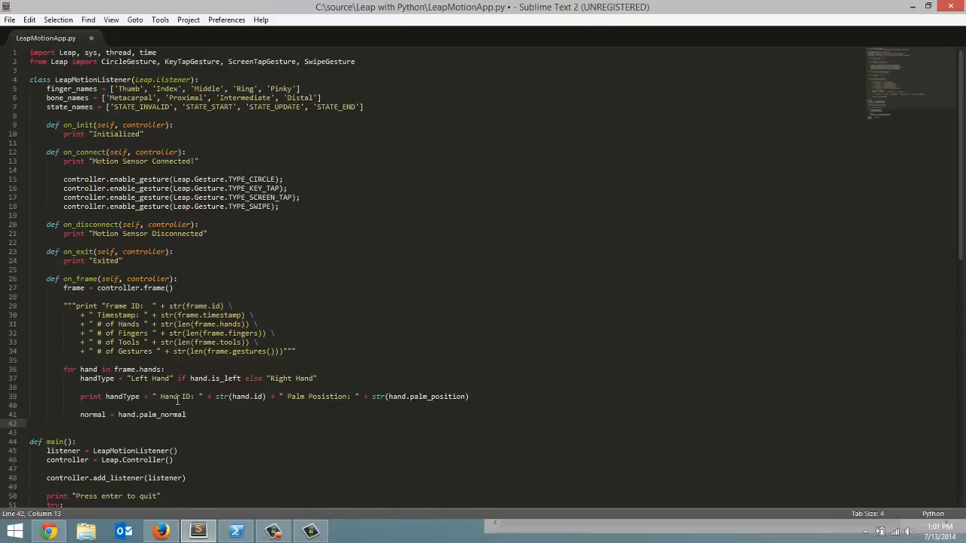
{"action": "type", "text": "direction"}
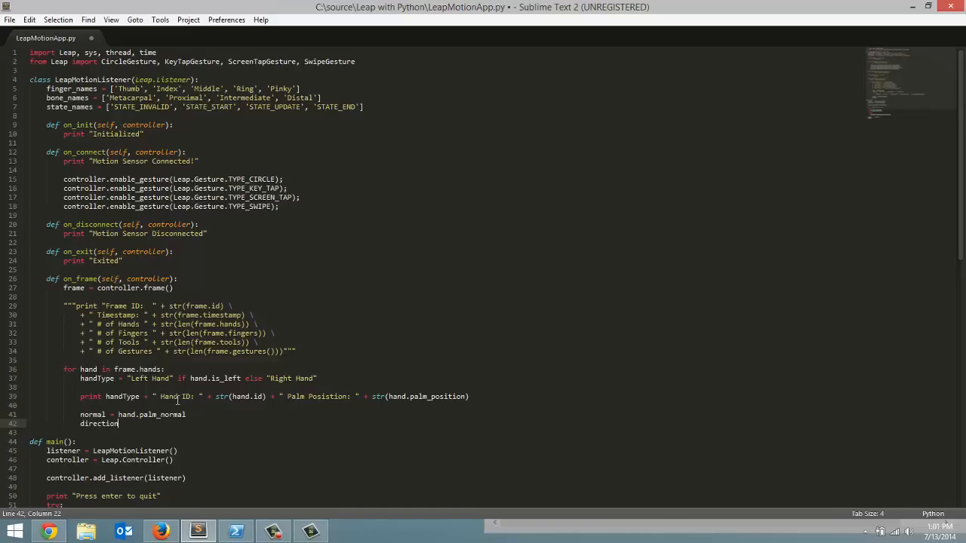
{"action": "type", "text": "="}
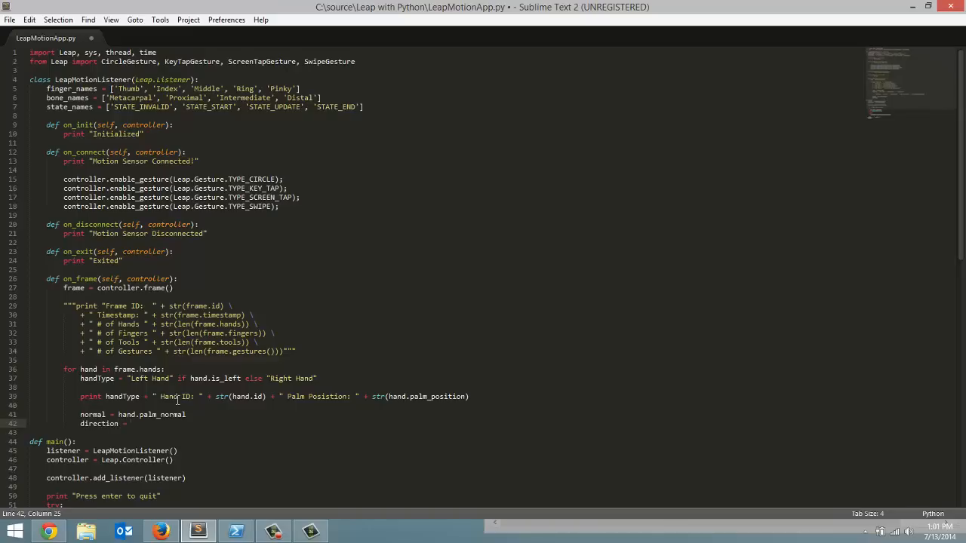
{"action": "type", "text": "hand"}
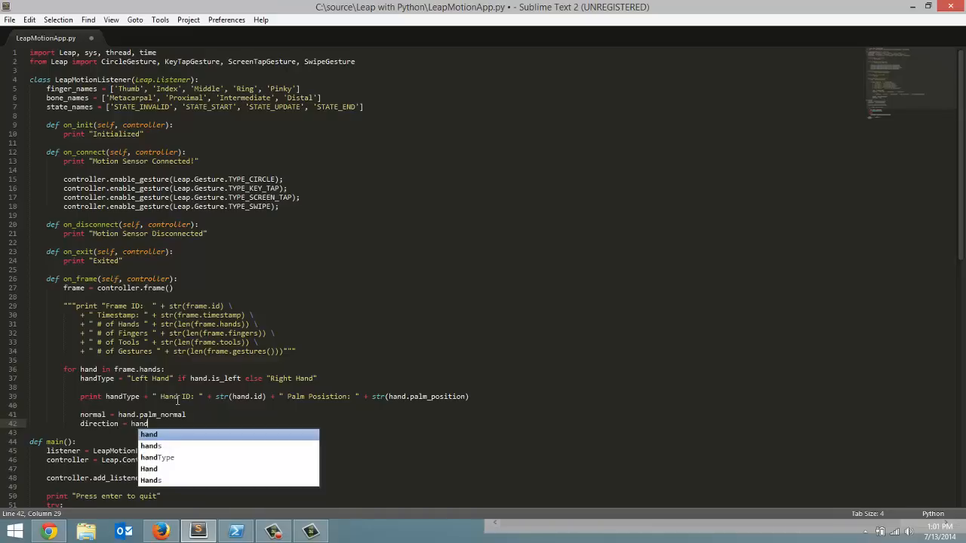
{"action": "type", "text": "."}
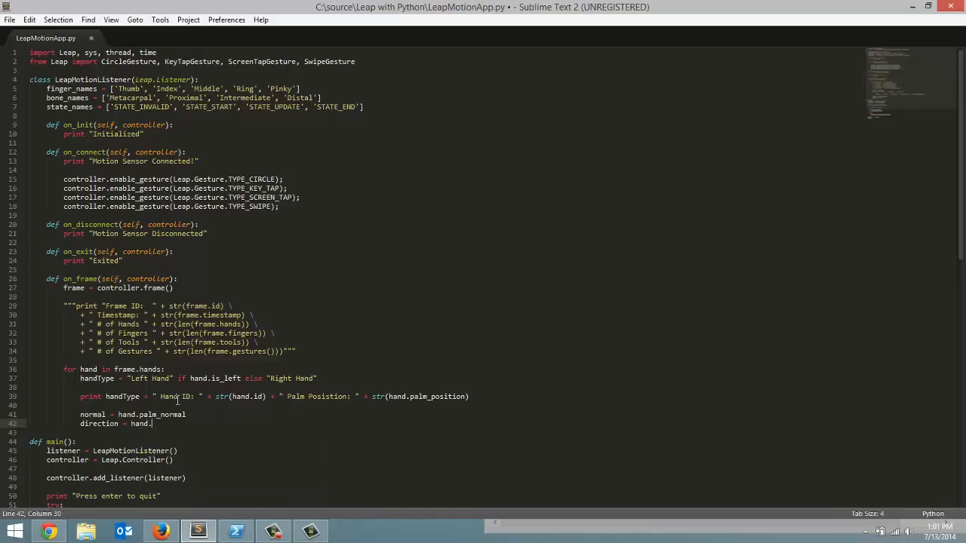
{"action": "type", "text": "direction"}
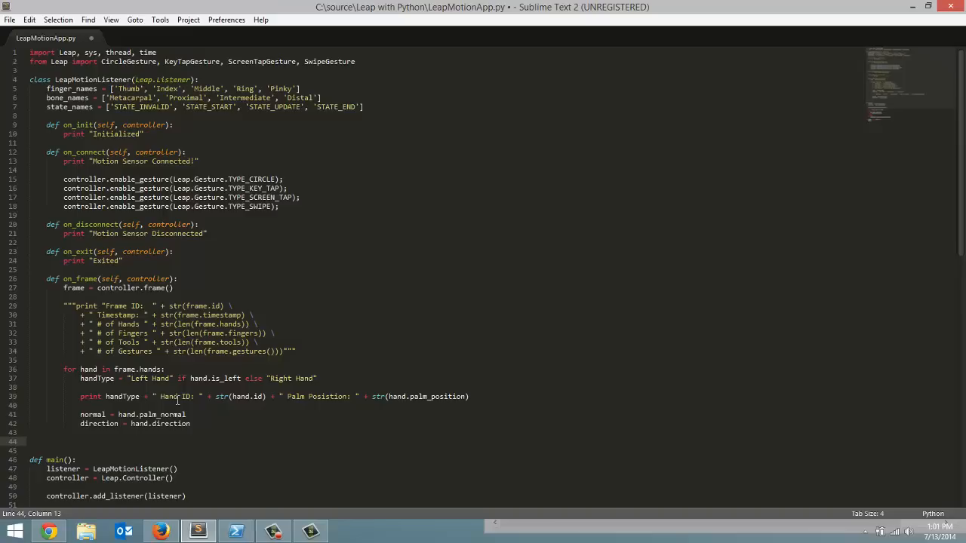
{"action": "mouse_move", "coordinate": [36, 489]}
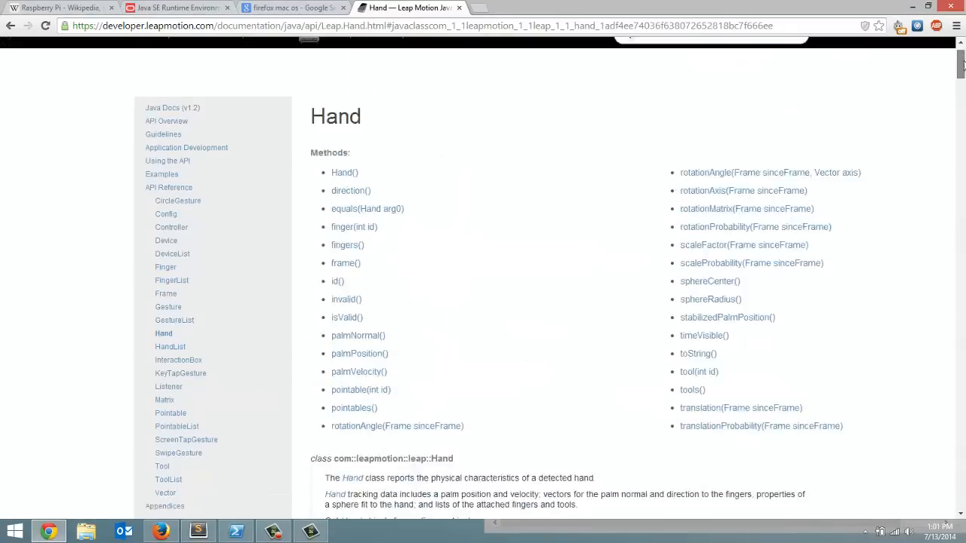
Scroll through the Hand documentation sections below palmNormal()
{"action": "scroll", "scroll_direction": "down", "scroll_amount": 3}
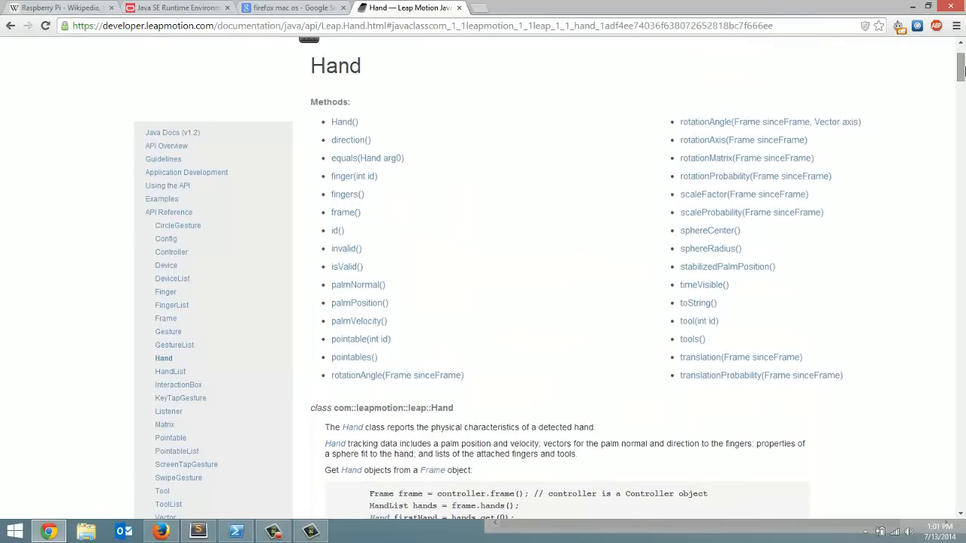
{"action": "mouse_move", "coordinate": [945, 74]}
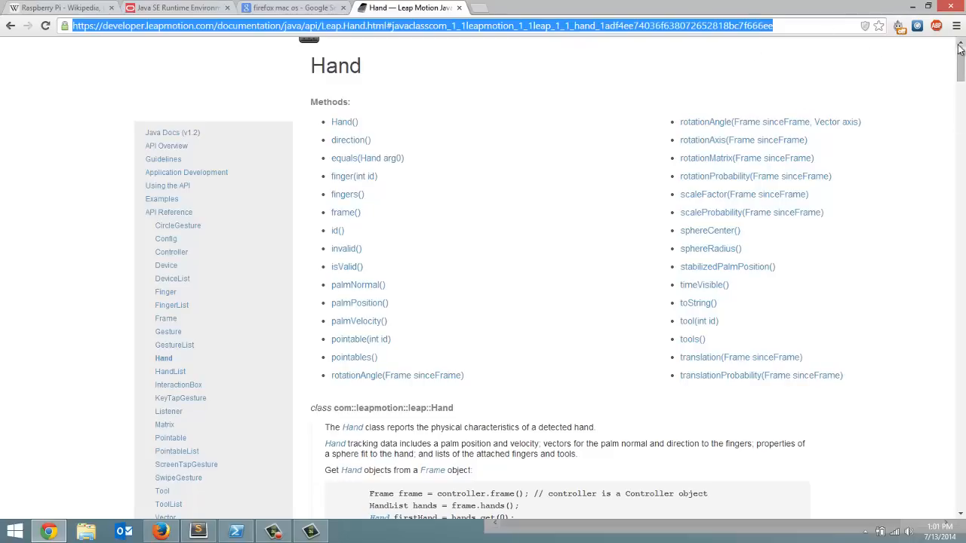
{"action": "scroll", "scroll_direction": "down", "scroll_amount": 3}
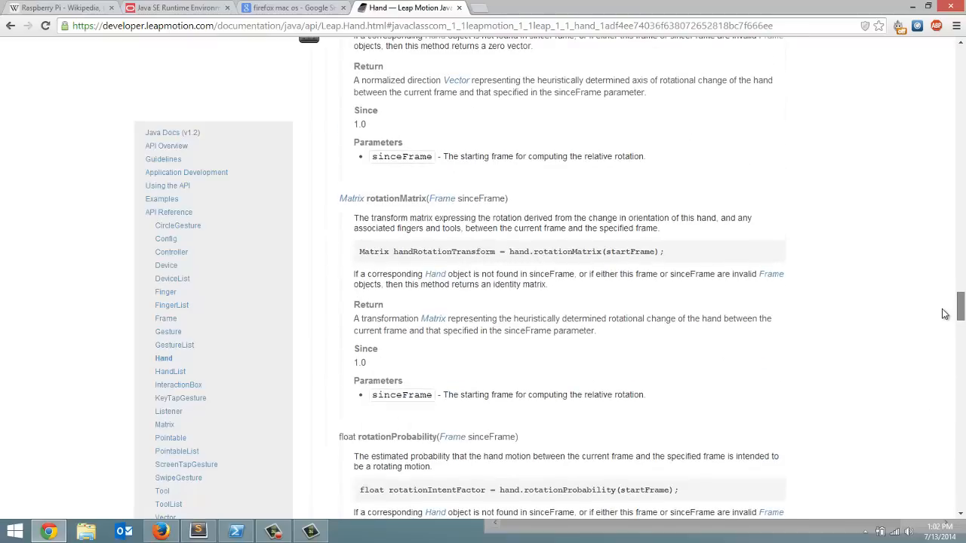
{"action": "scroll", "scroll_direction": "down", "scroll_amount": 3}
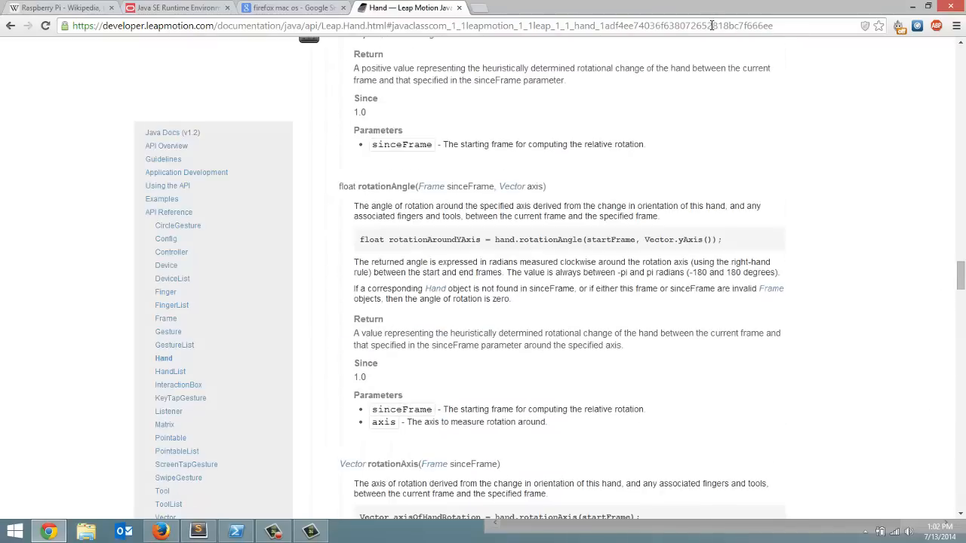
Search "leap motion palm normal" and read the Vector docs' pitch, roll and yaw sections
{"action": "left_click", "coordinate": [709, 24]}
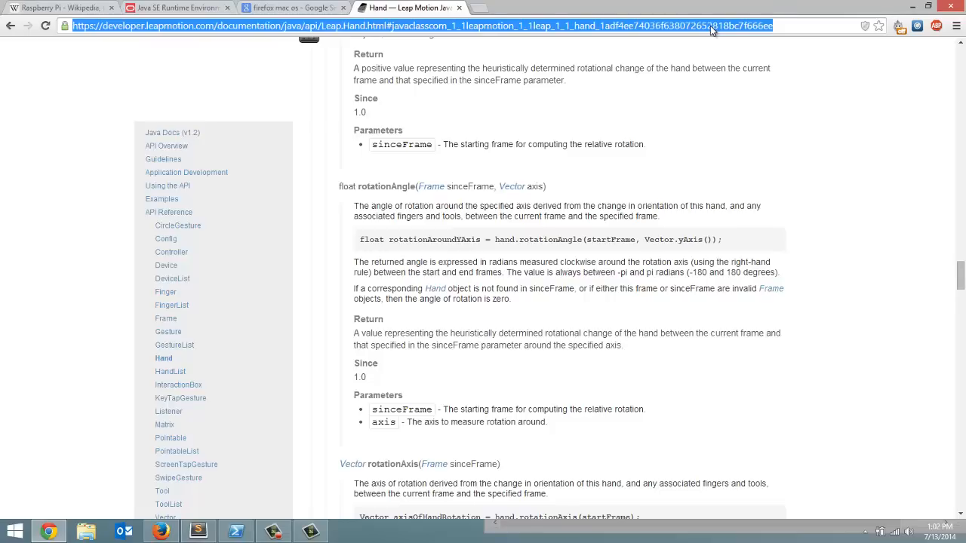
{"action": "type", "text": "leap motion palm normal"}
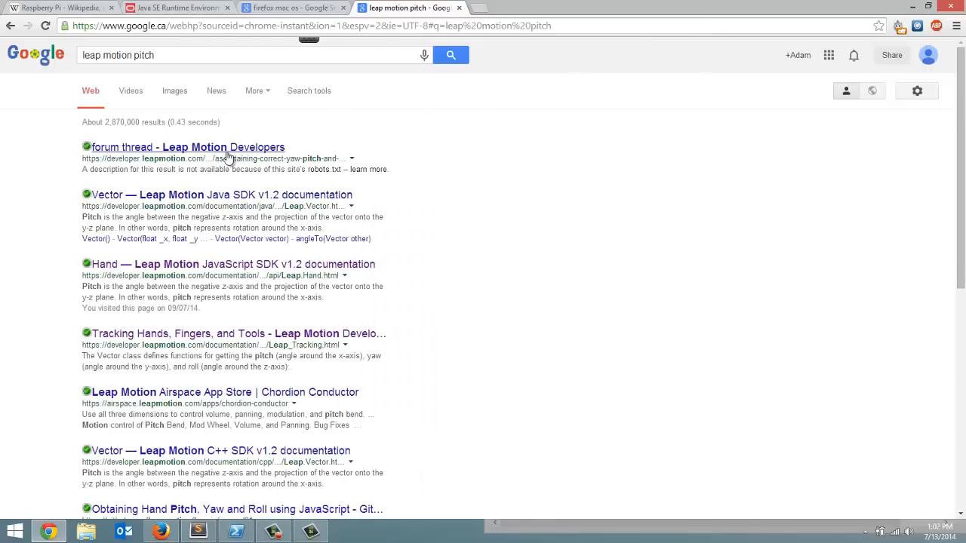
{"action": "mouse_move", "coordinate": [220, 194]}
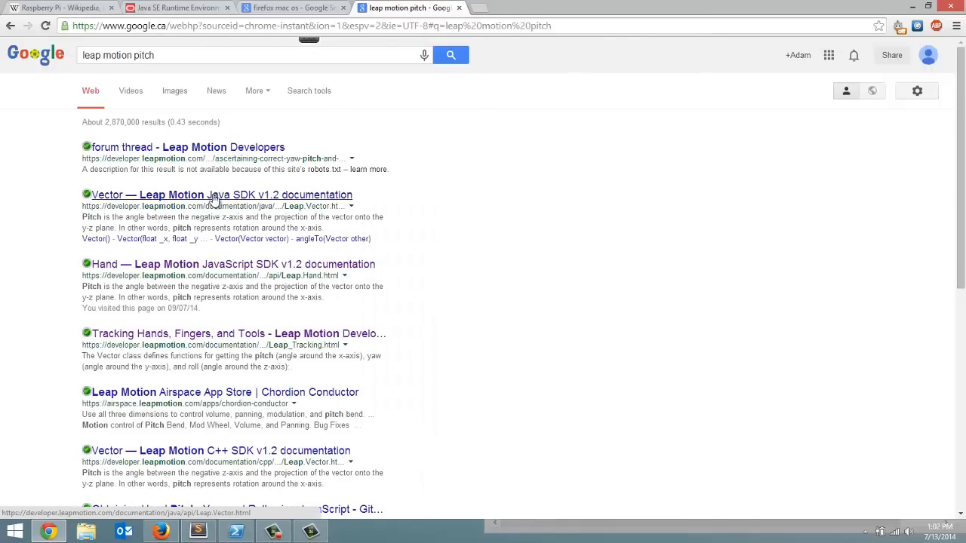
{"action": "left_click", "coordinate": [220, 194]}
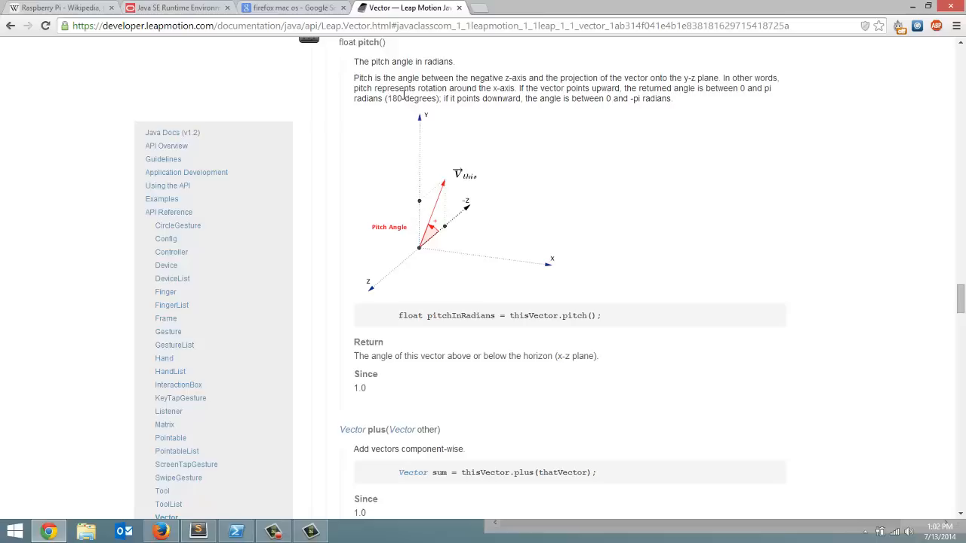
{"action": "mouse_move", "coordinate": [483, 74]}
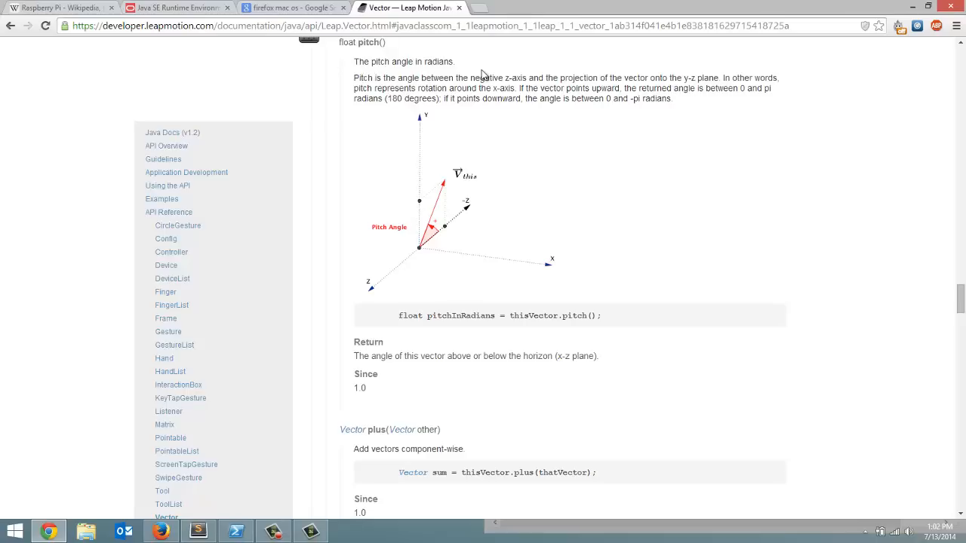
{"action": "mouse_move", "coordinate": [559, 78]}
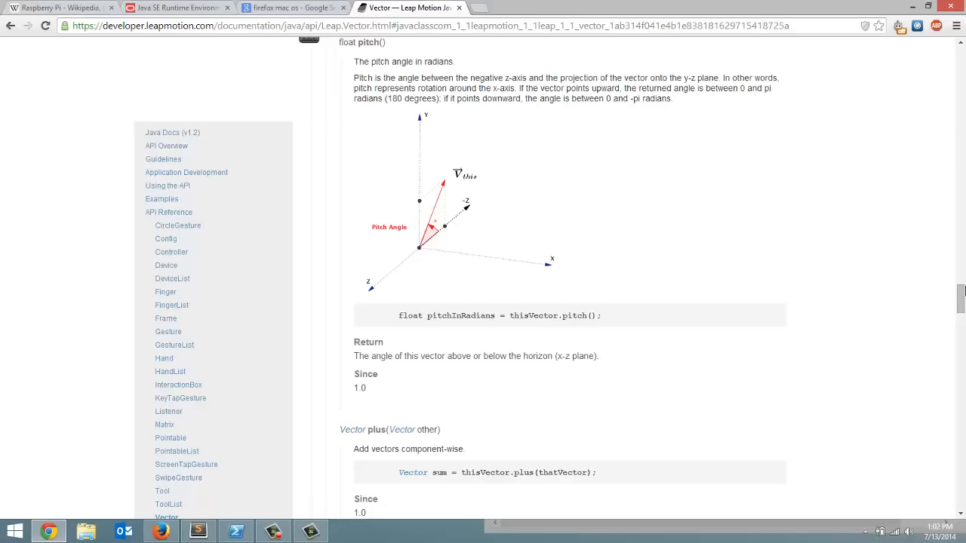
{"action": "scroll", "scroll_direction": "down", "scroll_amount": 3}
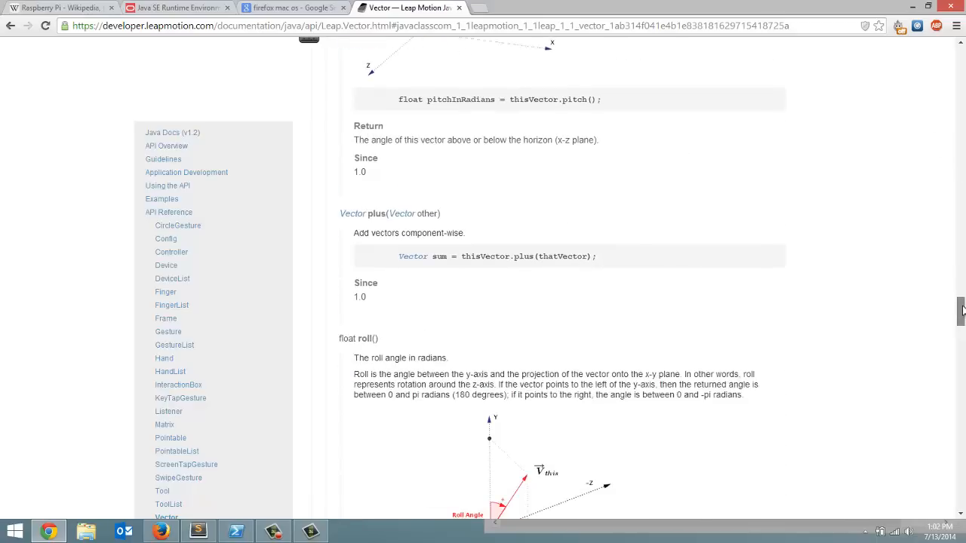
{"action": "scroll", "scroll_direction": "down", "scroll_amount": 3}
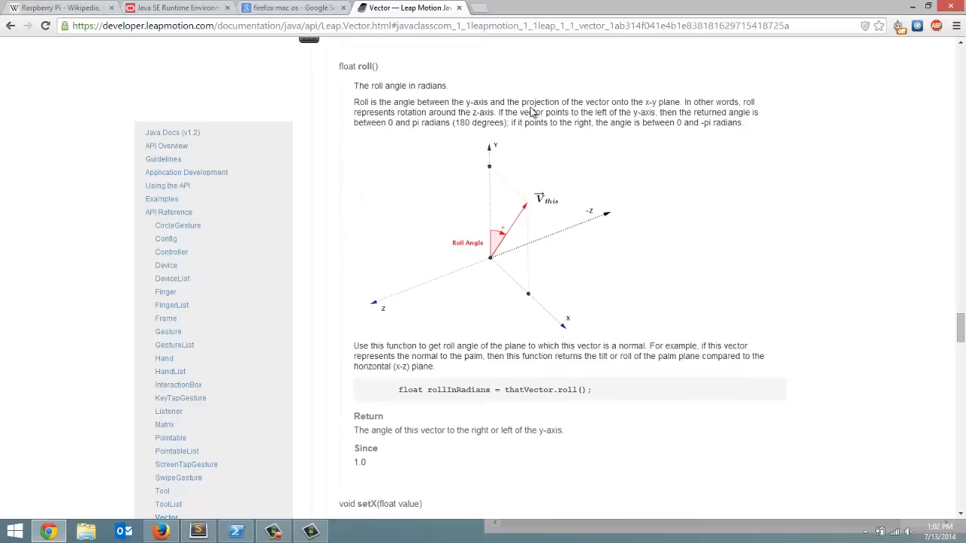
{"action": "mouse_move", "coordinate": [655, 106]}
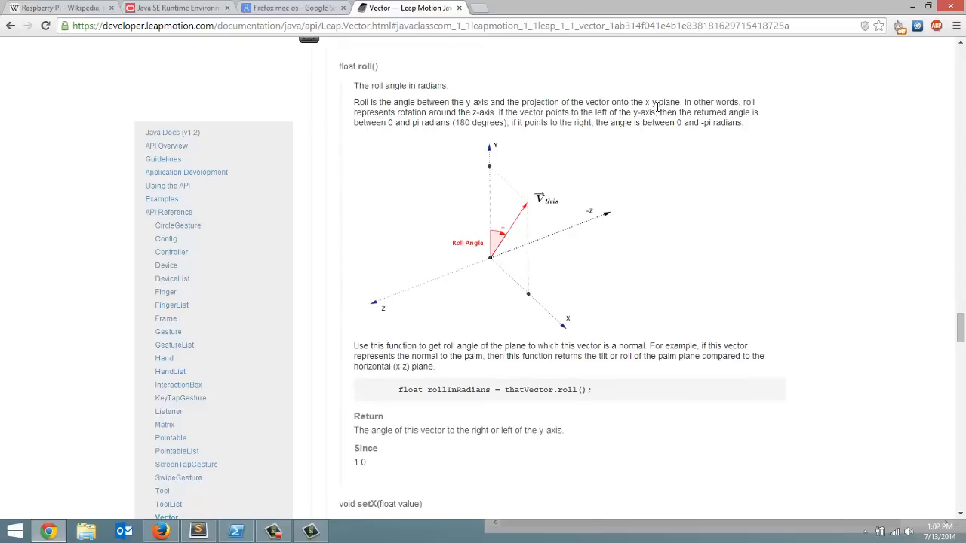
{"action": "scroll", "scroll_direction": "down", "scroll_amount": 3}
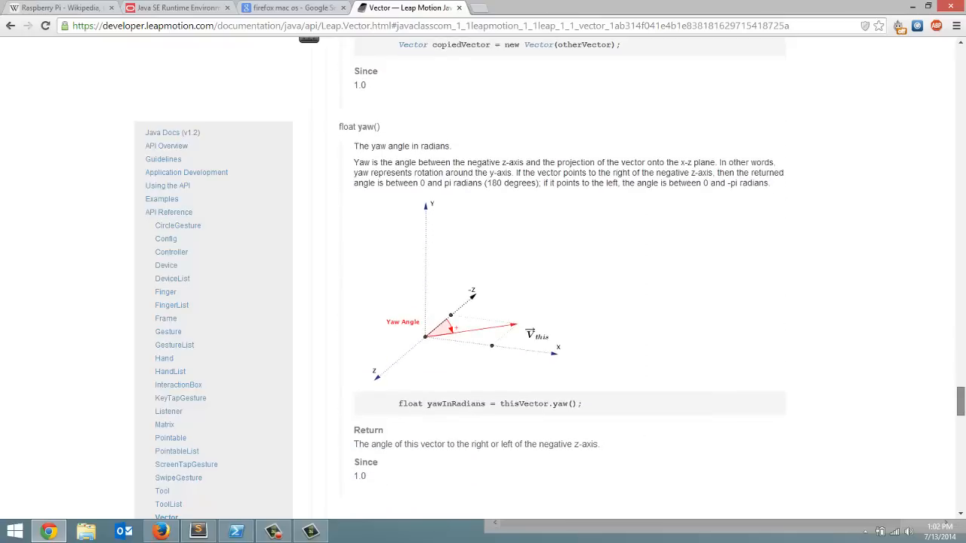
{"action": "mouse_move", "coordinate": [462, 155]}
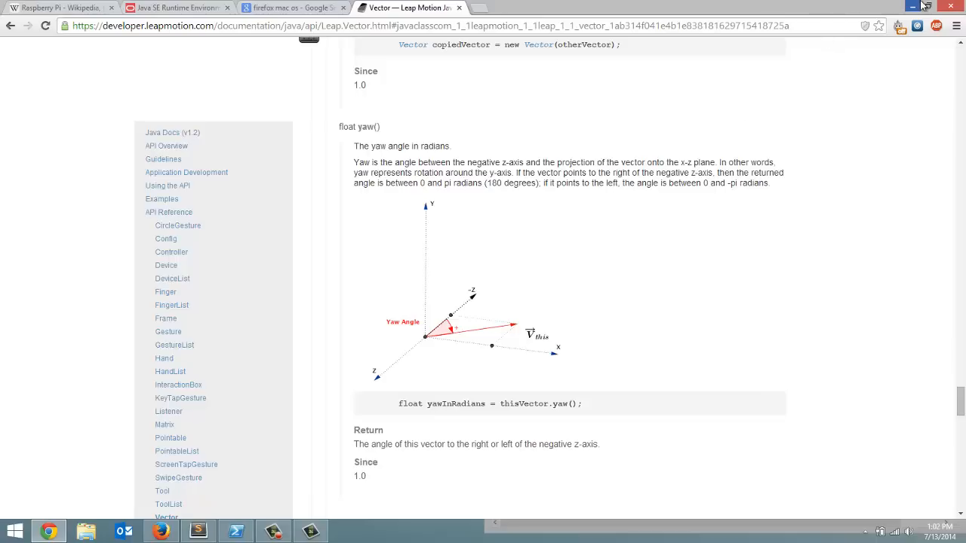
Start a print "Pitch: " + str( line below the direction assignment
{"action": "left_click", "coordinate": [198, 531]}
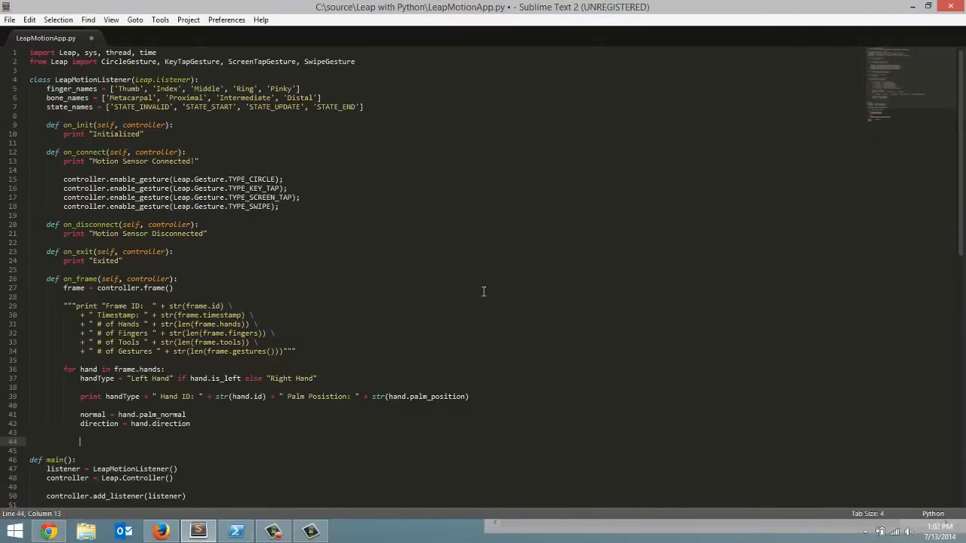
{"action": "mouse_move", "coordinate": [305, 426]}
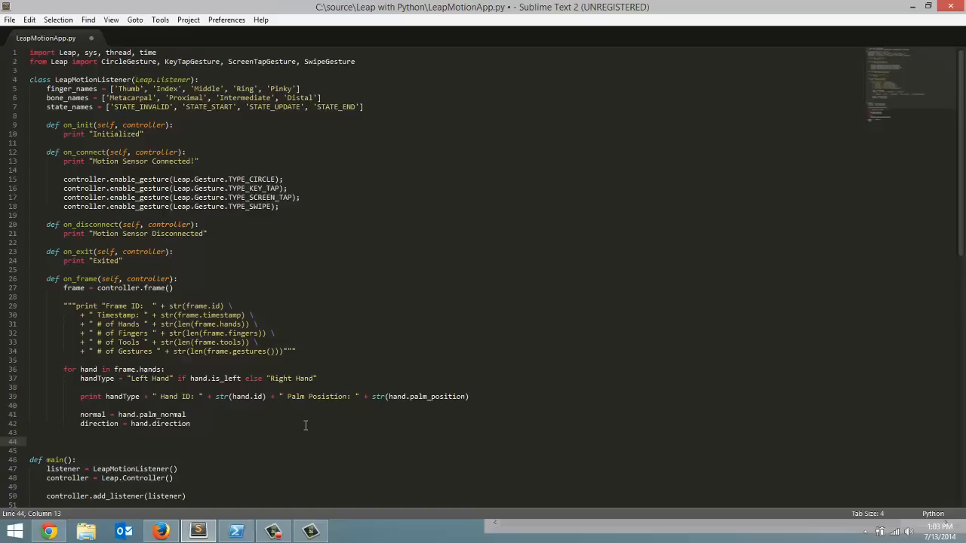
{"action": "type", "text": "print \""}
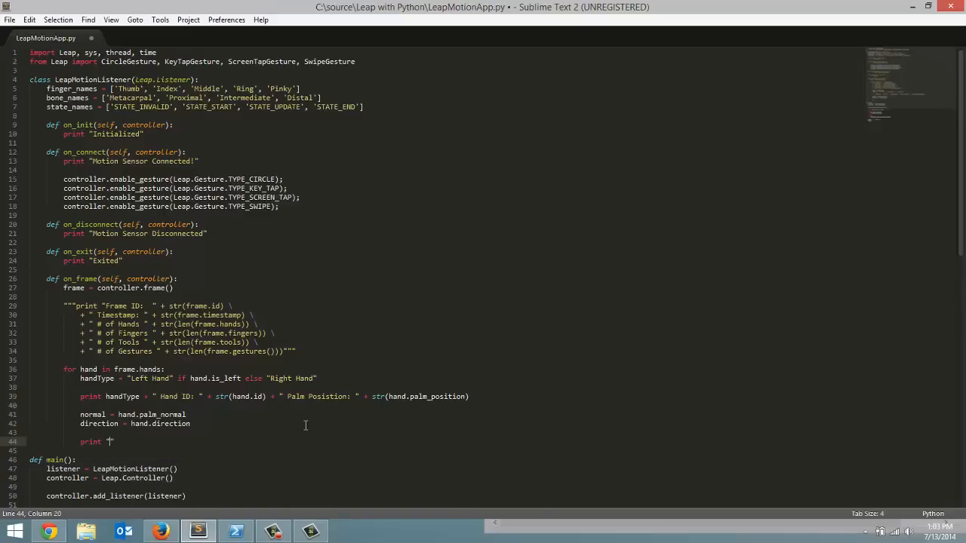
{"action": "type", "text": "\""}
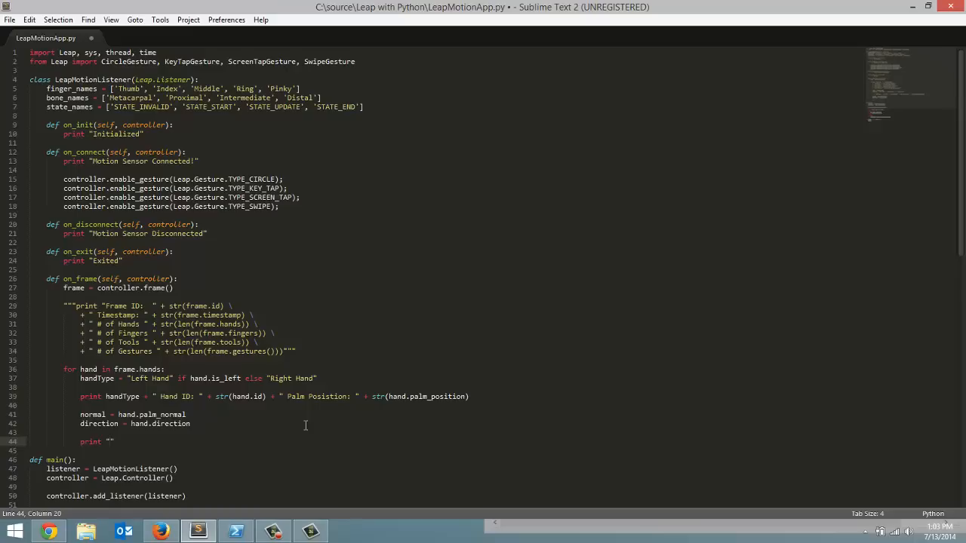
{"action": "type", "text": "P"}
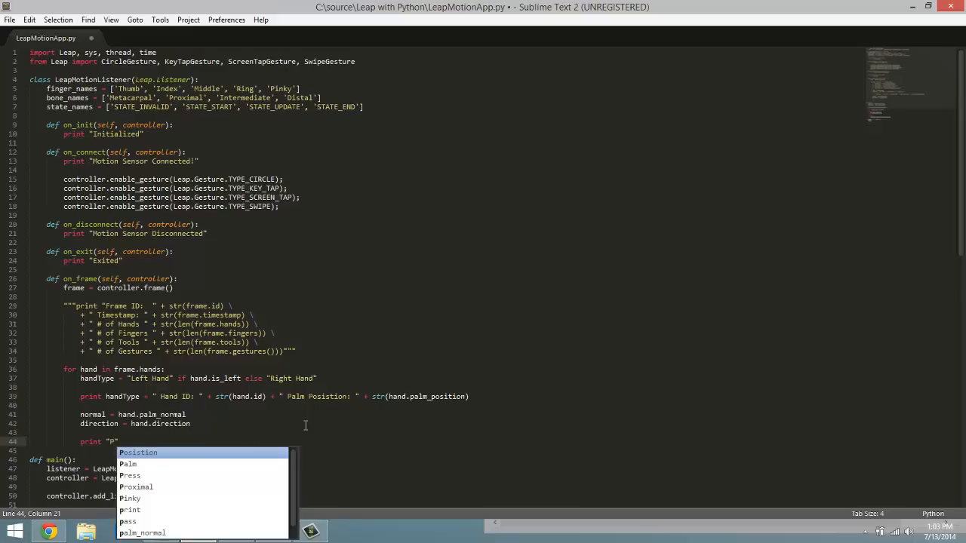
{"action": "type", "text": "Pitch"}
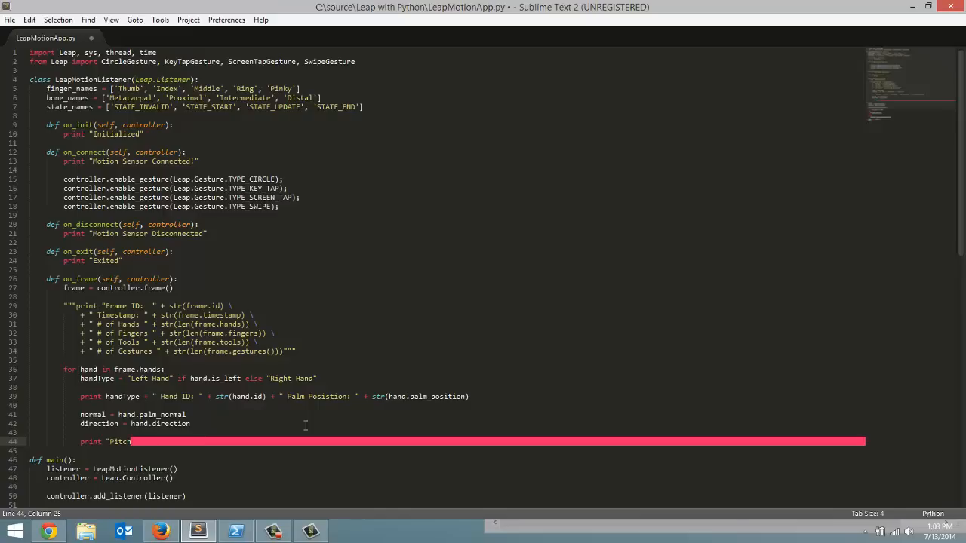
{"action": "type", "text": ":"}
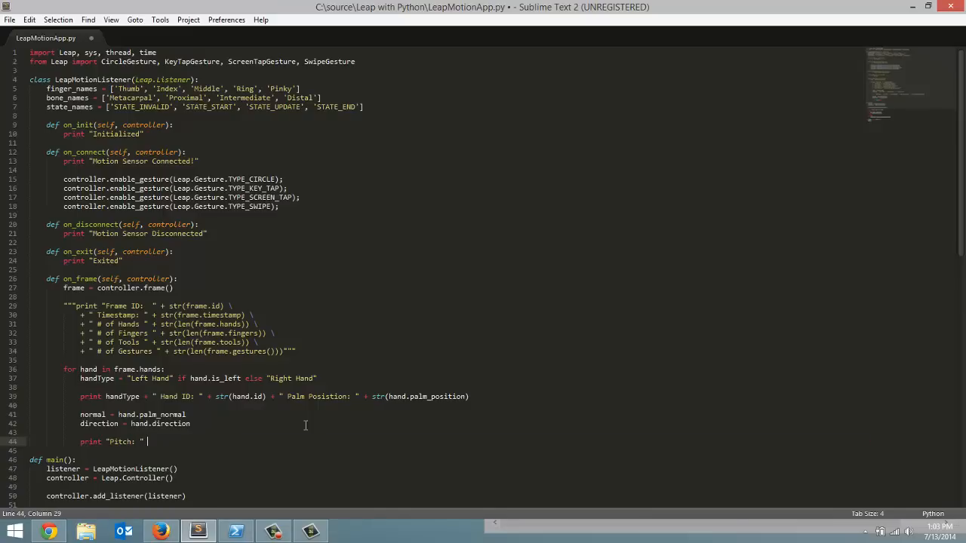
{"action": "type", "text": "+"}
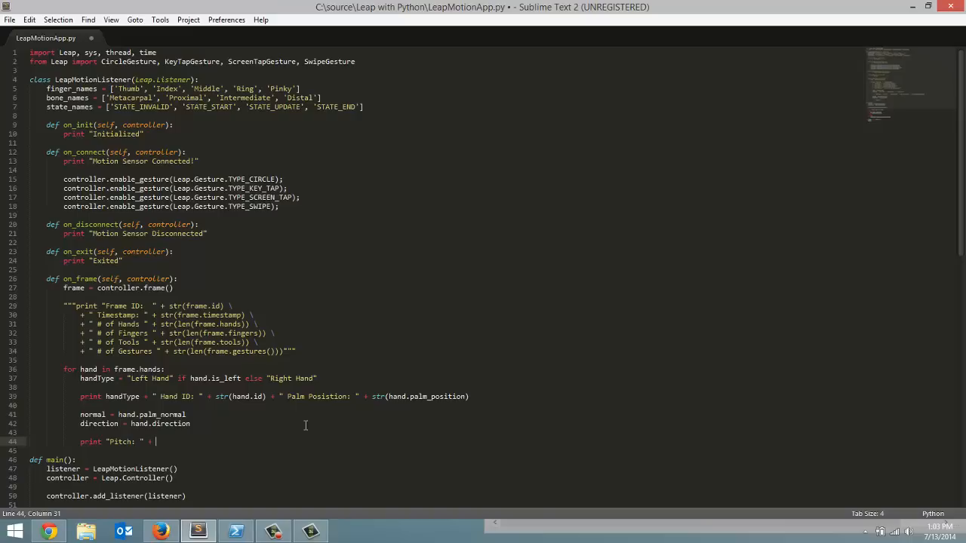
{"action": "type", "text": "str"}
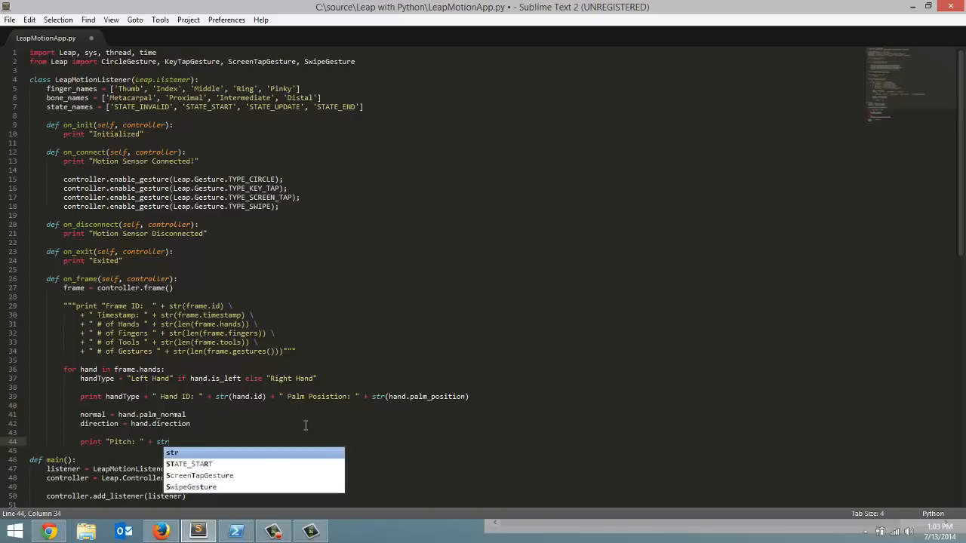
{"action": "type", "text": "("}
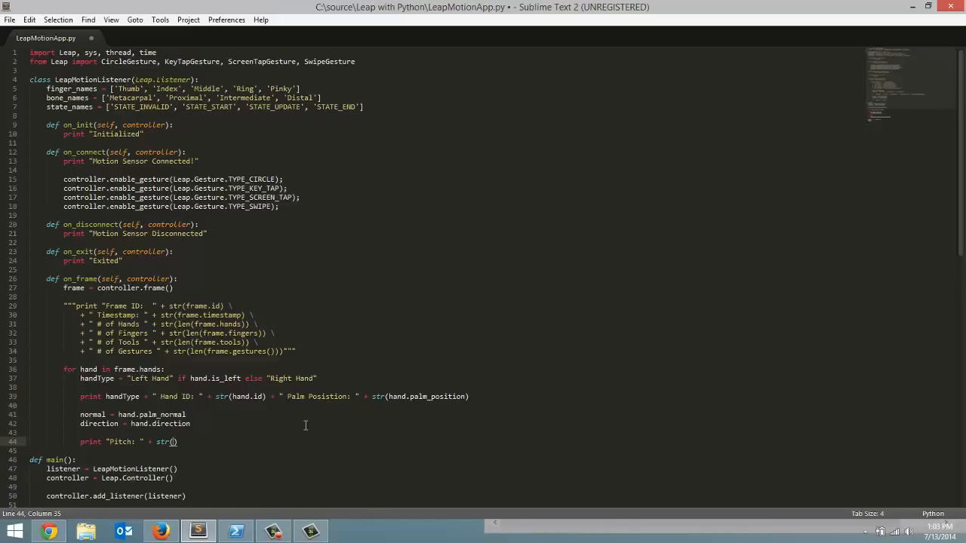
Complete it as str(direction.pitch * Leap.RAD_TO_DEG) + " "
{"action": "type", "text": "direction"}
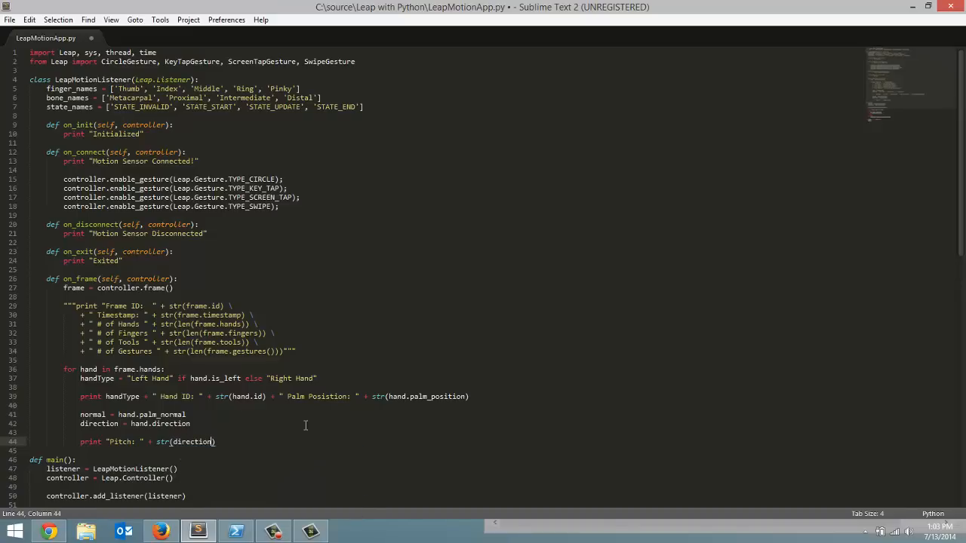
{"action": "type", "text": "pitch *"}
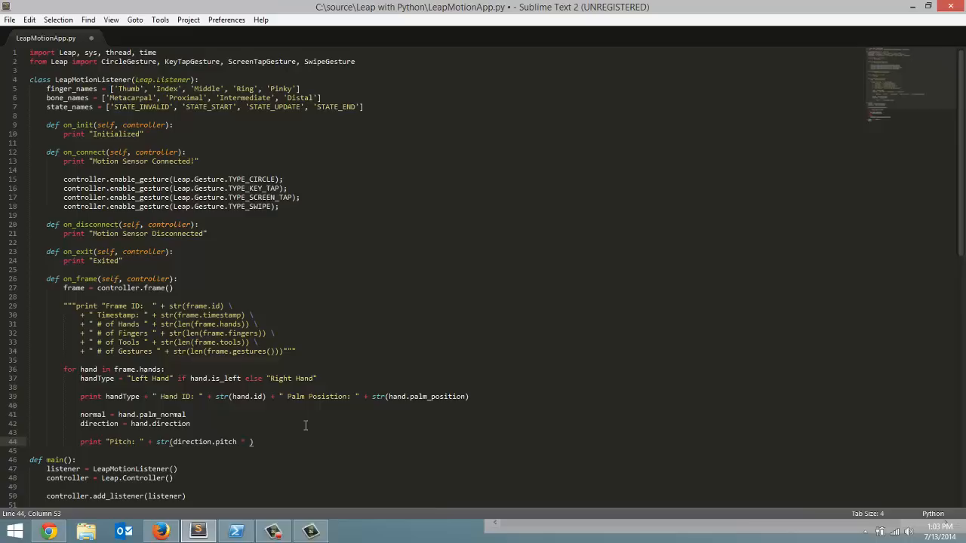
{"action": "type", "text": "Leap"}
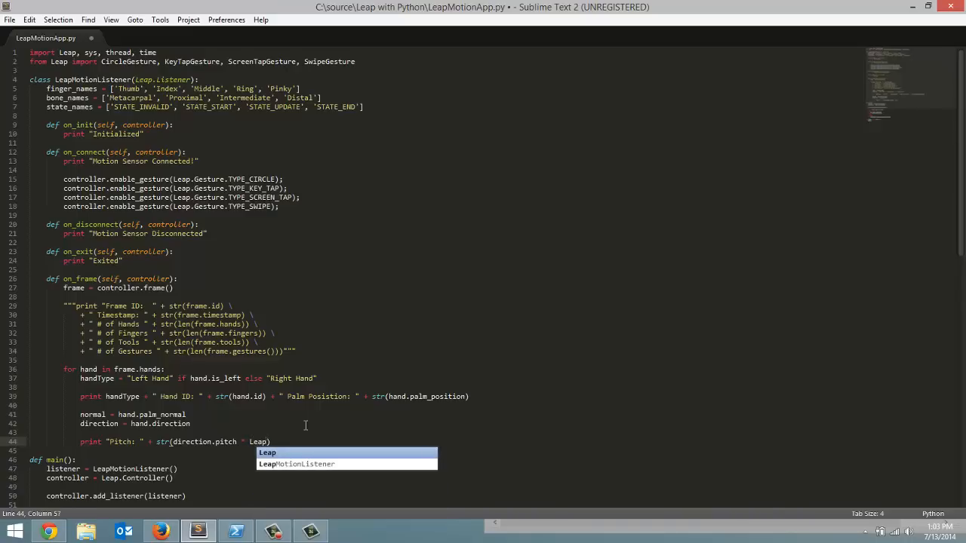
{"action": "type", "text": ".RAD"}
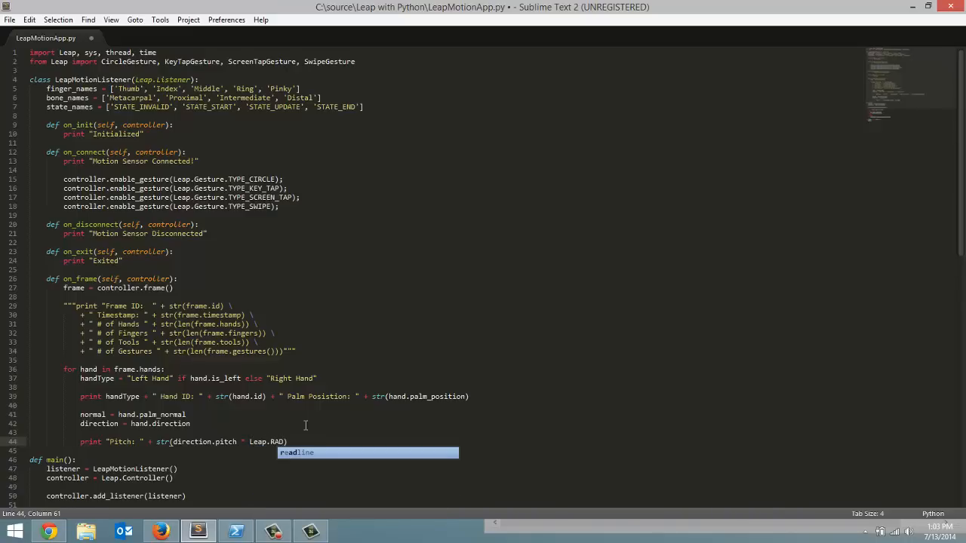
{"action": "type", "text": ")"}
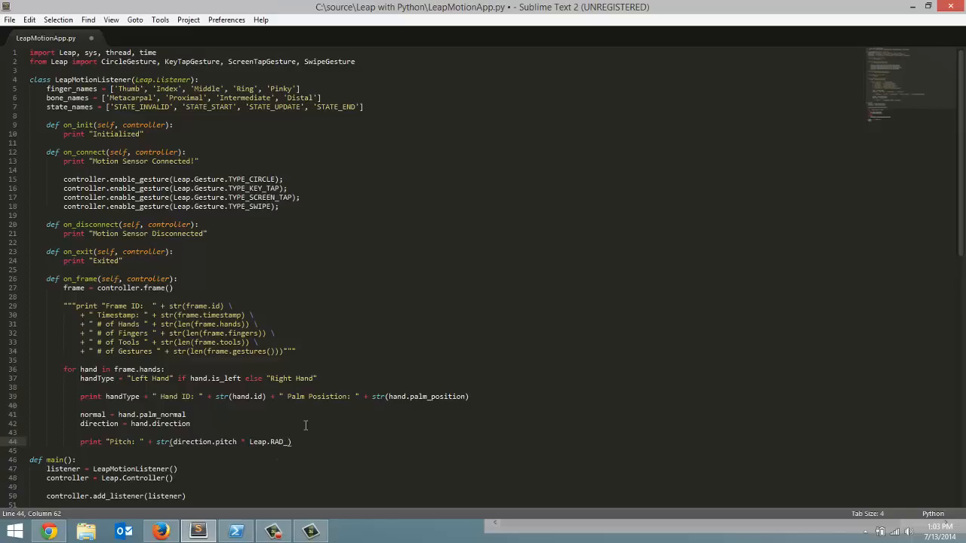
{"action": "type", "text": "TO_"}
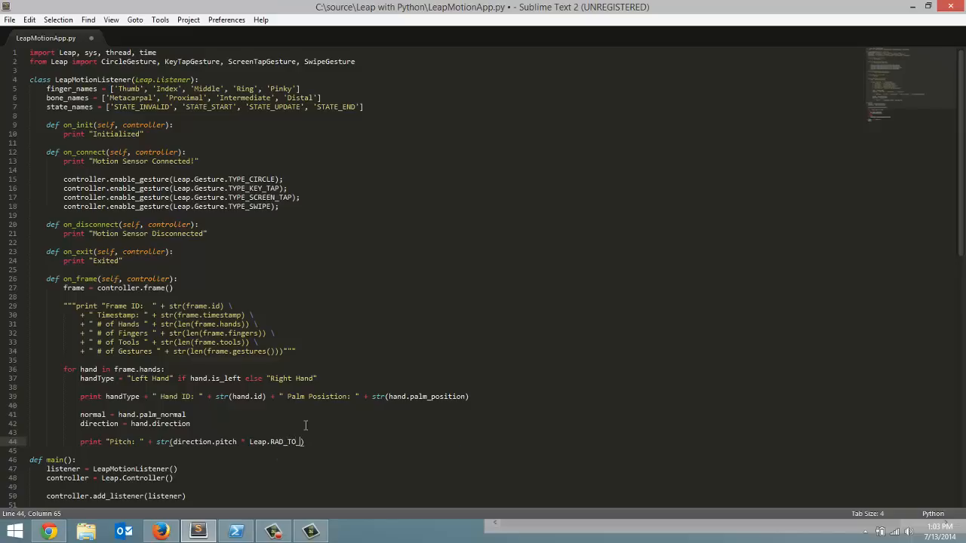
{"action": "type", "text": "DEG"}
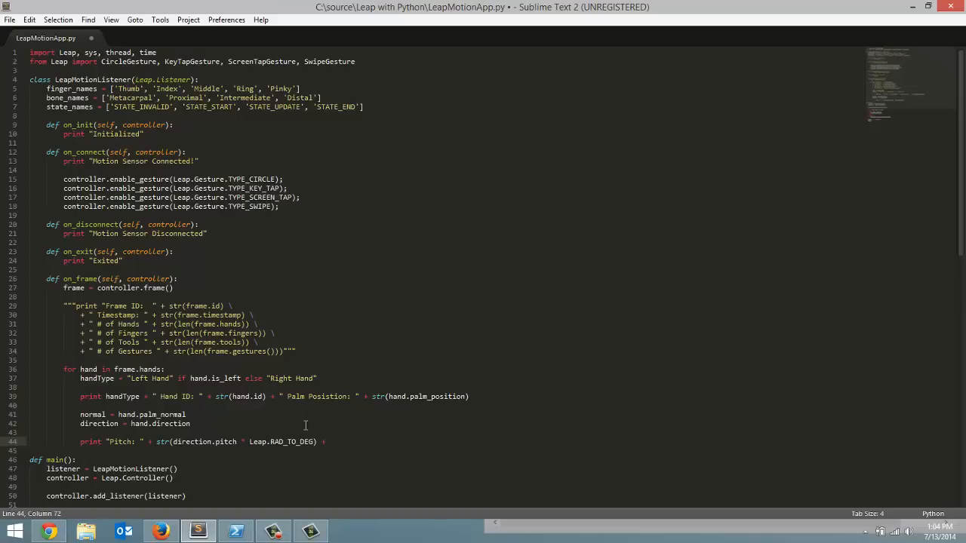
{"action": "type", "text": "\" \""}
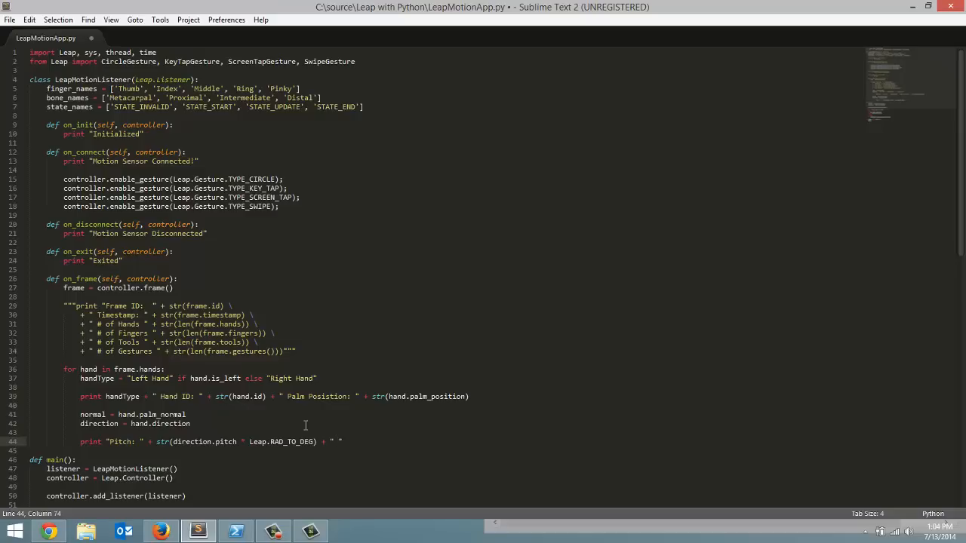
Append "Roll: " + str(normal.roll * Leap.RAD_TO_DEG) to the print line
{"action": "type", "text": "Rd"}
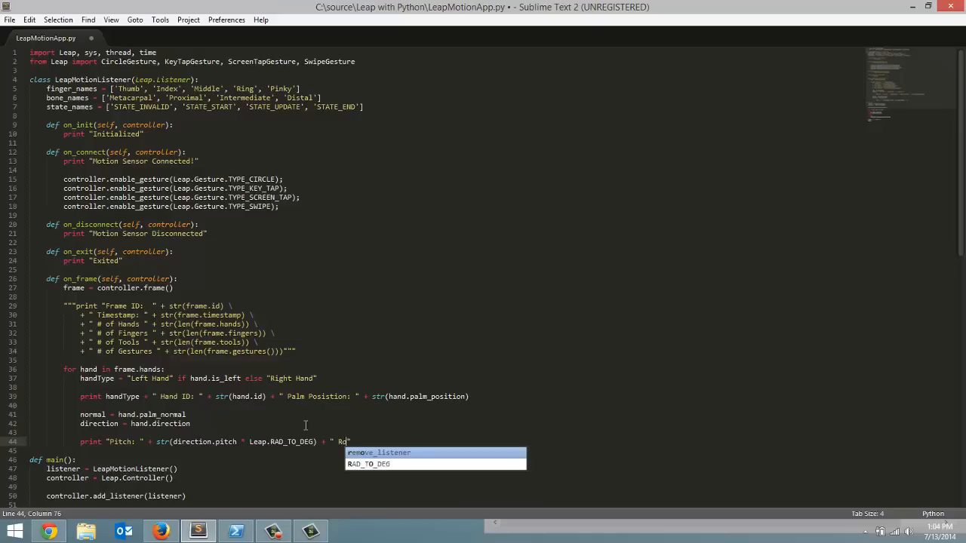
{"action": "type", "text": "Roll: \""}
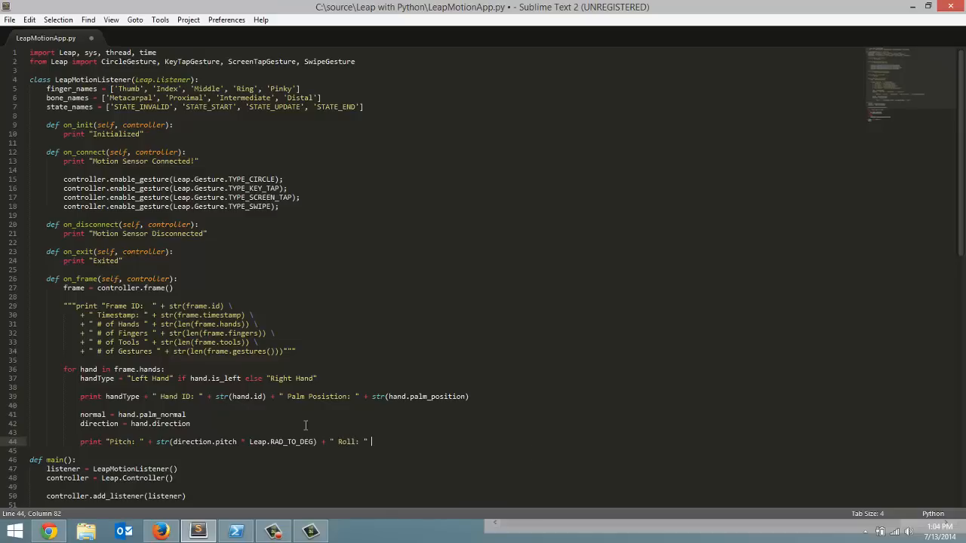
{"action": "type", "text": "+"}
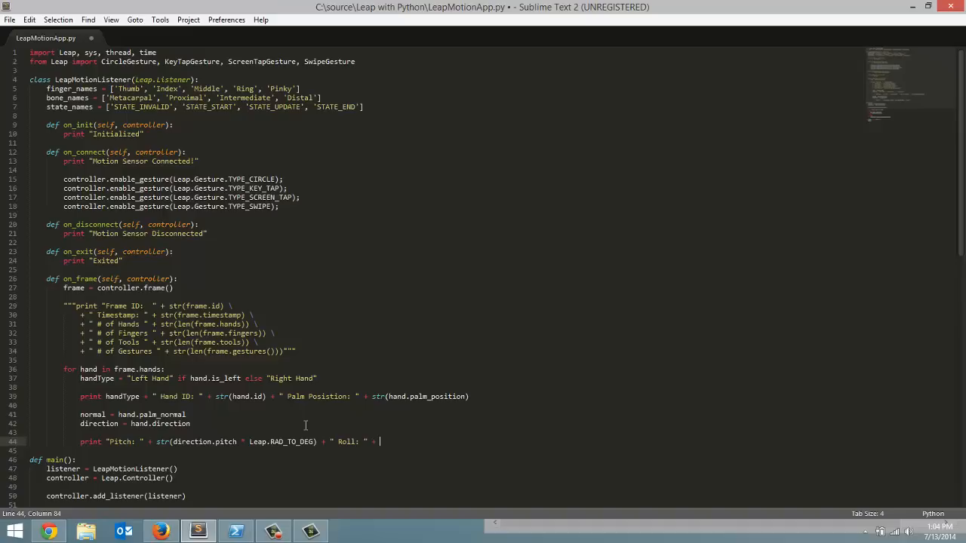
{"action": "type", "text": "str"}
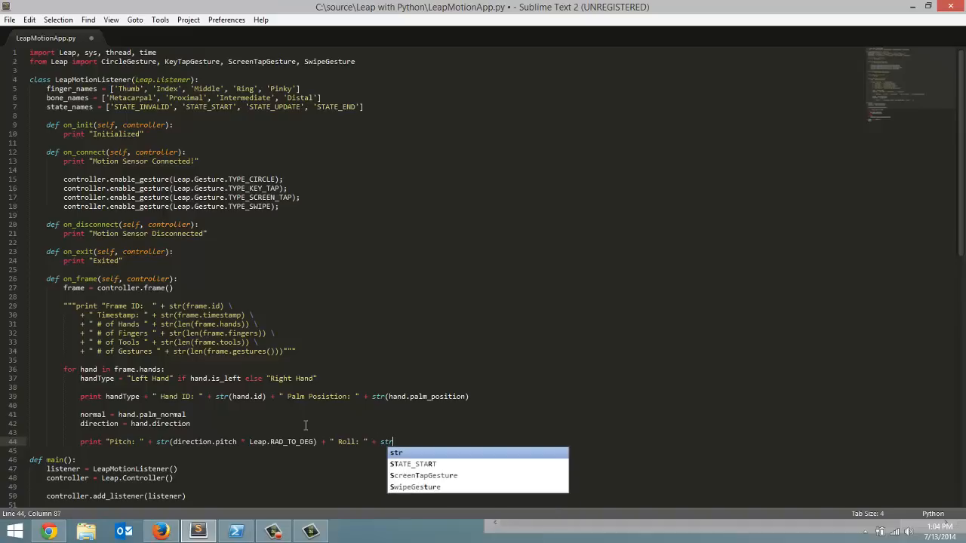
{"action": "type", "text": "("}
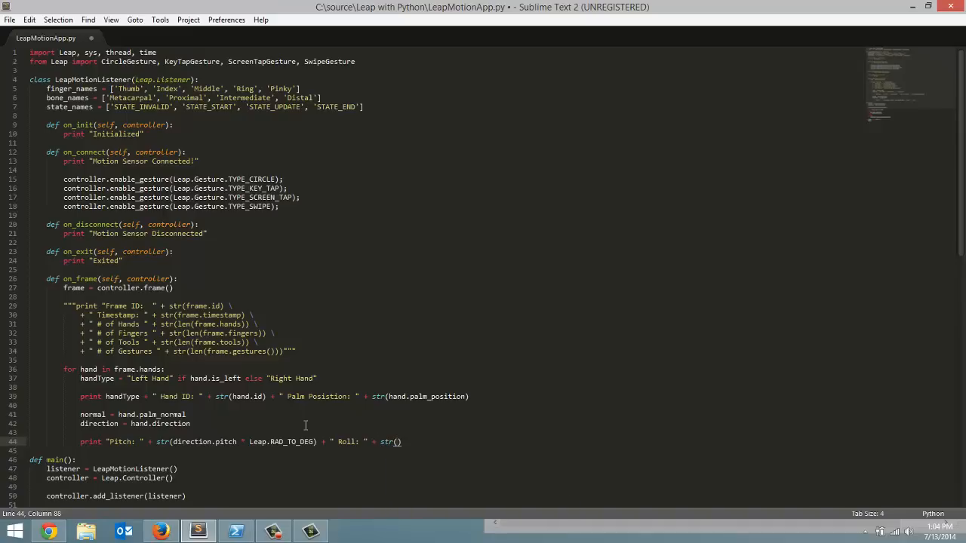
{"action": "type", "text": "nd"}
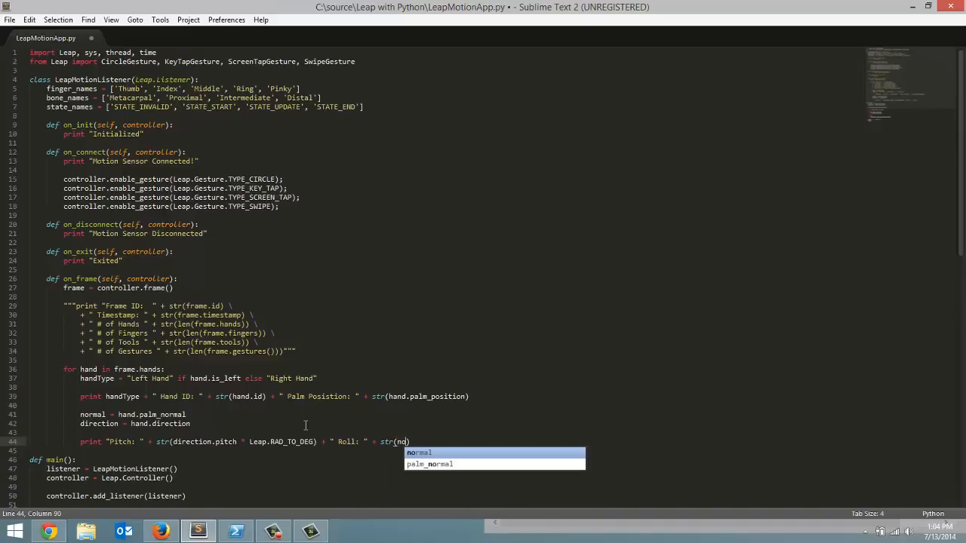
{"action": "type", "text": "rmal"}
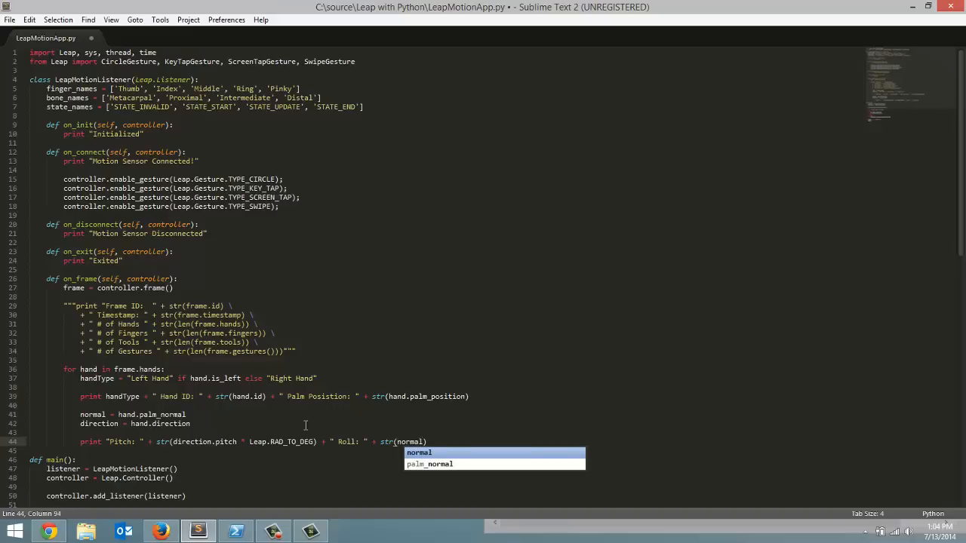
{"action": "type", "text": ".roll"}
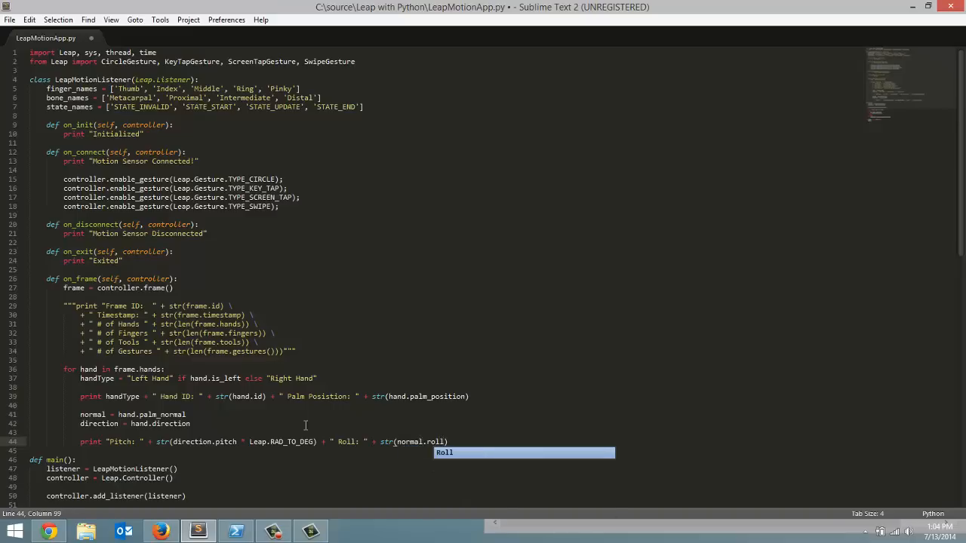
{"action": "type", "text": ")"}
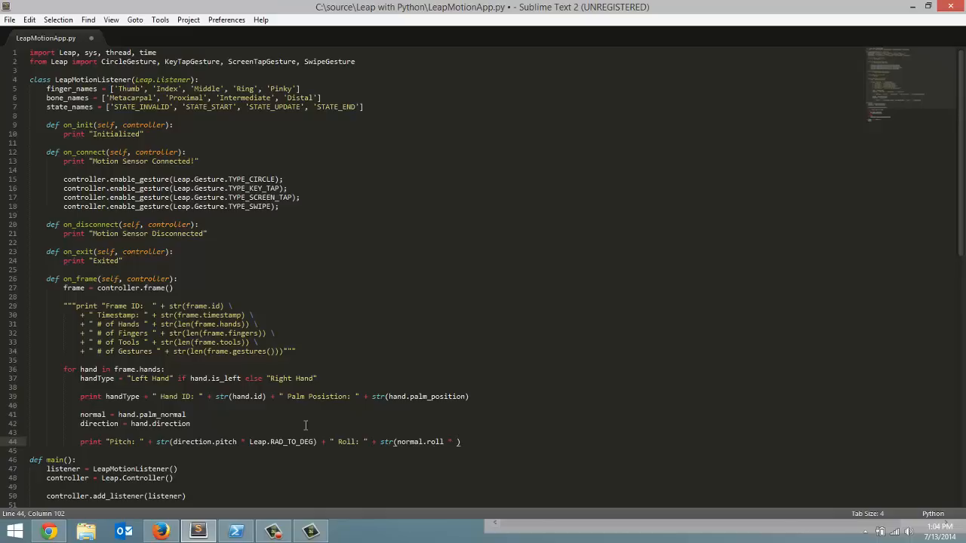
{"action": "type", "text": "Leap."}
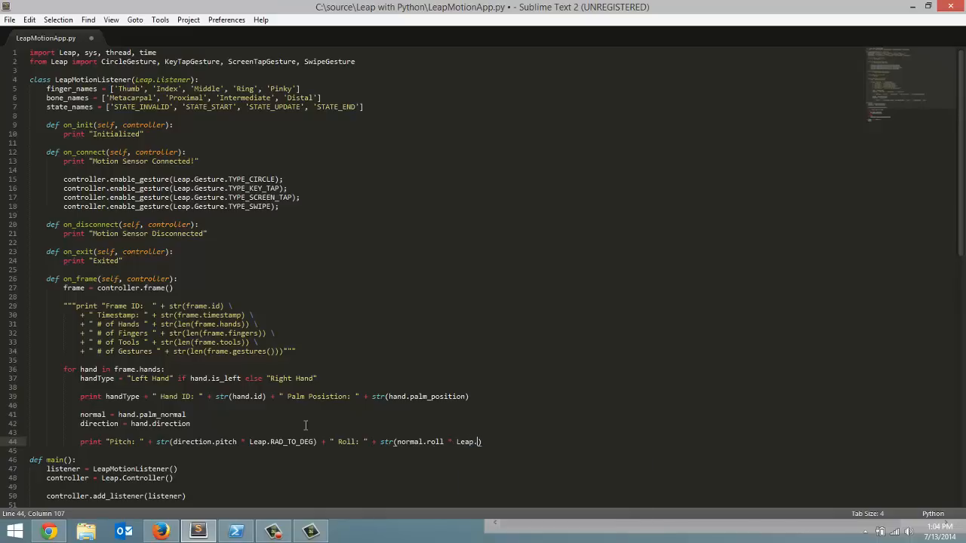
{"action": "type", "text": "RAD_TO_DEG"}
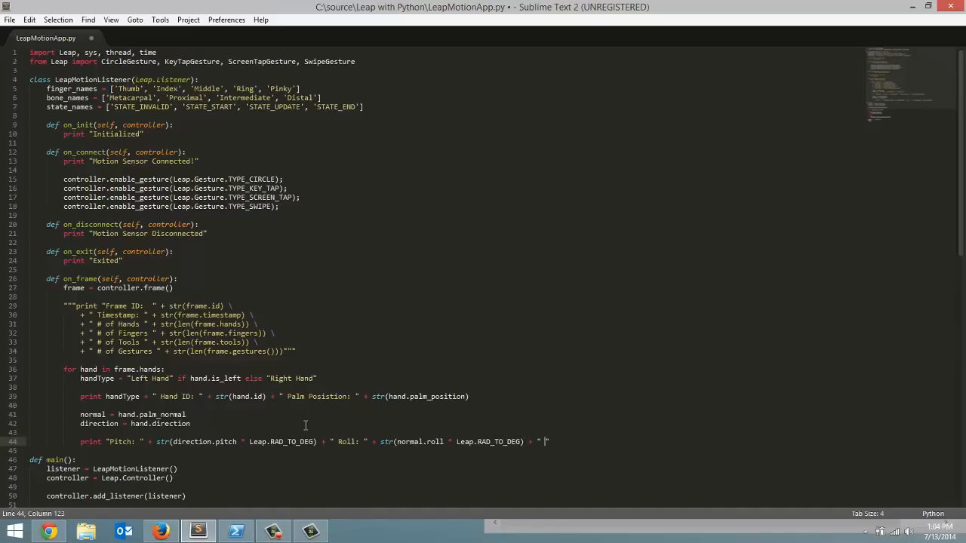
Continue the line with \ and add " Yaw: " + str(direction.yaw * Leap.RAD_TO_DEG)
{"action": "type", "text": "\\"}
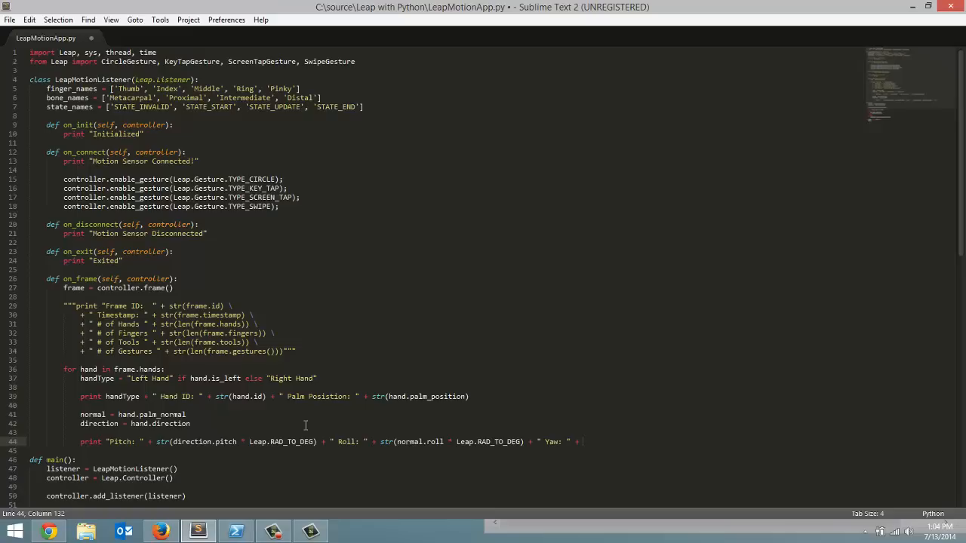
{"action": "type", "text": "str"}
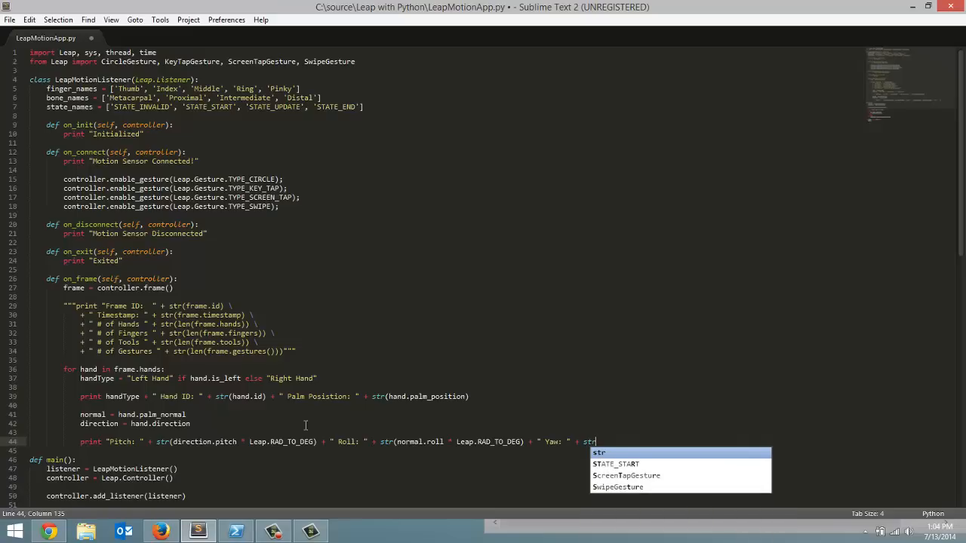
{"action": "type", "text": "(direction)"}
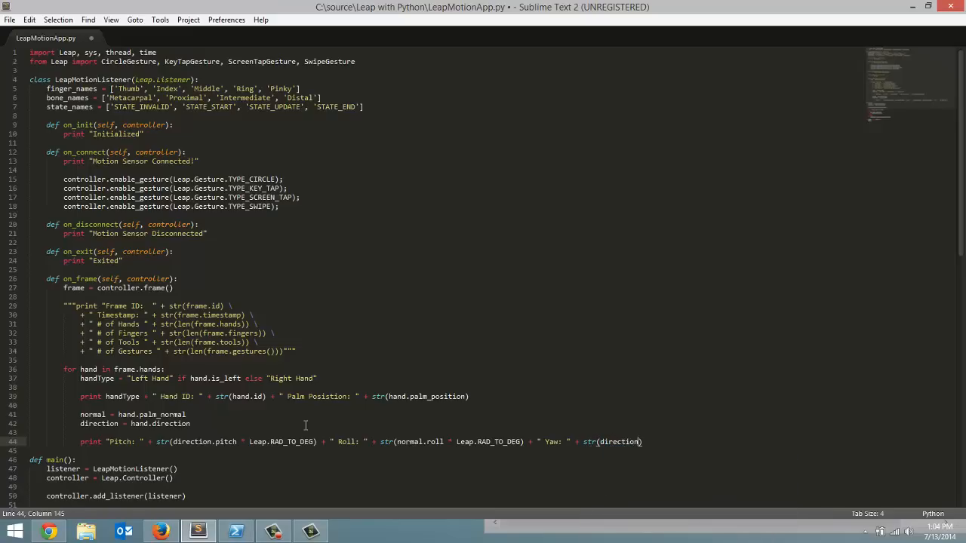
{"action": "type", "text": "yaw"}
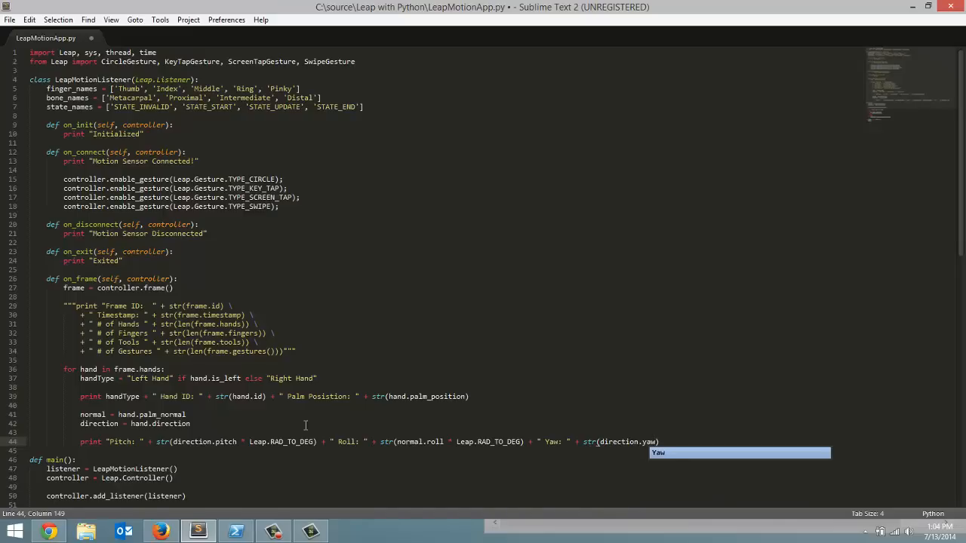
{"action": "type", "text": ")"}
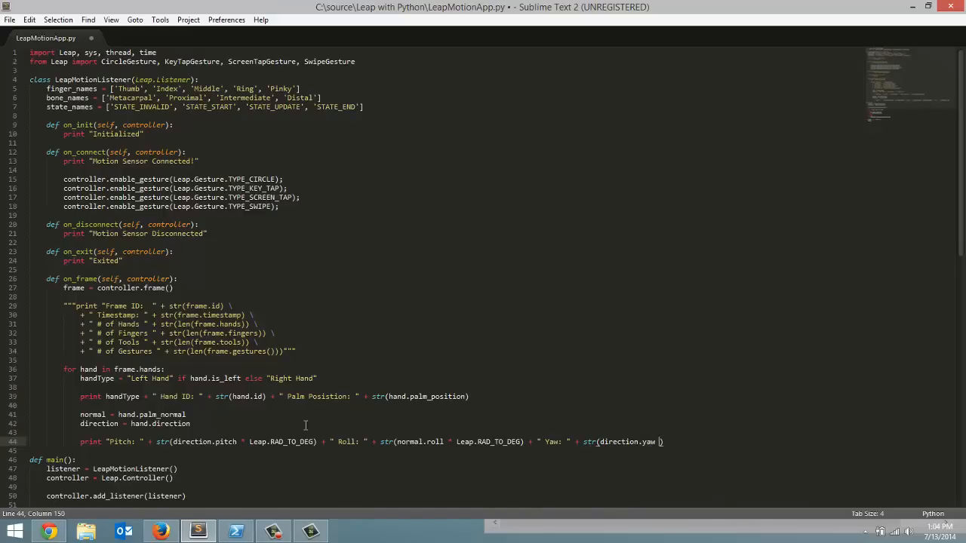
{"action": "type", "text": "L"}
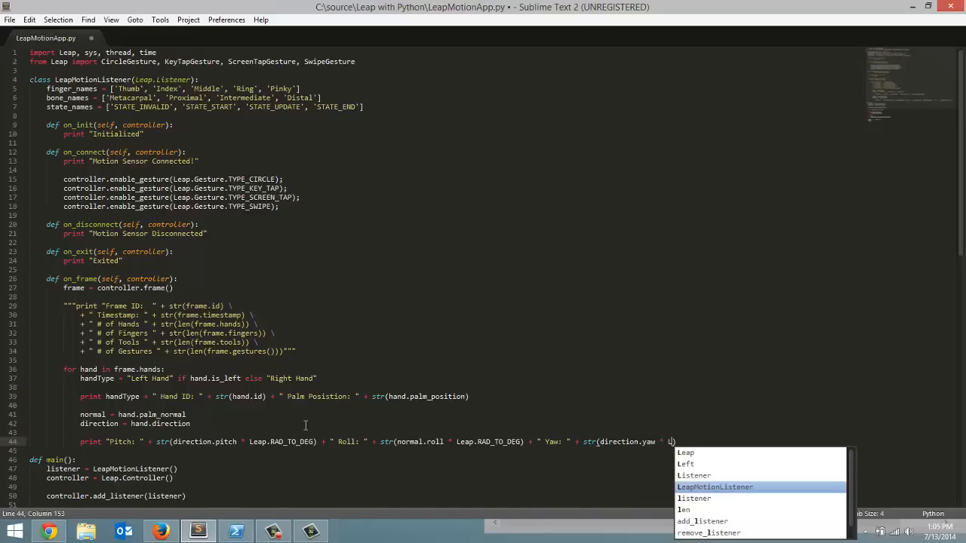
{"action": "type", "text": "RAD_TO_DEG"}
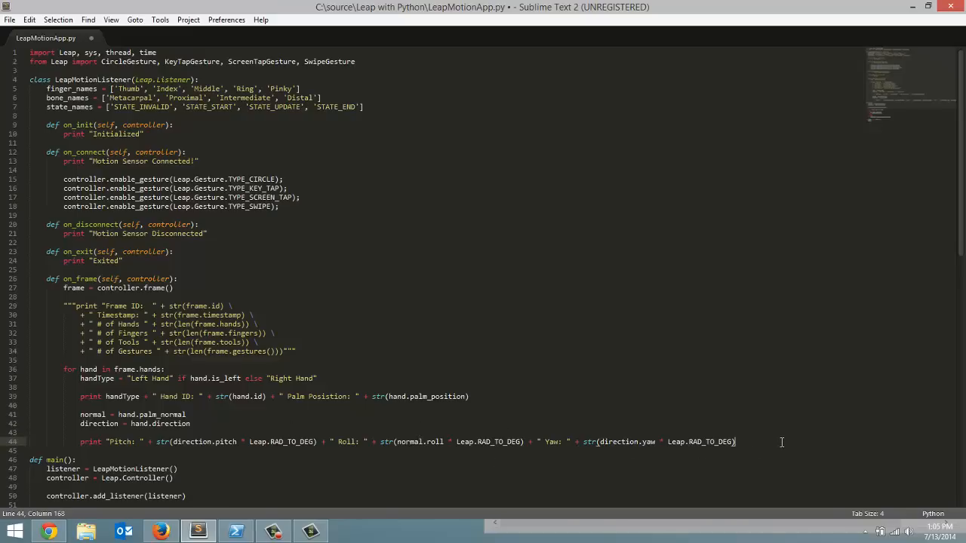
Save the finished pitch/roll/yaw script with Ctrl+S
{"action": "key", "text": "ctrl+s"}
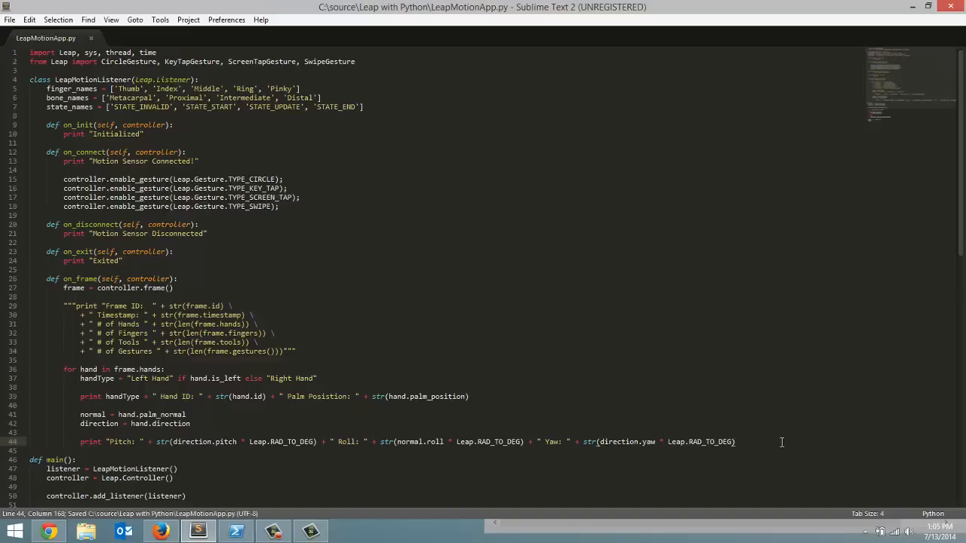
{"action": "mouse_move", "coordinate": [733, 494]}
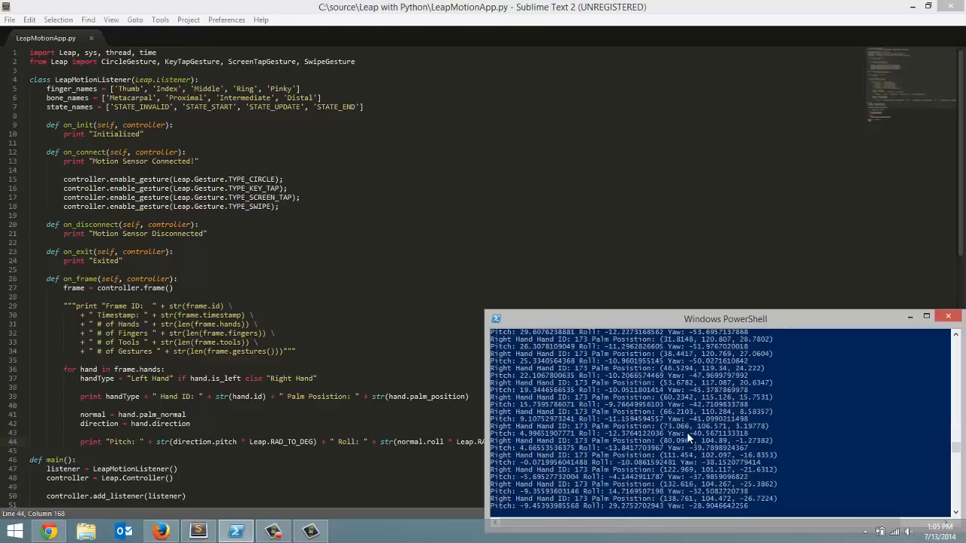
{"action": "mouse_move", "coordinate": [601, 447]}
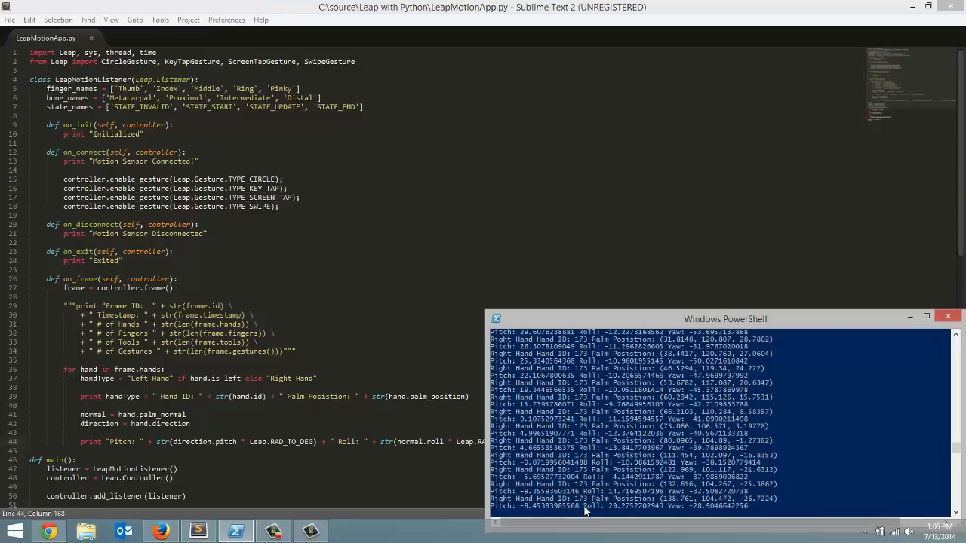
{"action": "mouse_move", "coordinate": [686, 491]}
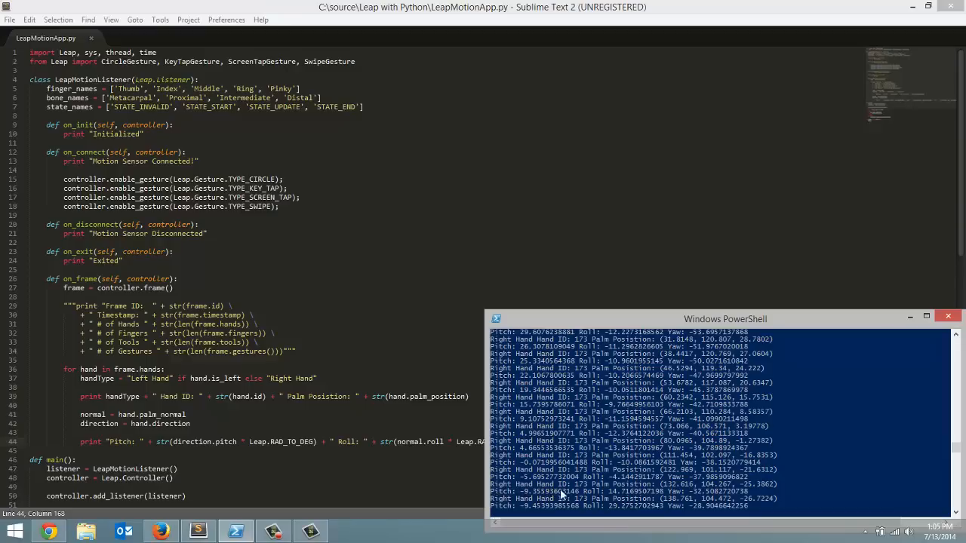
{"action": "mouse_move", "coordinate": [845, 504]}
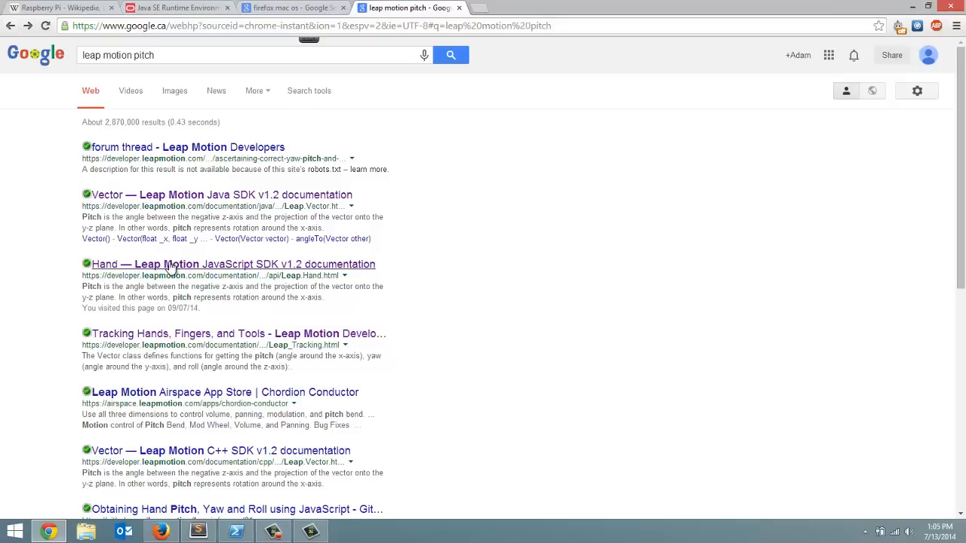
Review the Python Leap.Hand documentation for pitch, then return to the script in the editor
{"action": "left_click", "coordinate": [232, 264]}
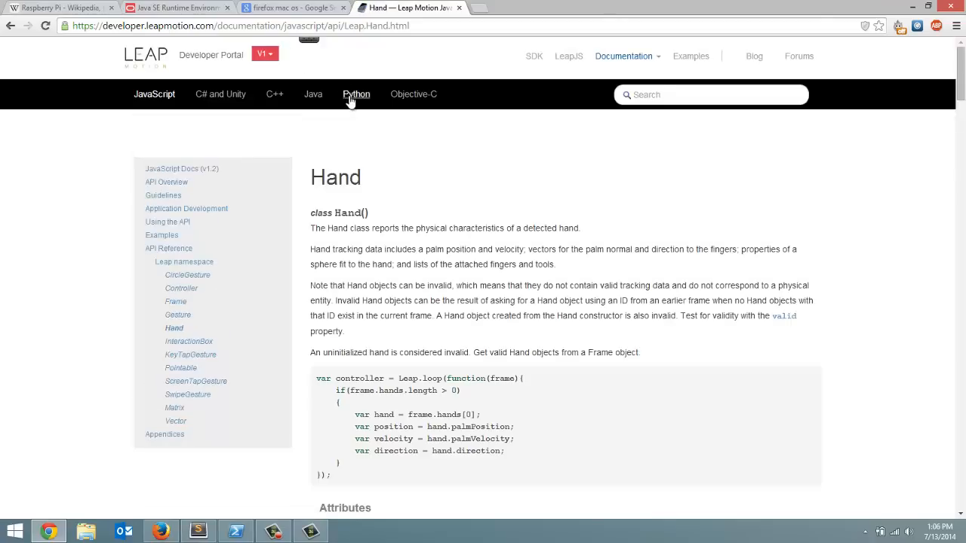
{"action": "left_click", "coordinate": [356, 94]}
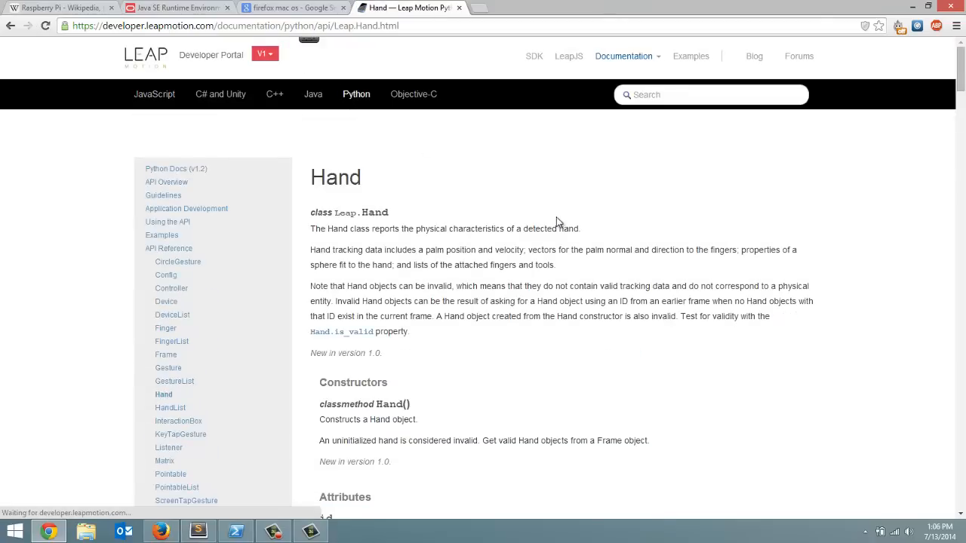
{"action": "scroll", "scroll_direction": "down", "scroll_amount": 3}
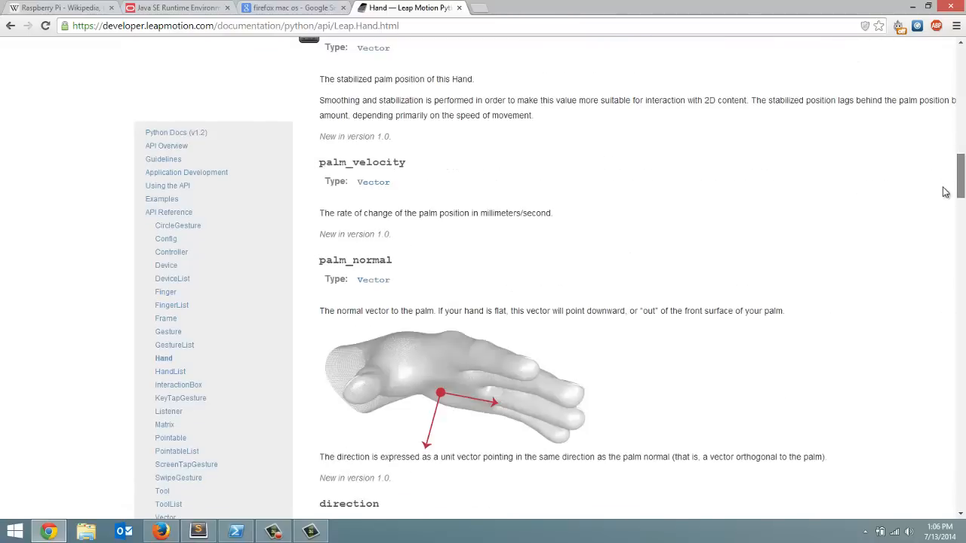
{"action": "scroll", "scroll_direction": "down", "scroll_amount": 3}
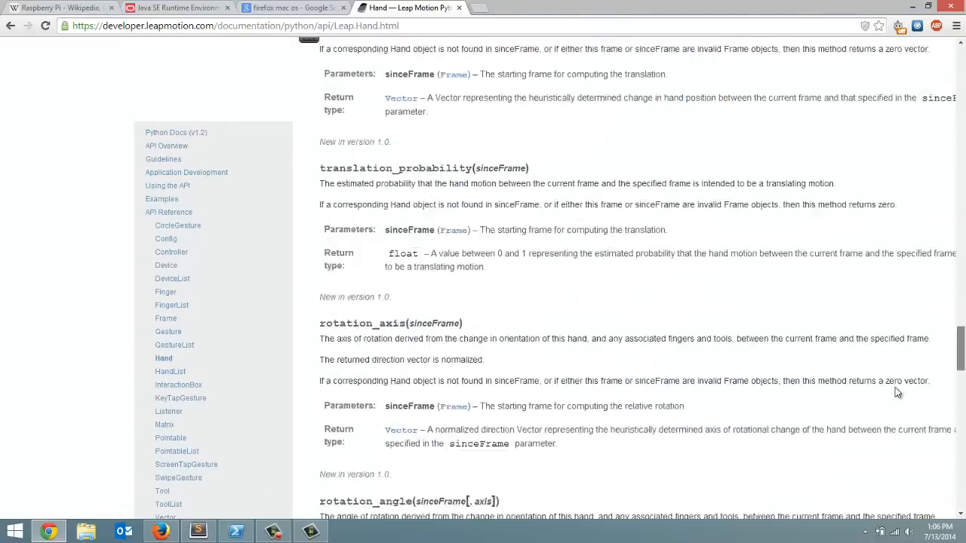
{"action": "scroll", "scroll_direction": "down", "scroll_amount": 3}
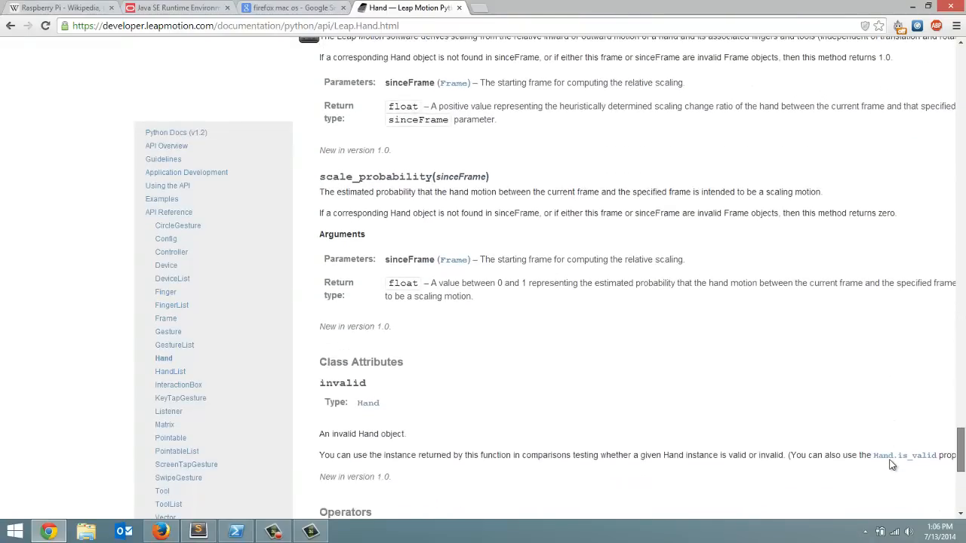
{"action": "scroll", "scroll_direction": "down", "scroll_amount": 3}
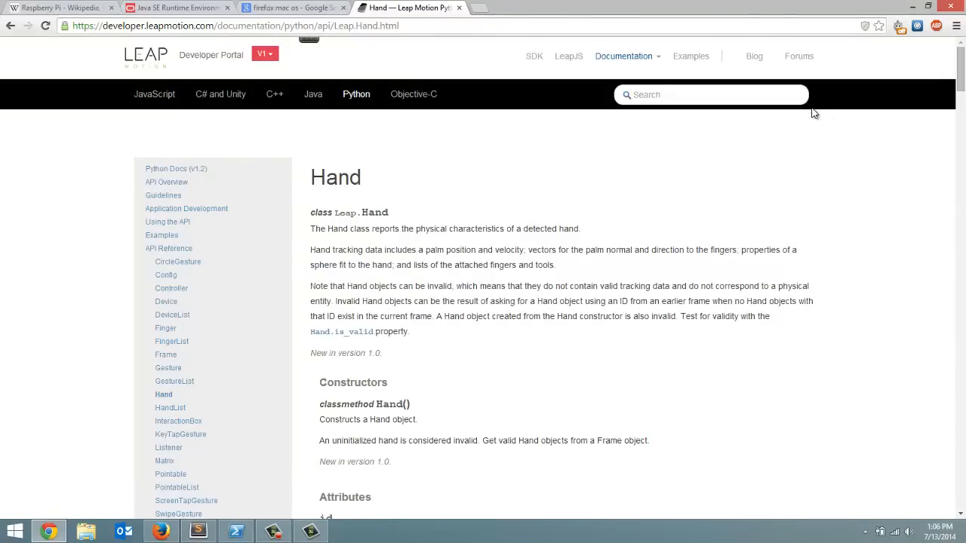
{"action": "left_click", "coordinate": [197, 531]}
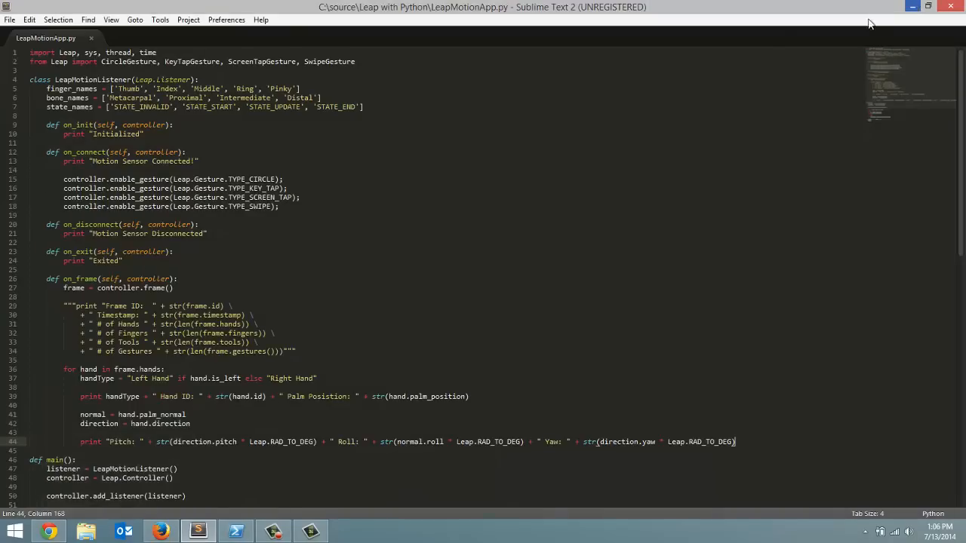